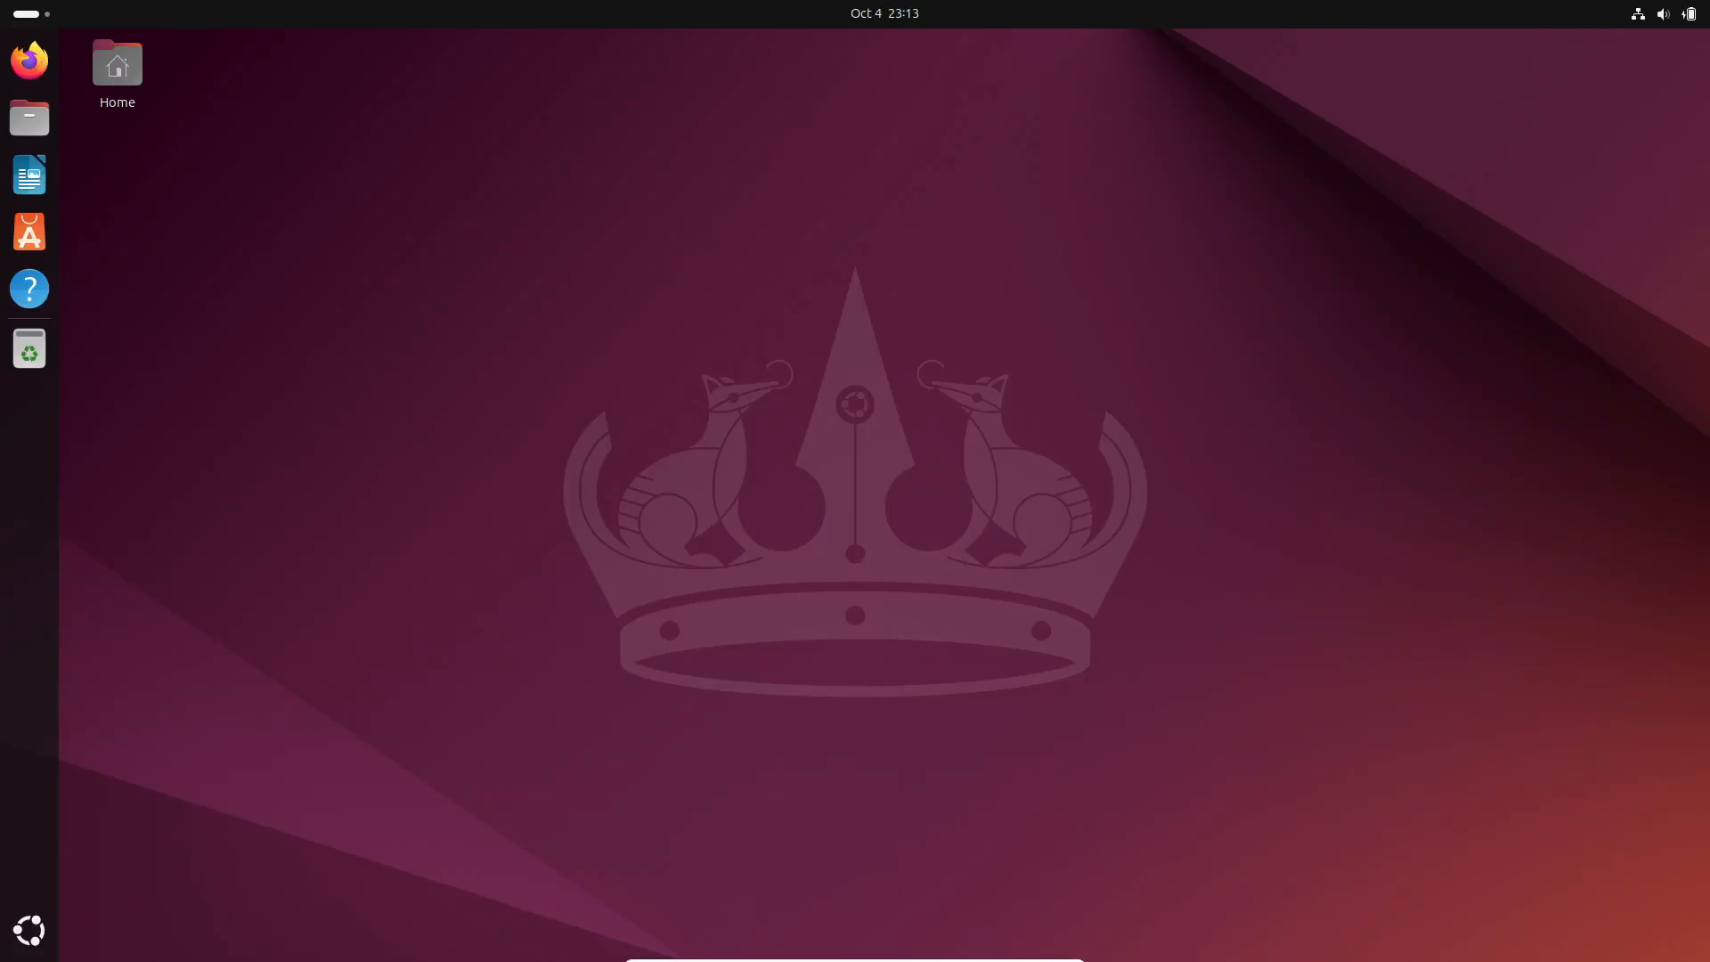
pyautogui.moveTo(241, 452)
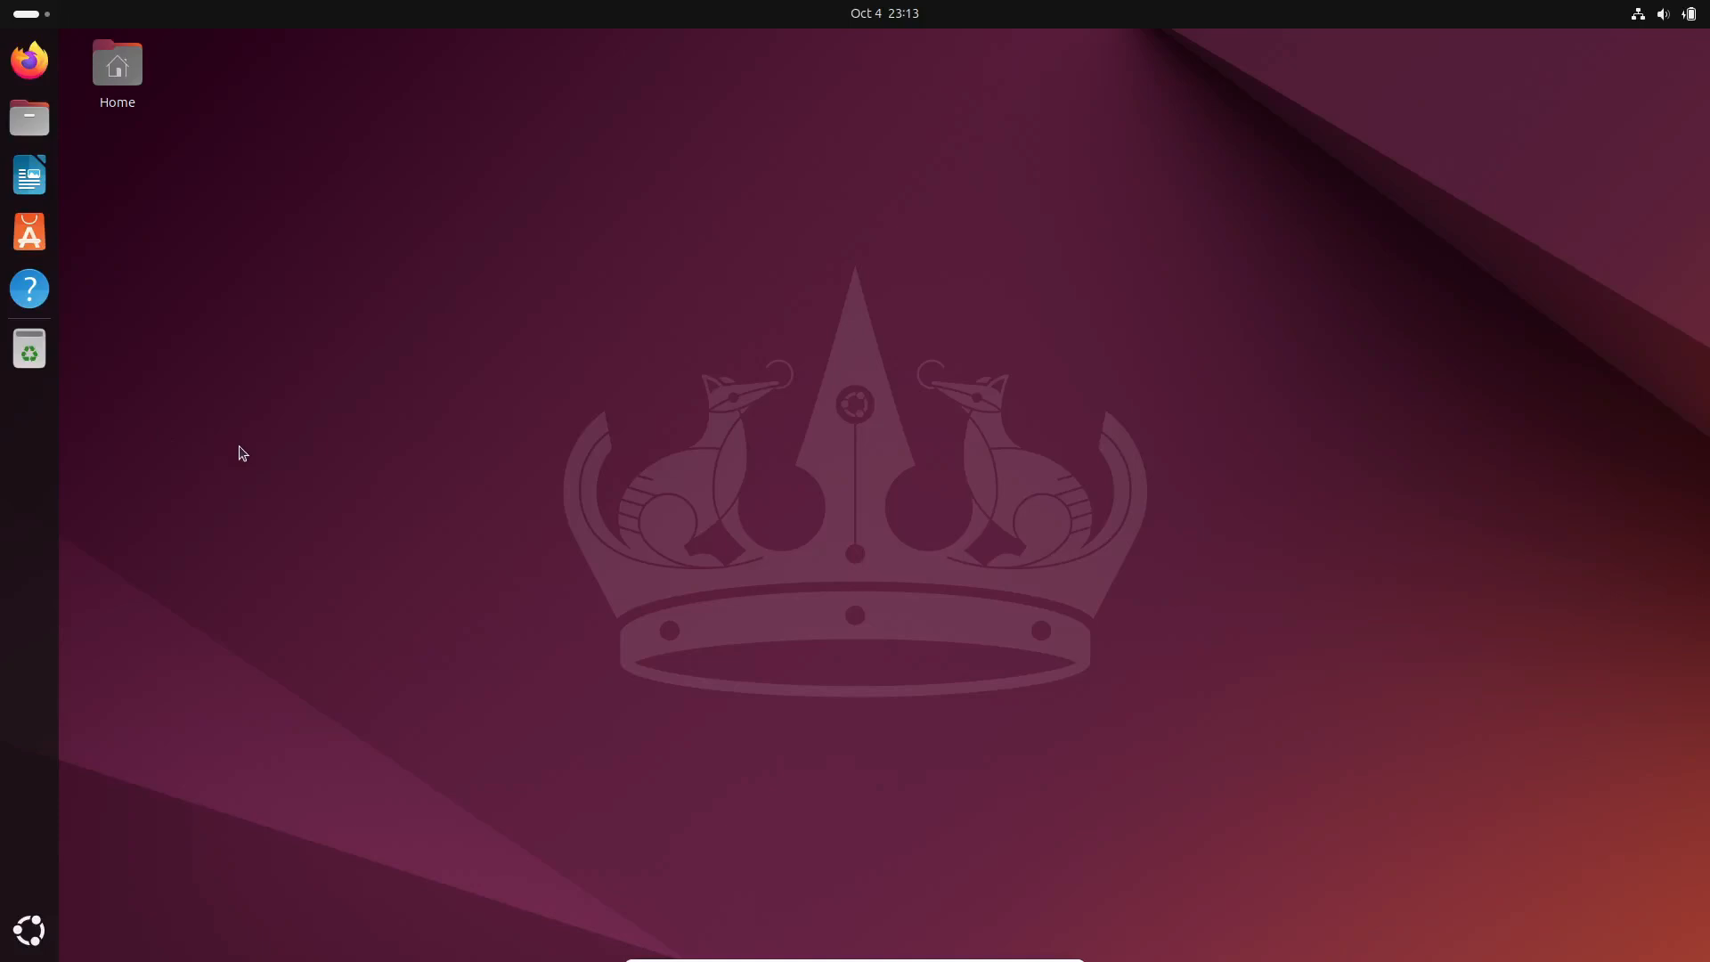
# - Launch Steam from the Ubuntu dock
pyautogui.click(28, 930)
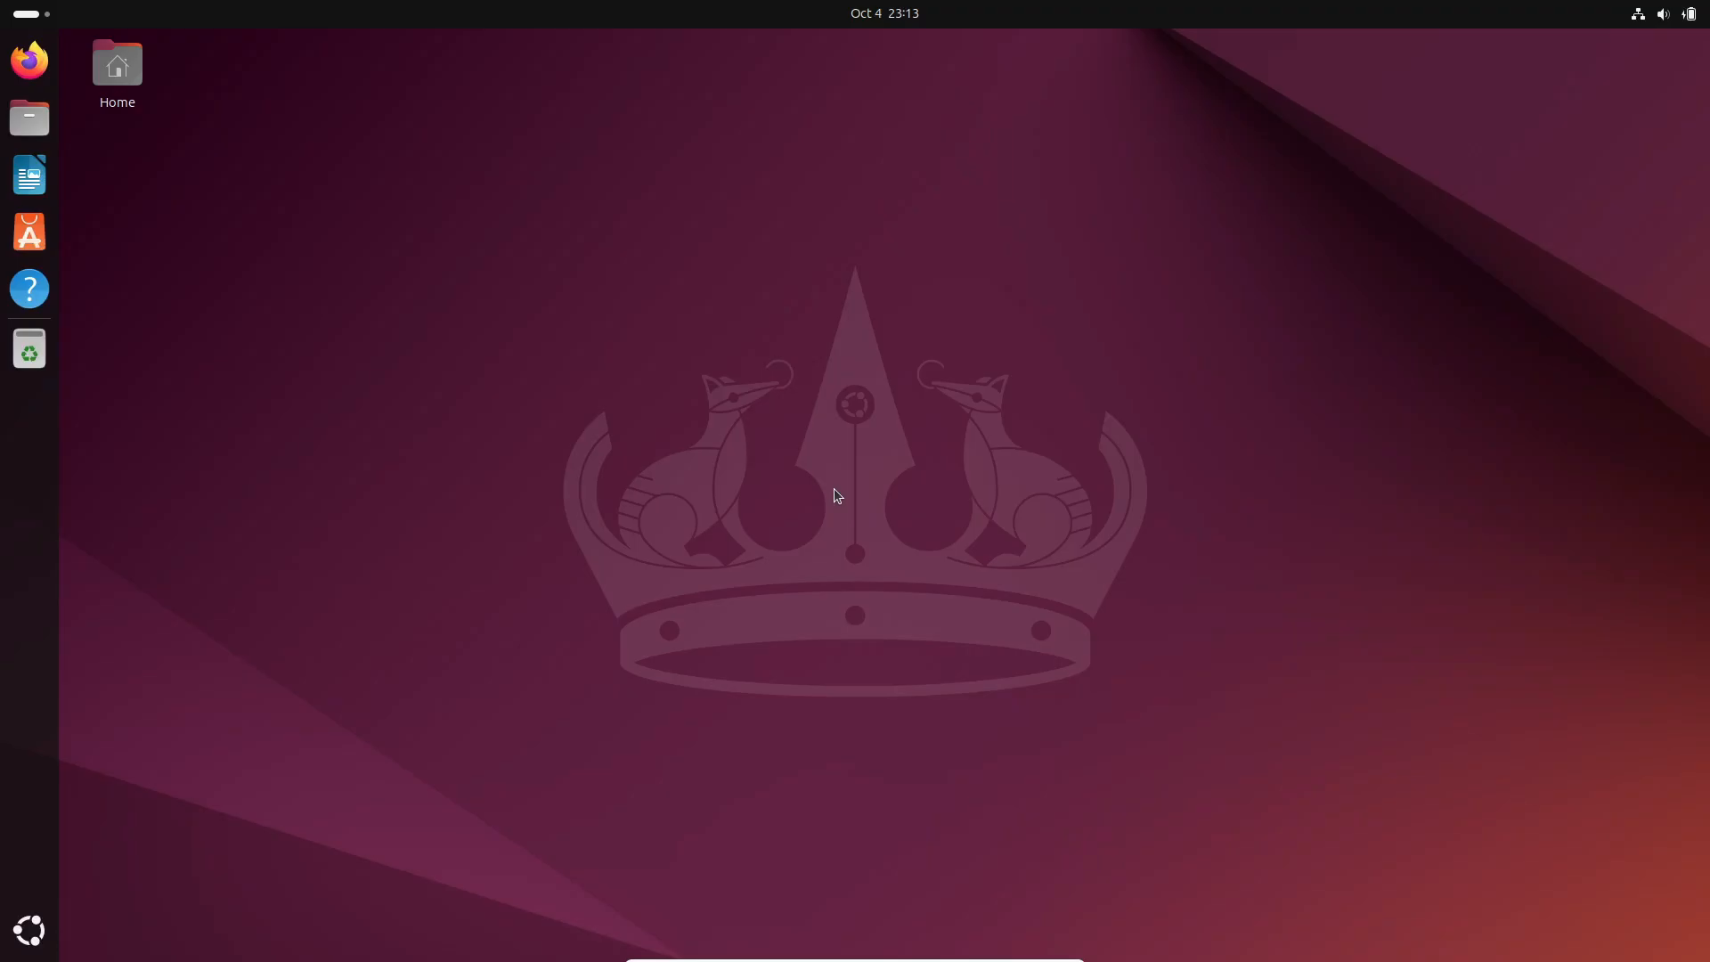
pyautogui.moveTo(823, 519)
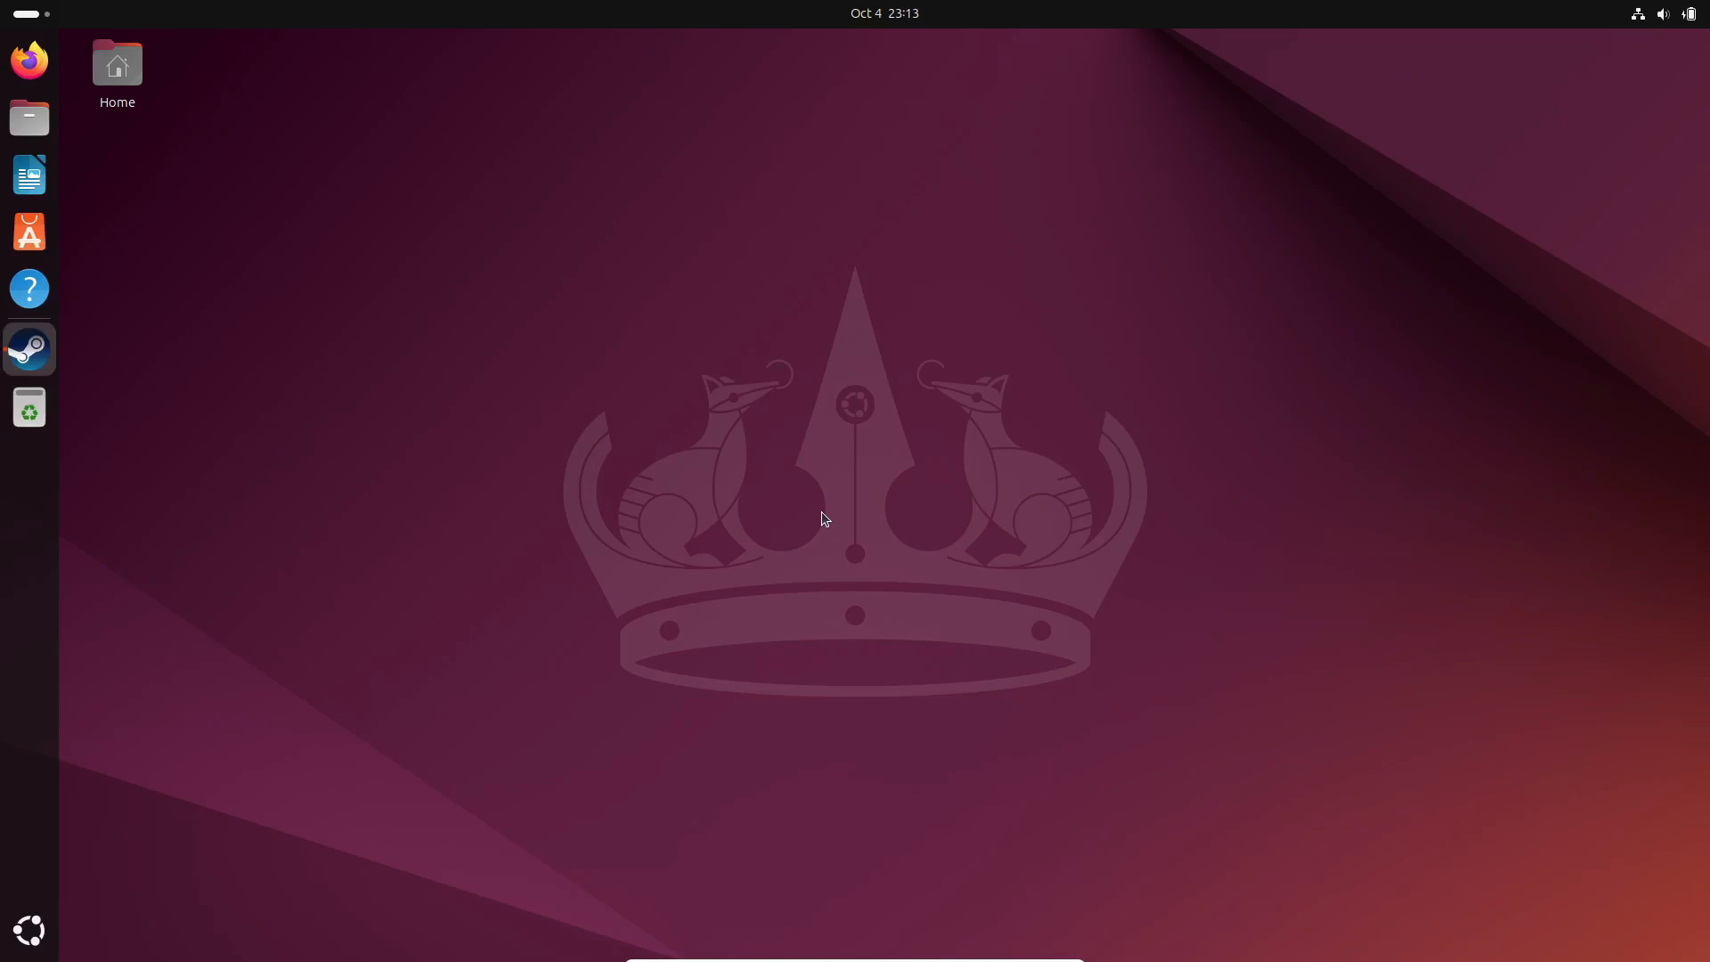
# - Let the updater finish, bring up the Steam Store window and dismiss the empty popup
pyautogui.click(30, 348)
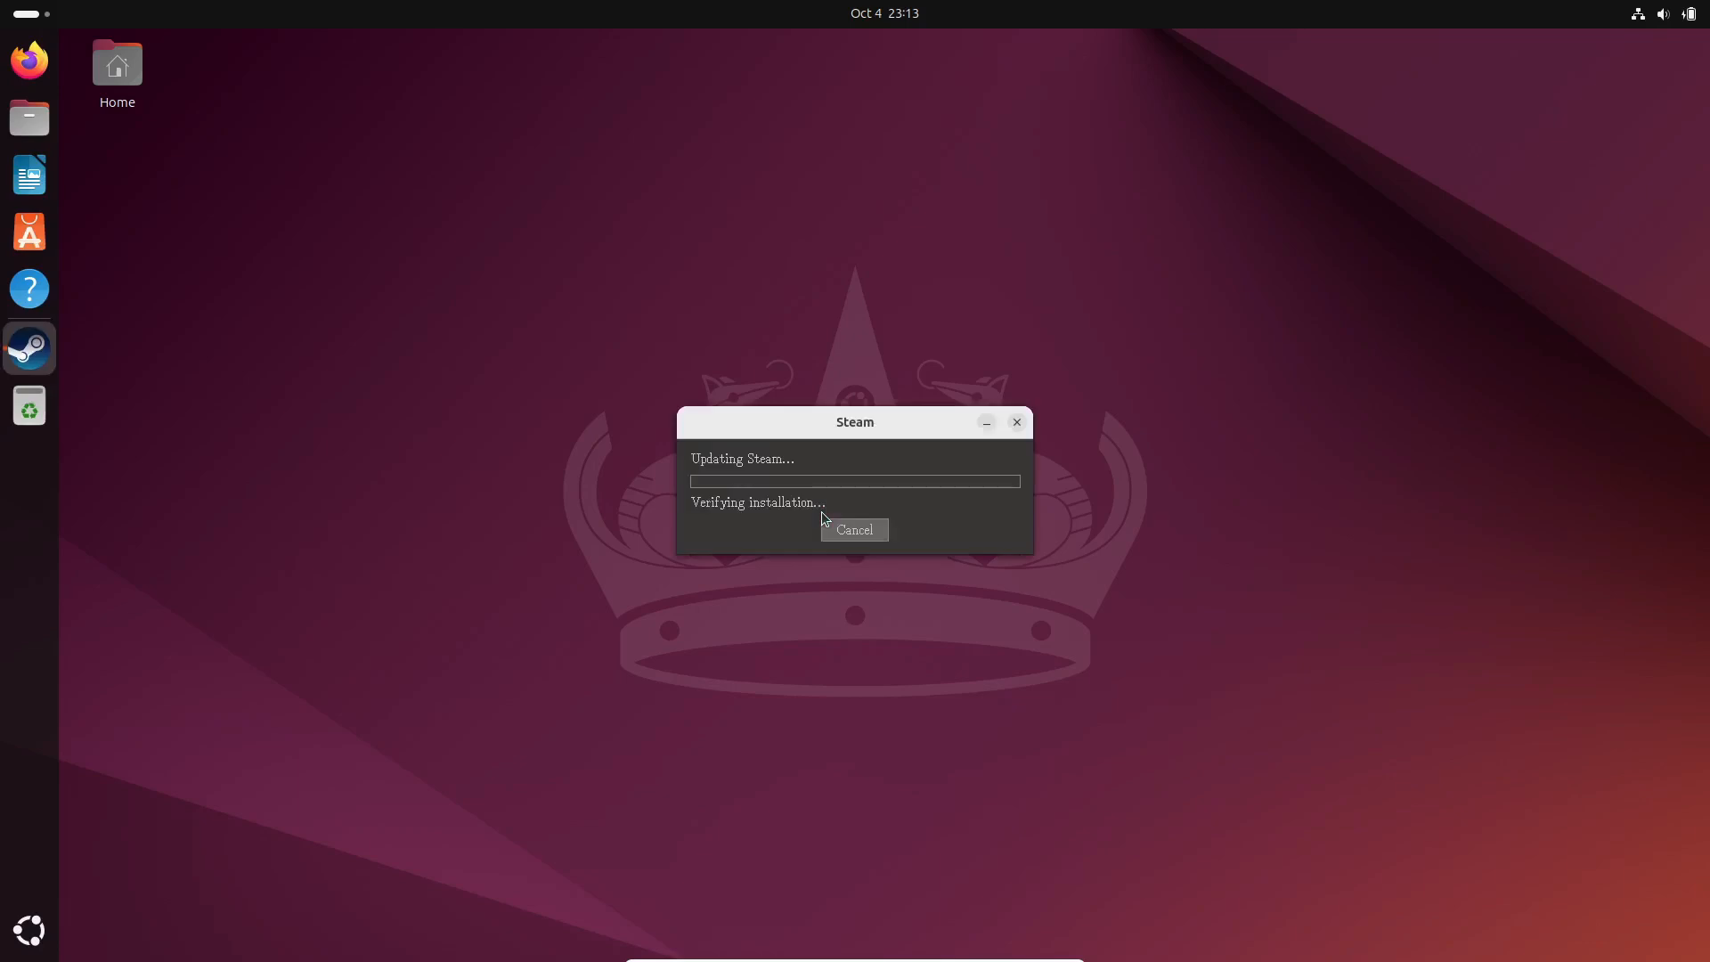
pyautogui.click(854, 529)
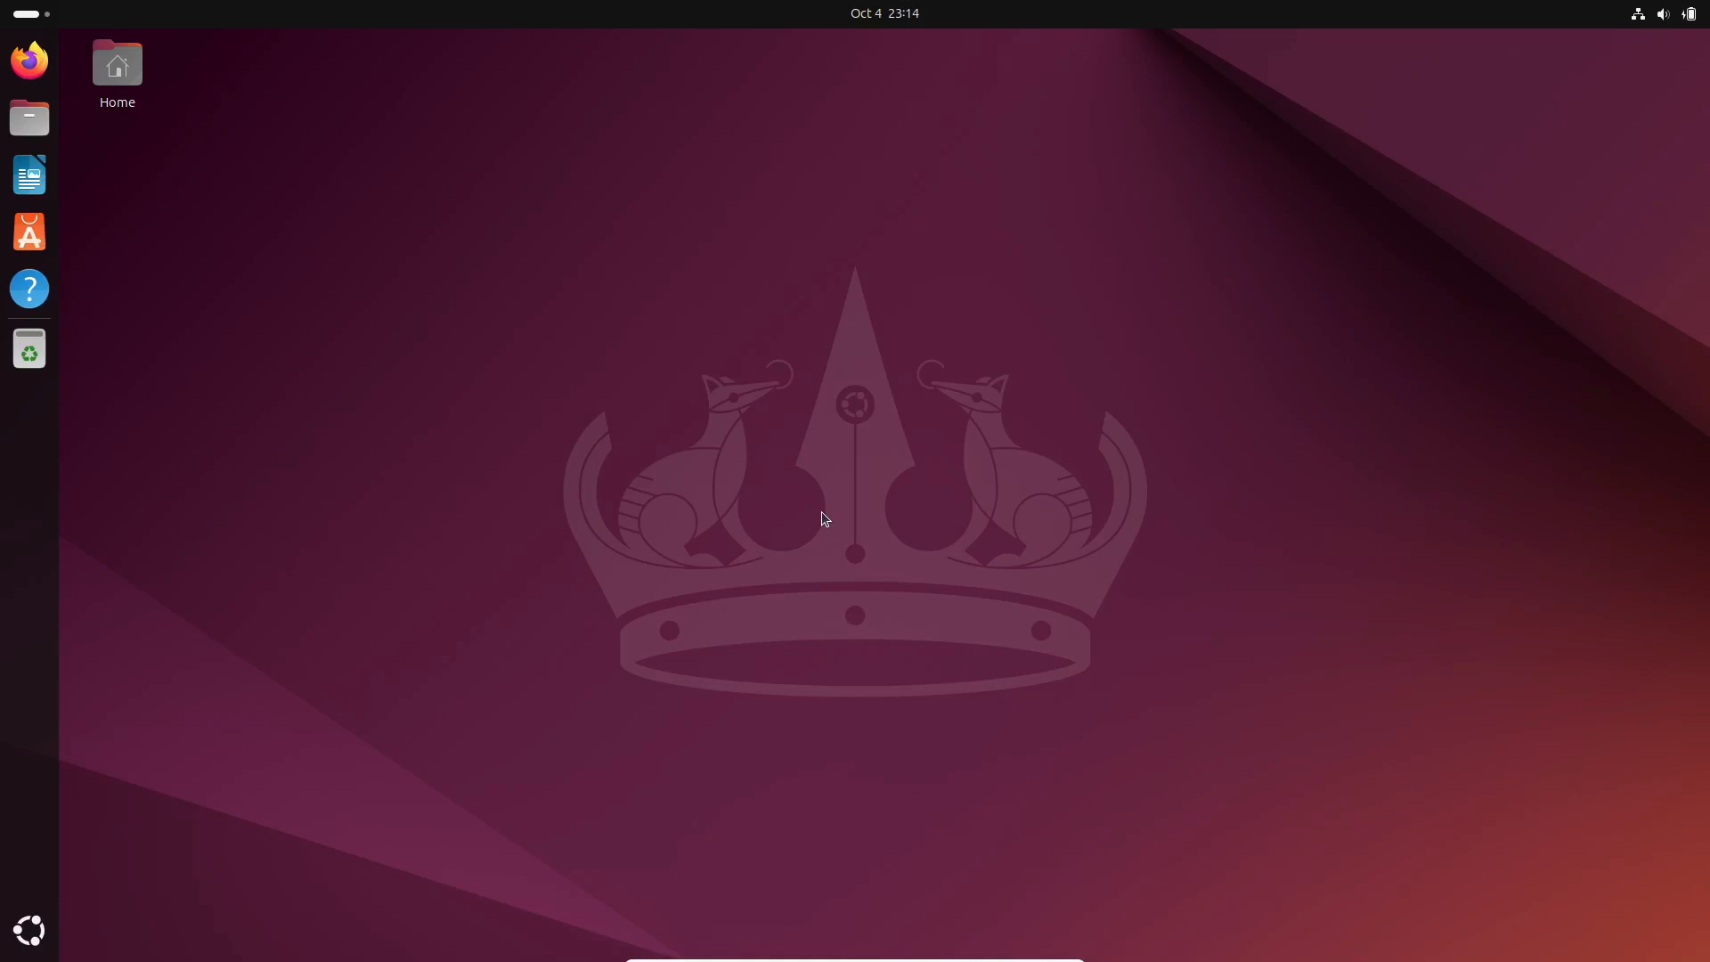
pyautogui.moveTo(813, 518)
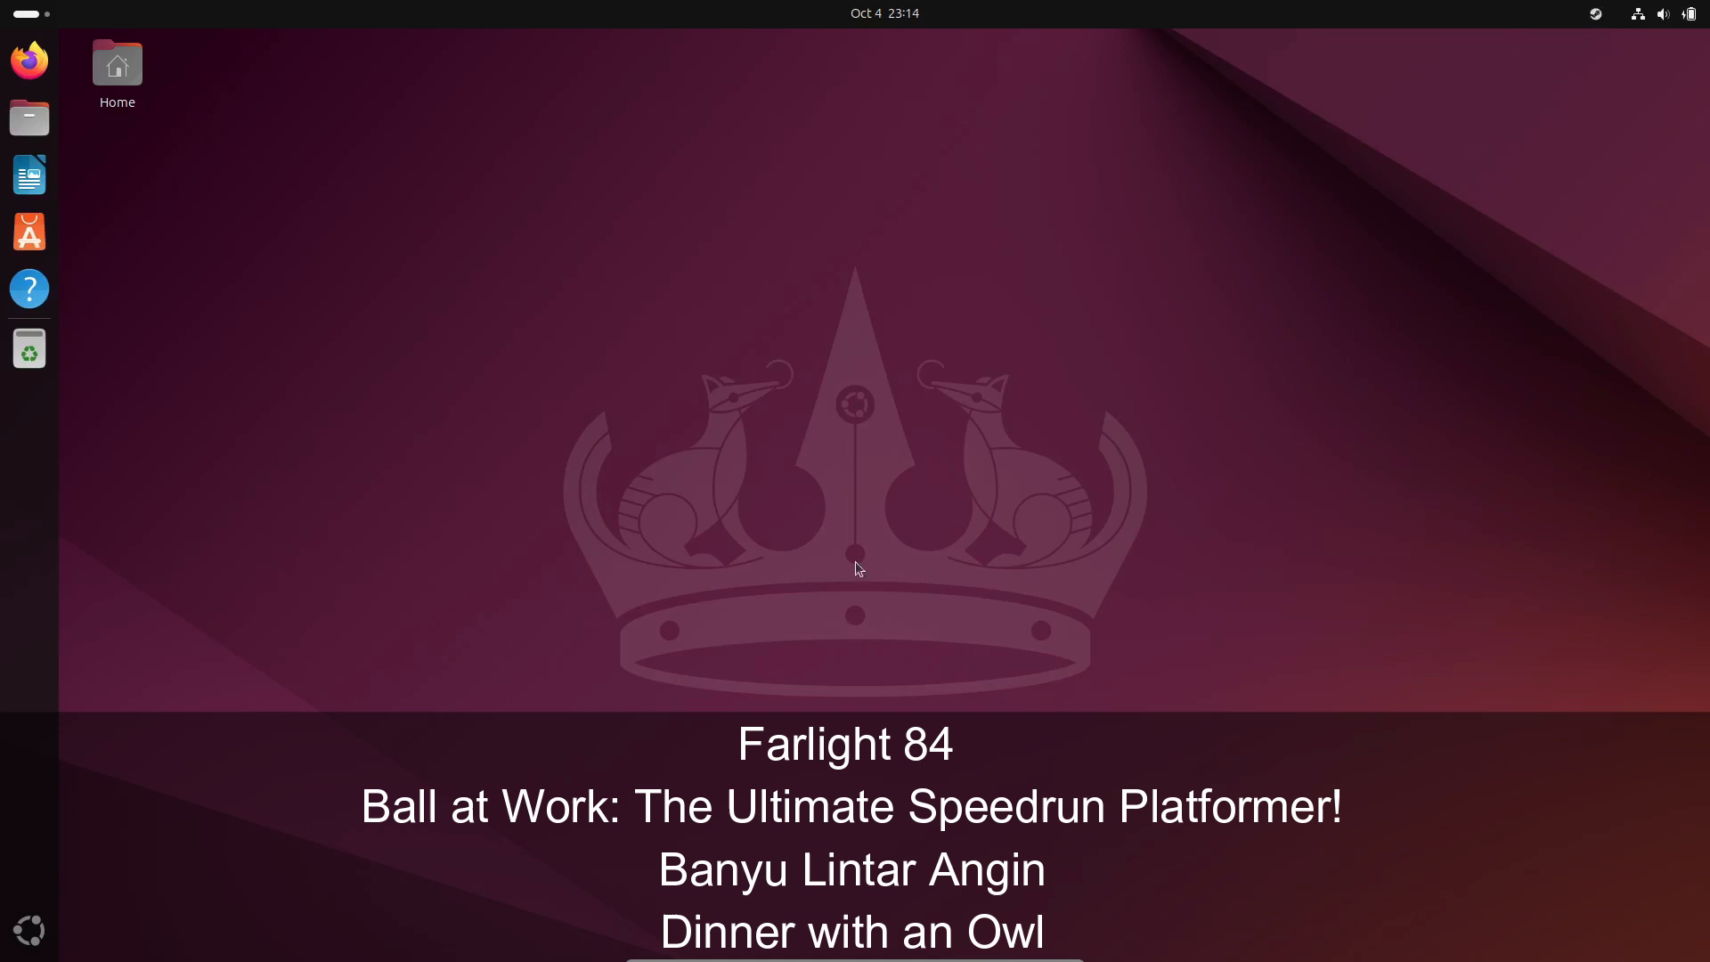
pyautogui.click(30, 928)
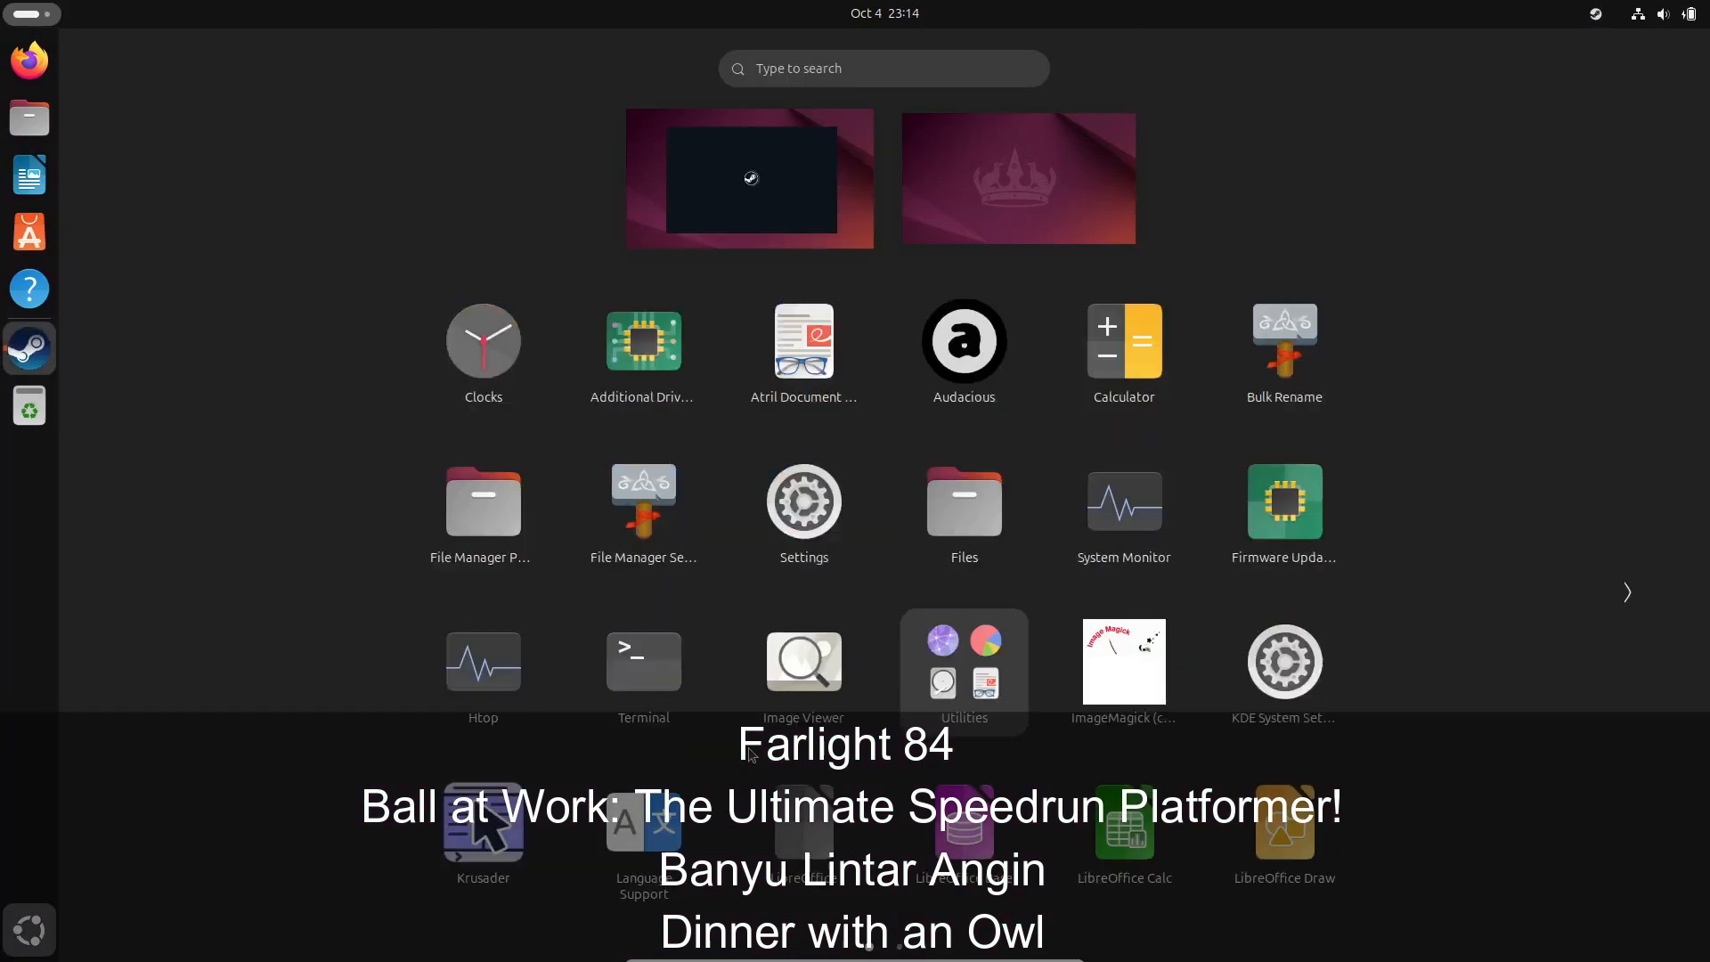
pyautogui.click(750, 178)
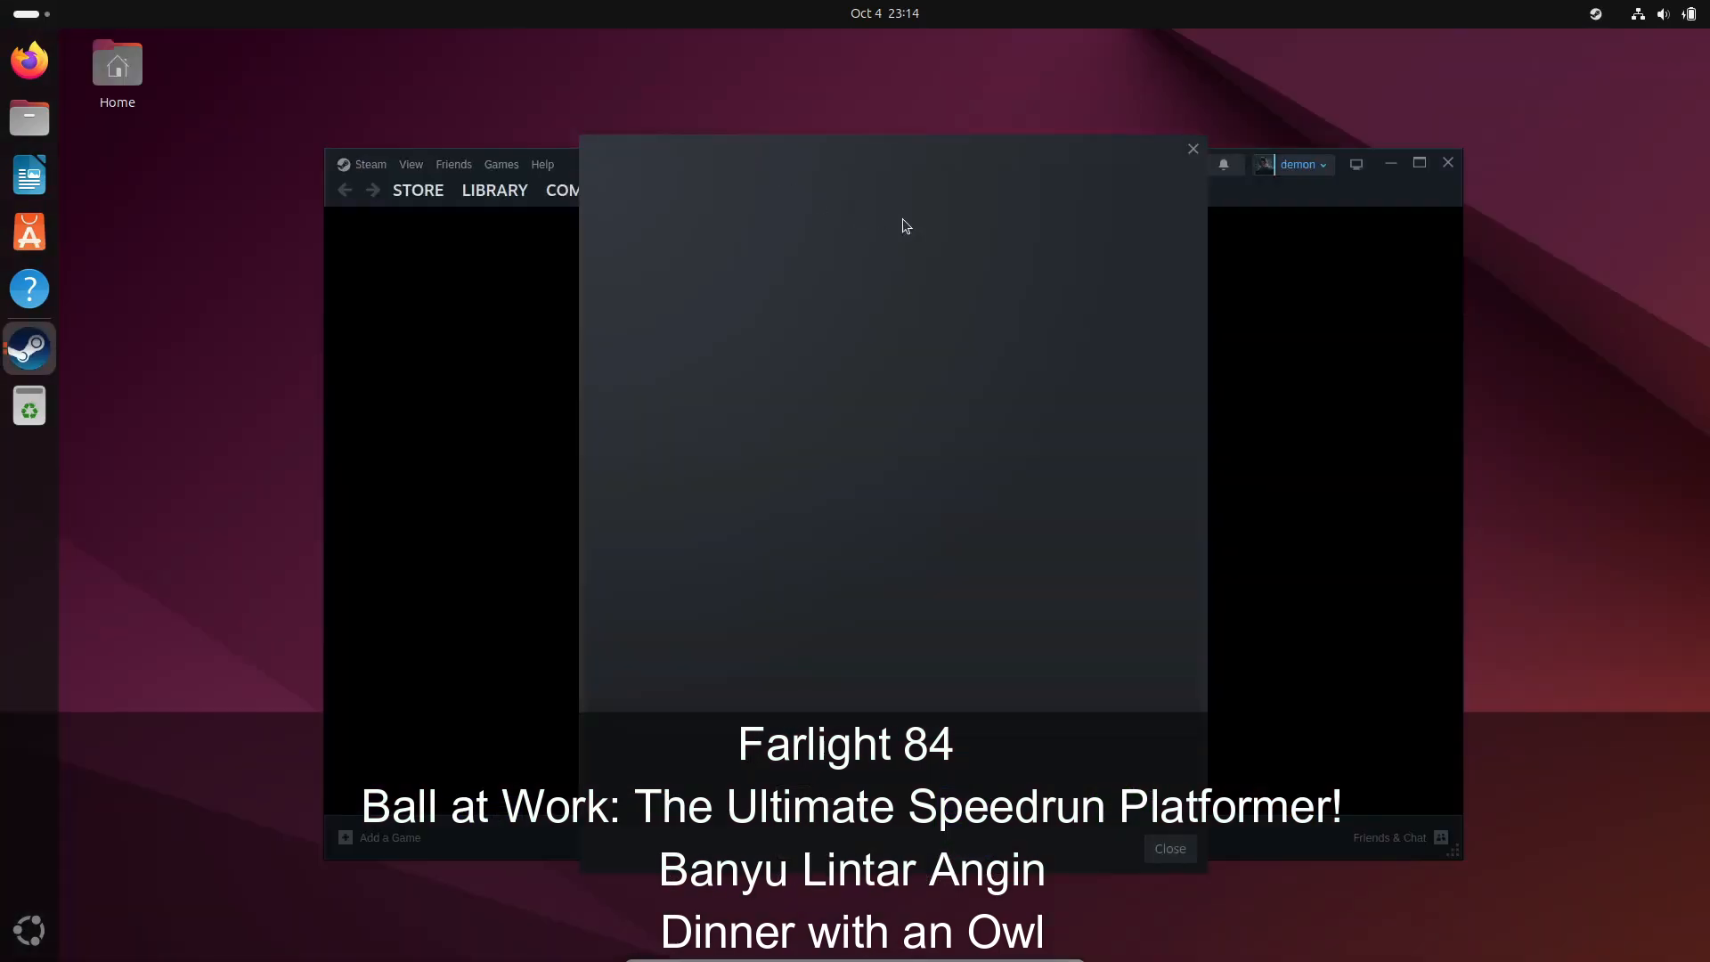
pyautogui.click(1168, 848)
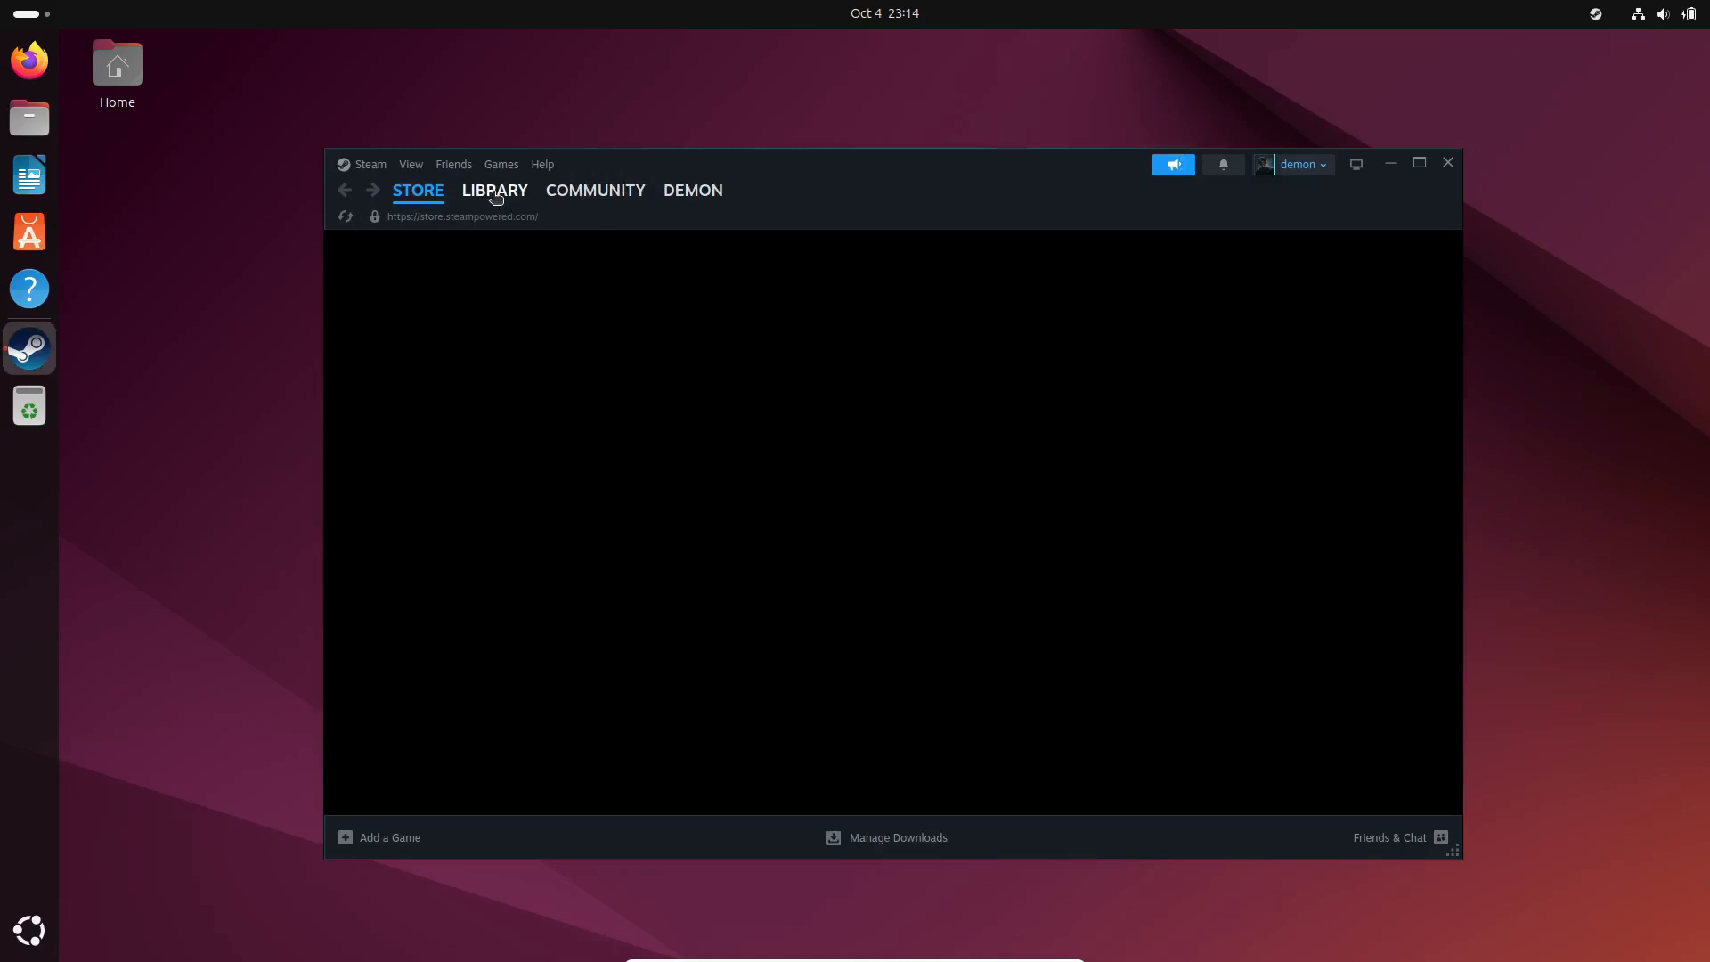
# - Go to the Library and show the Compatibility page of Steam Settings
pyautogui.click(493, 191)
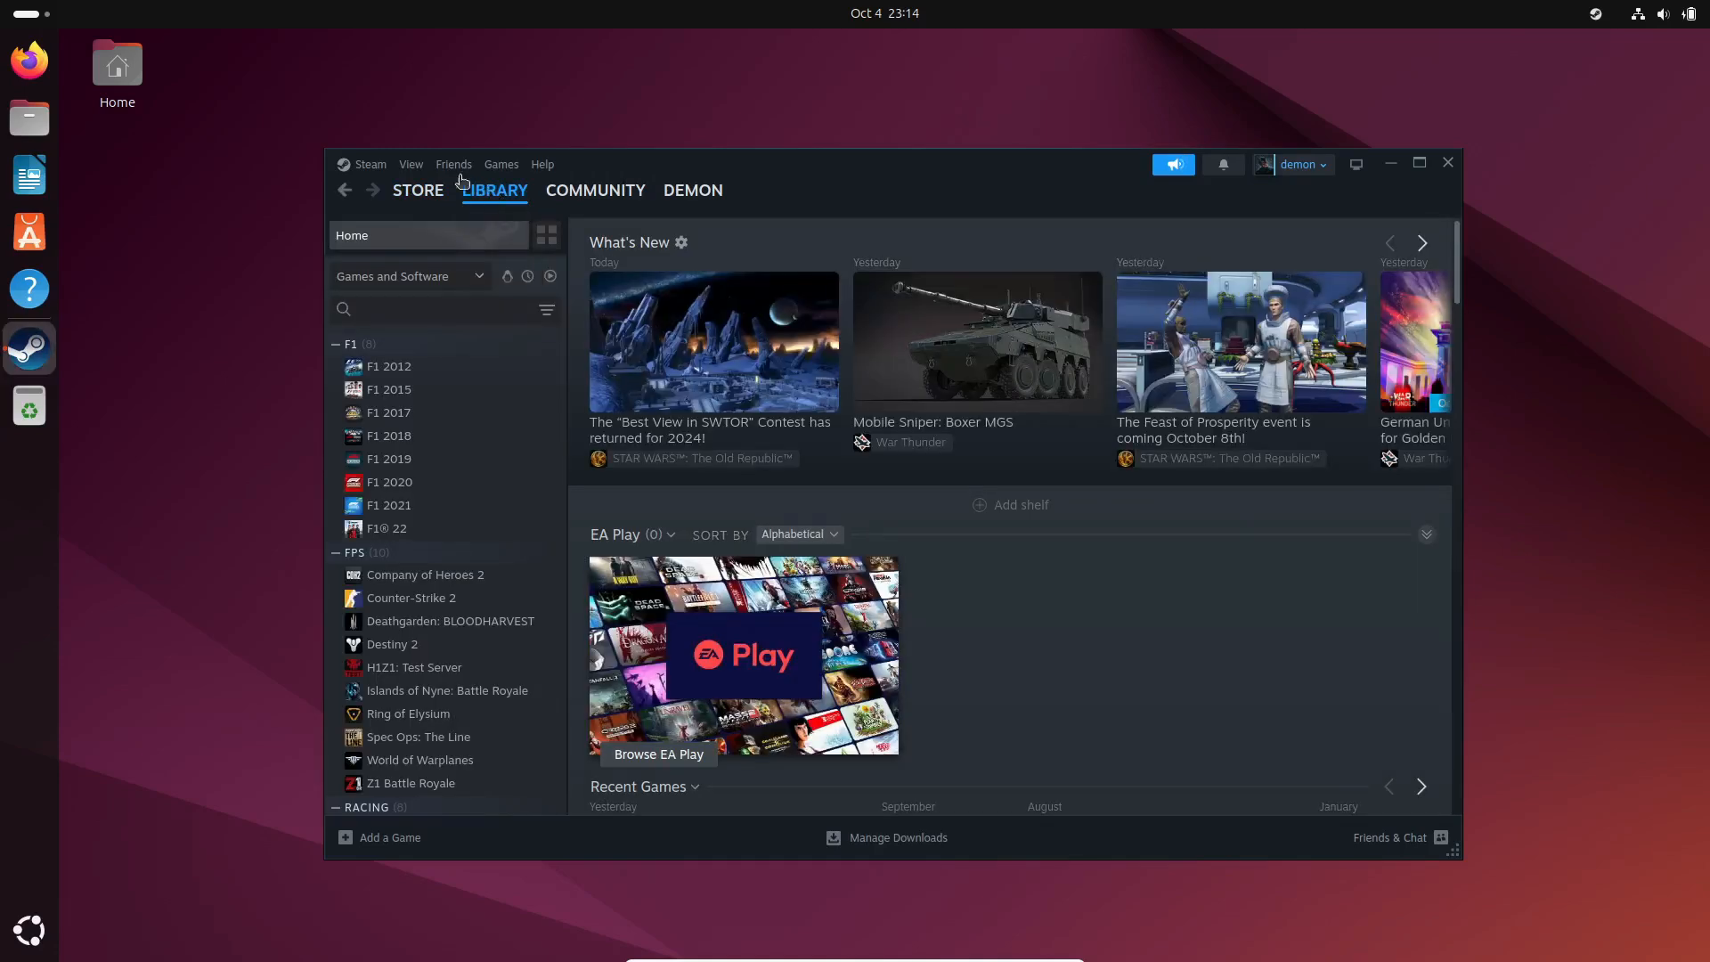
pyautogui.click(369, 163)
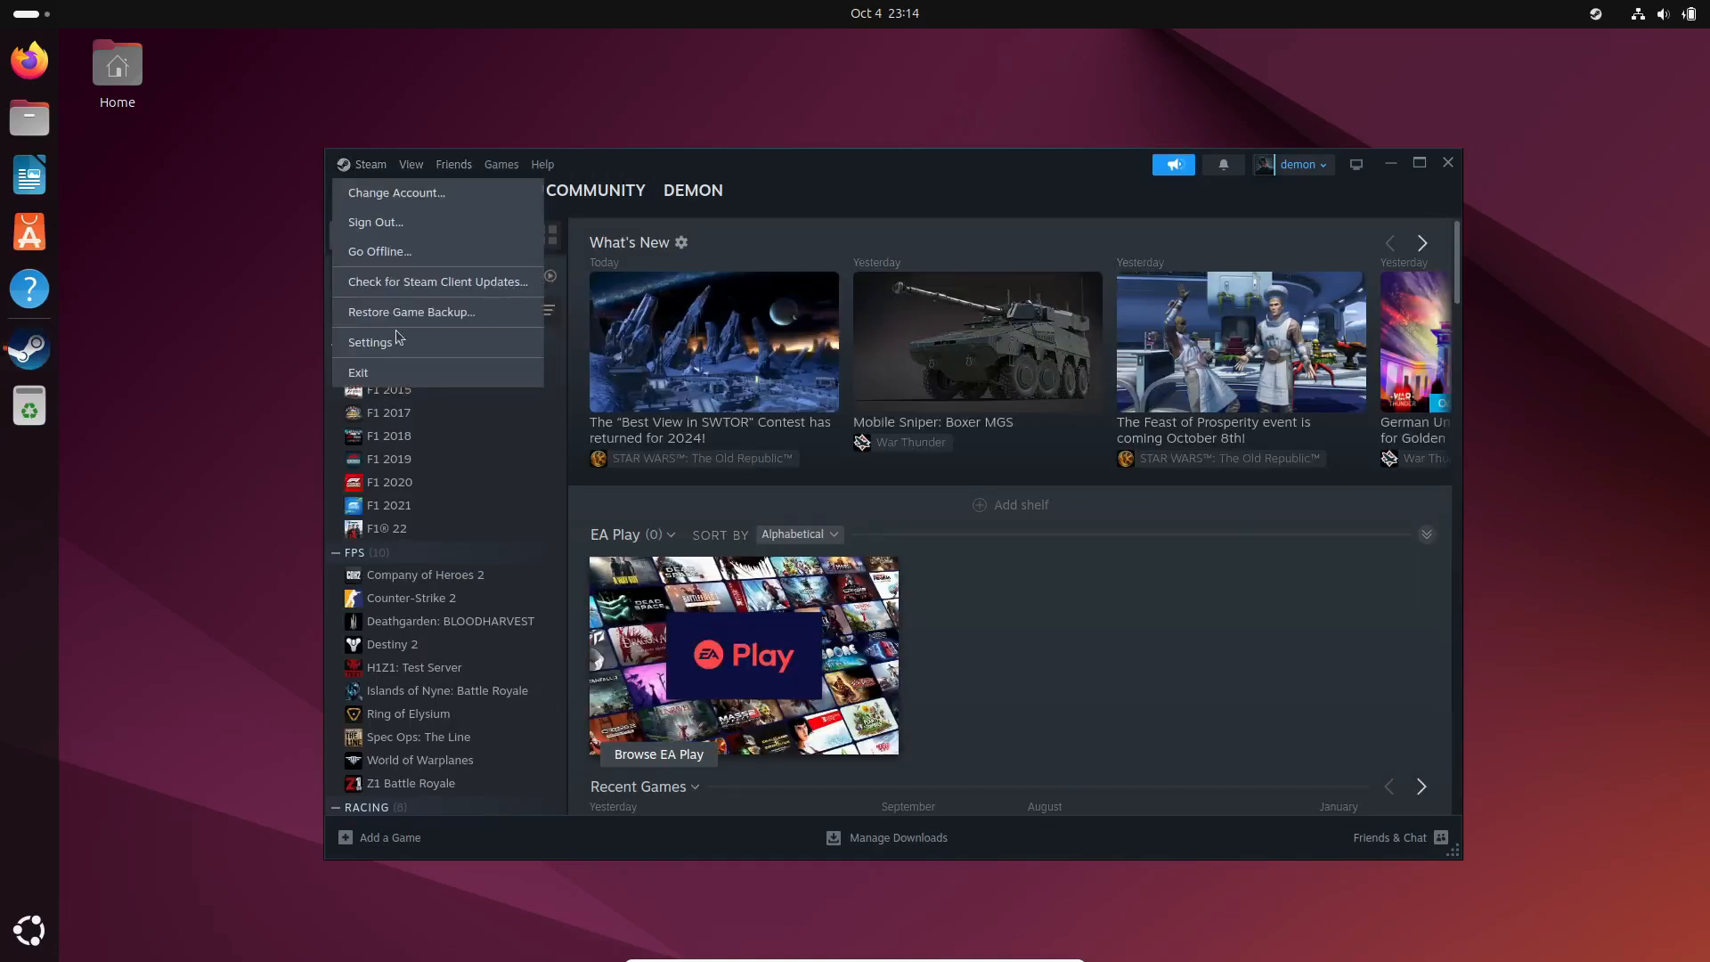
pyautogui.click(368, 342)
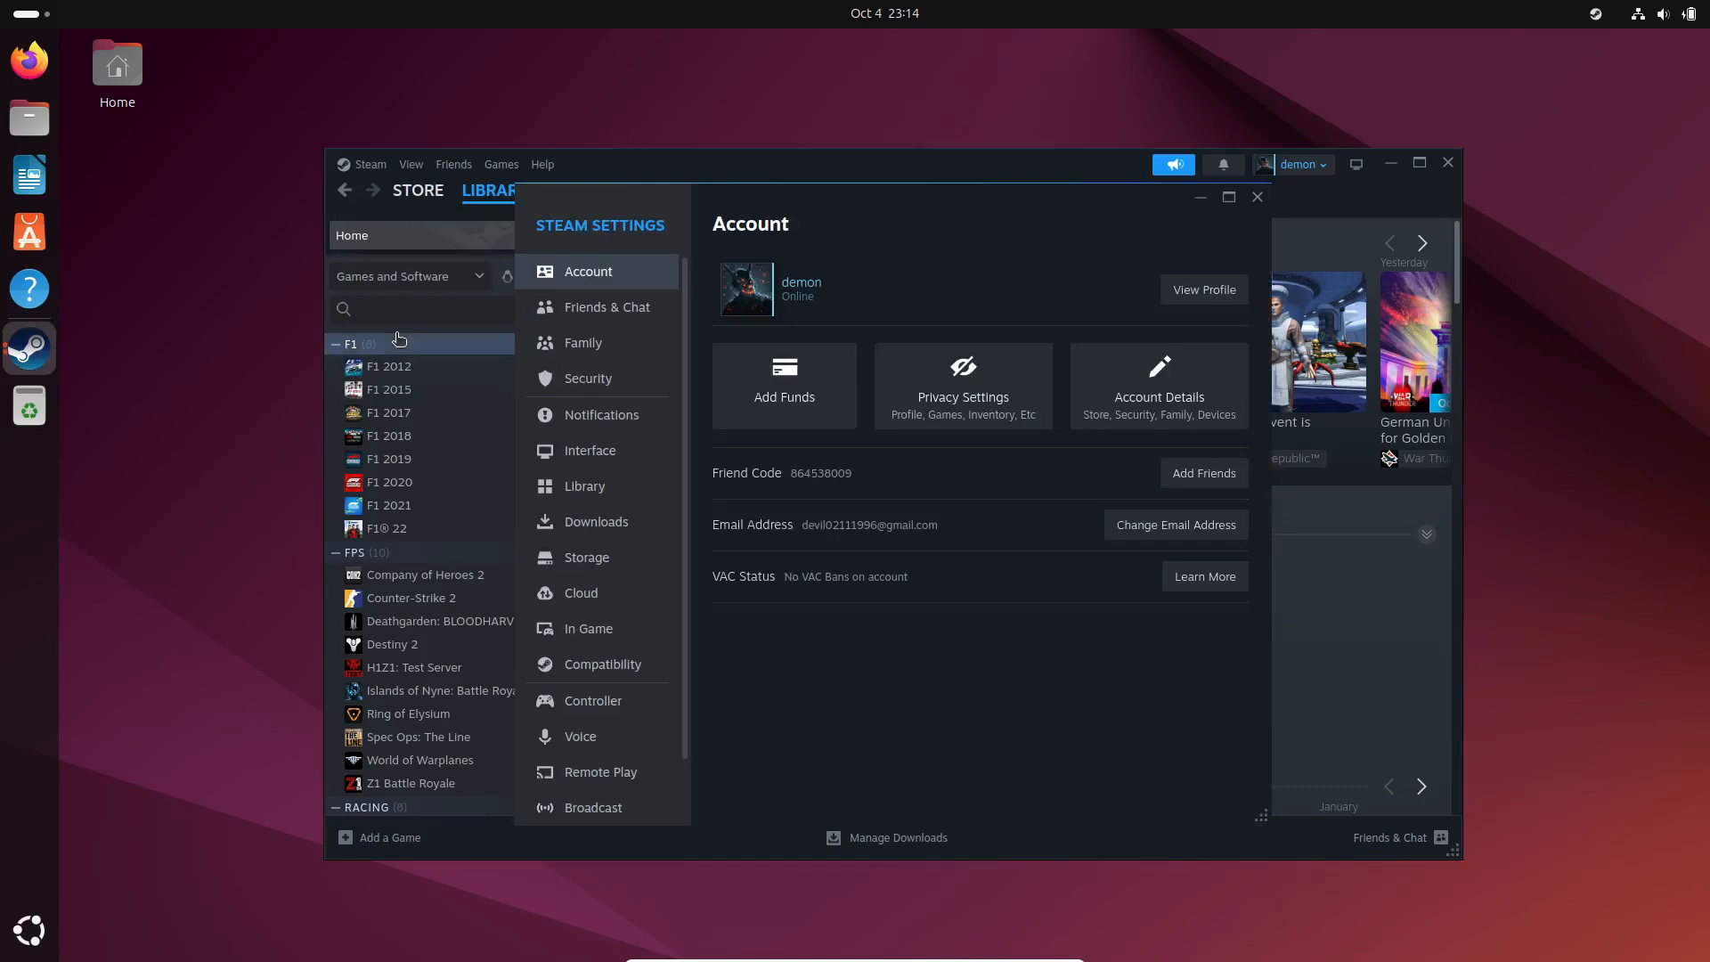
pyautogui.click(600, 664)
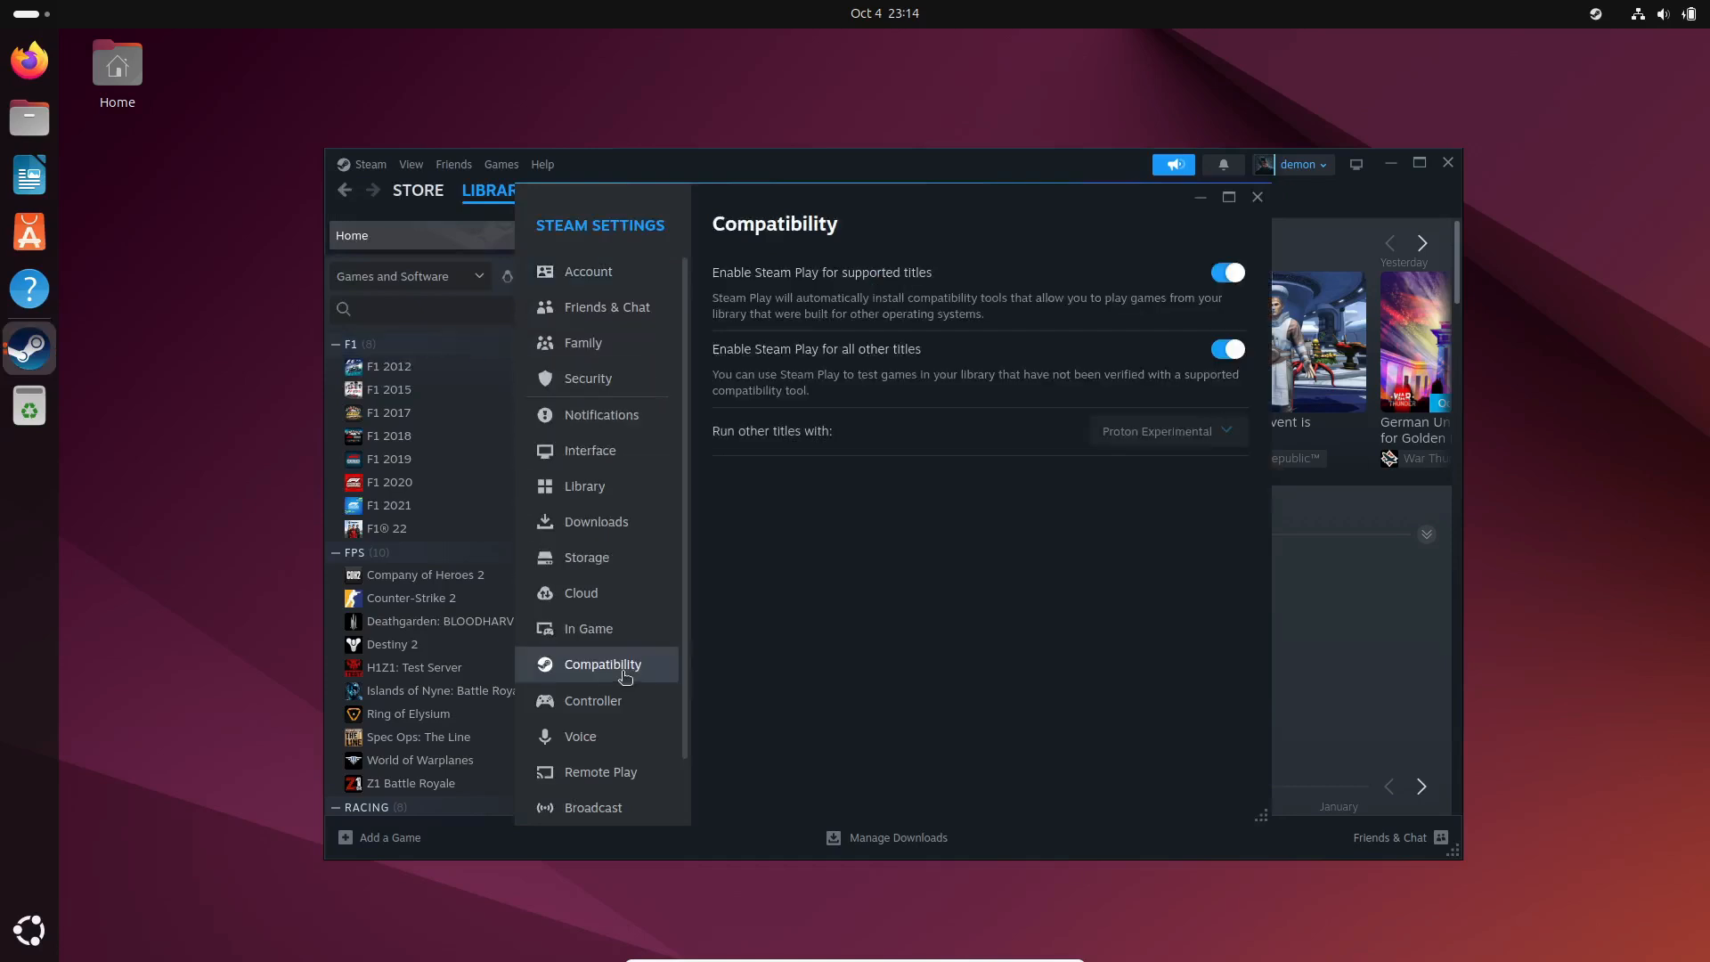
# - Set 'Run other titles with' to Proton 9.0-3 and restart Steam to apply it
pyautogui.click(1165, 431)
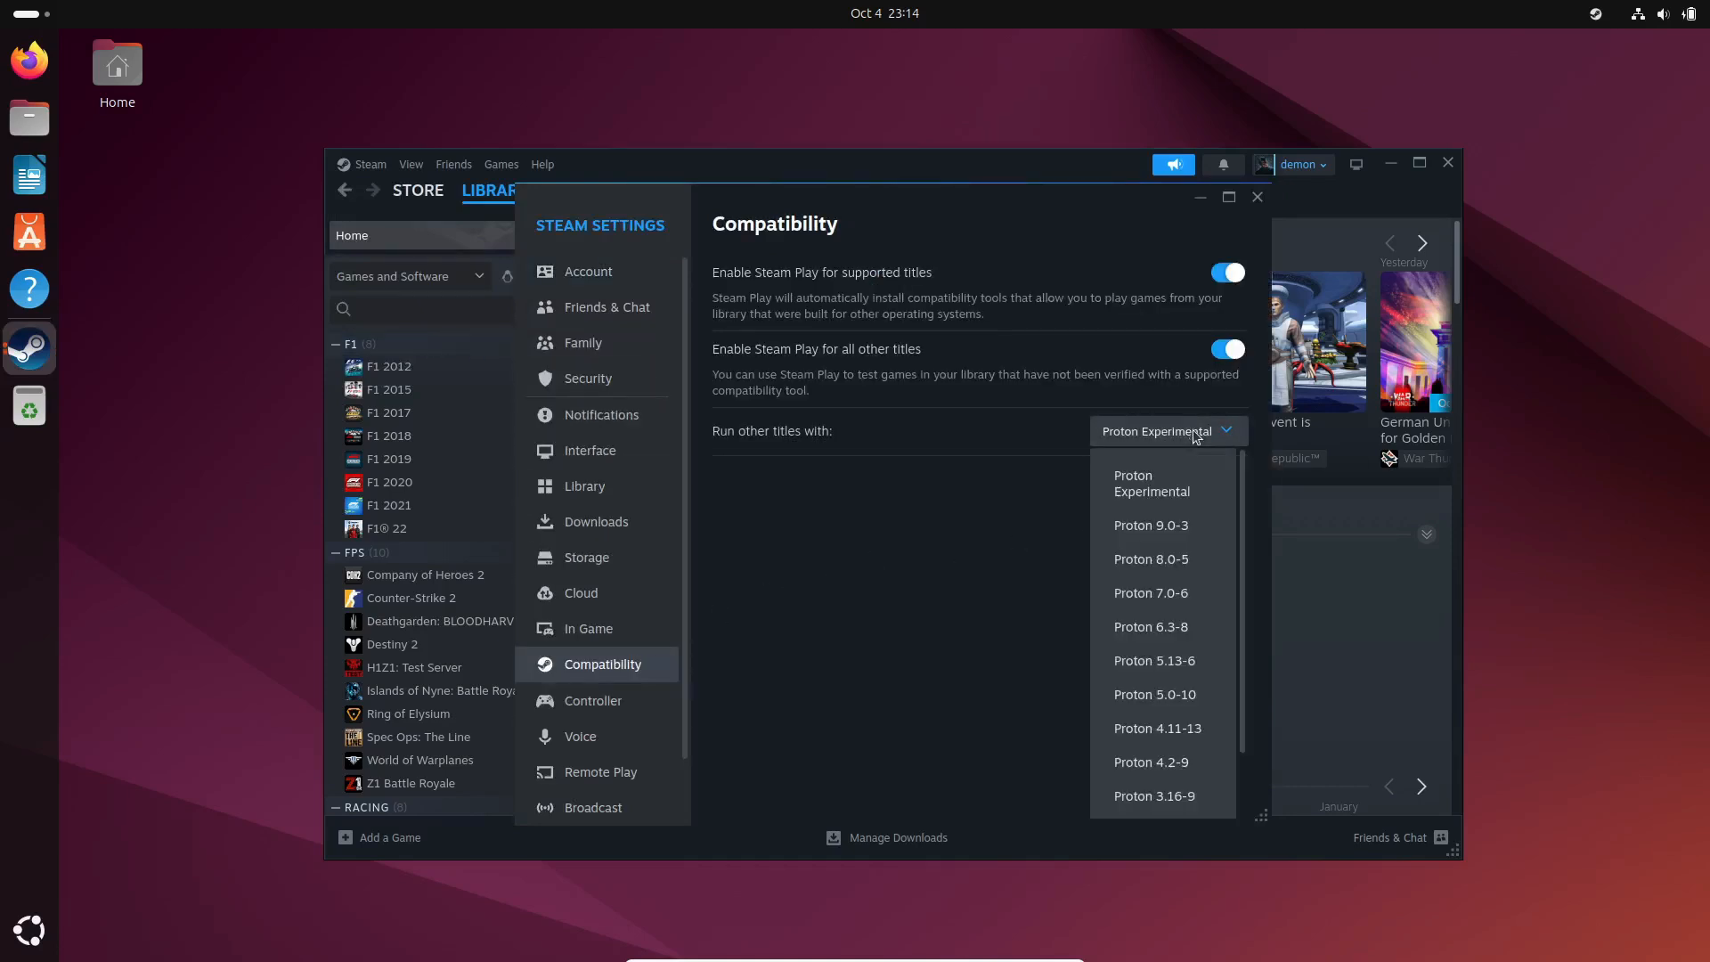
pyautogui.moveTo(1181, 541)
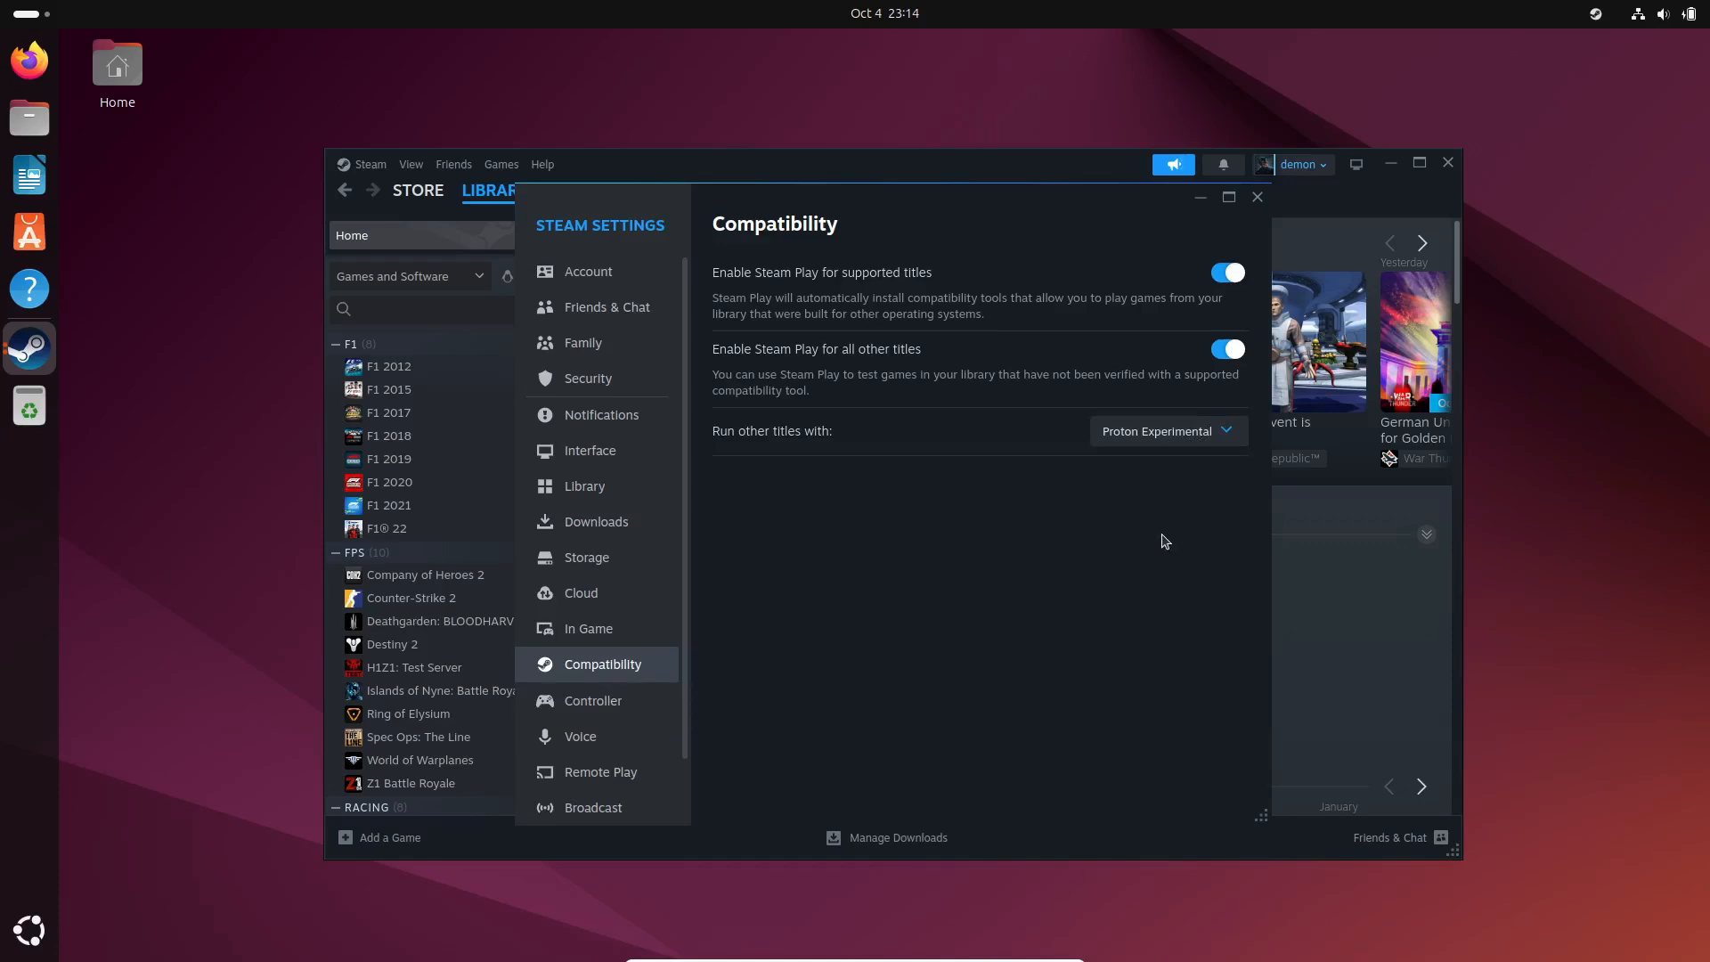
pyautogui.click(1166, 431)
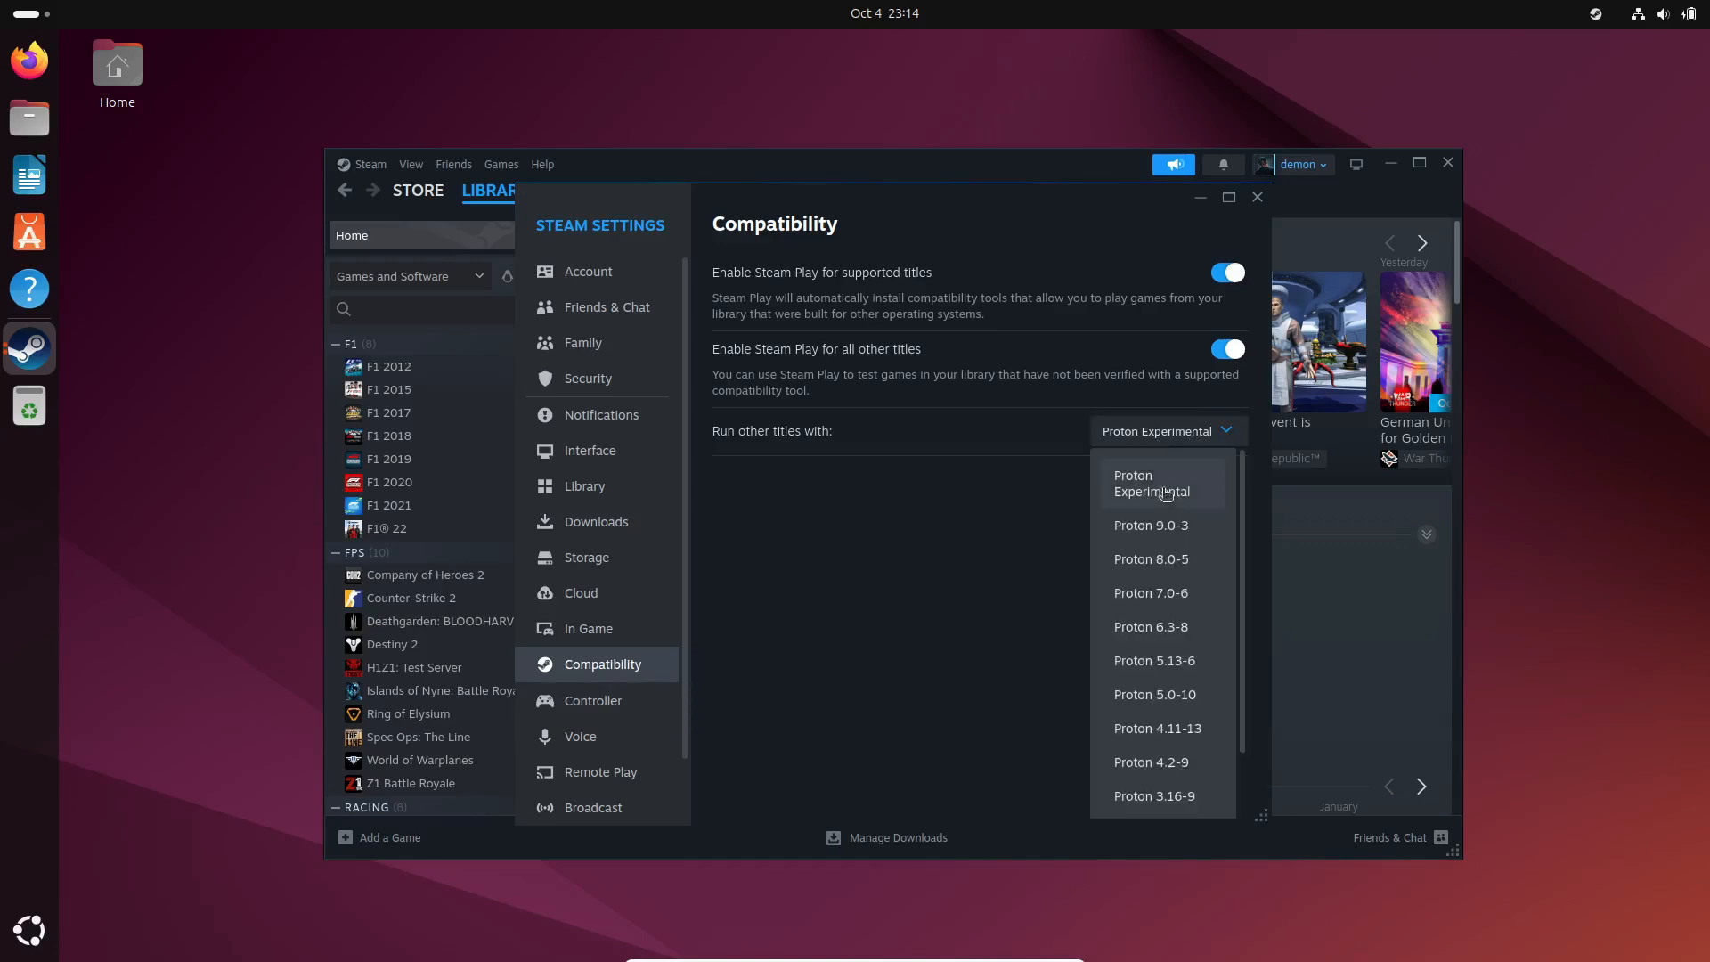
pyautogui.click(1149, 524)
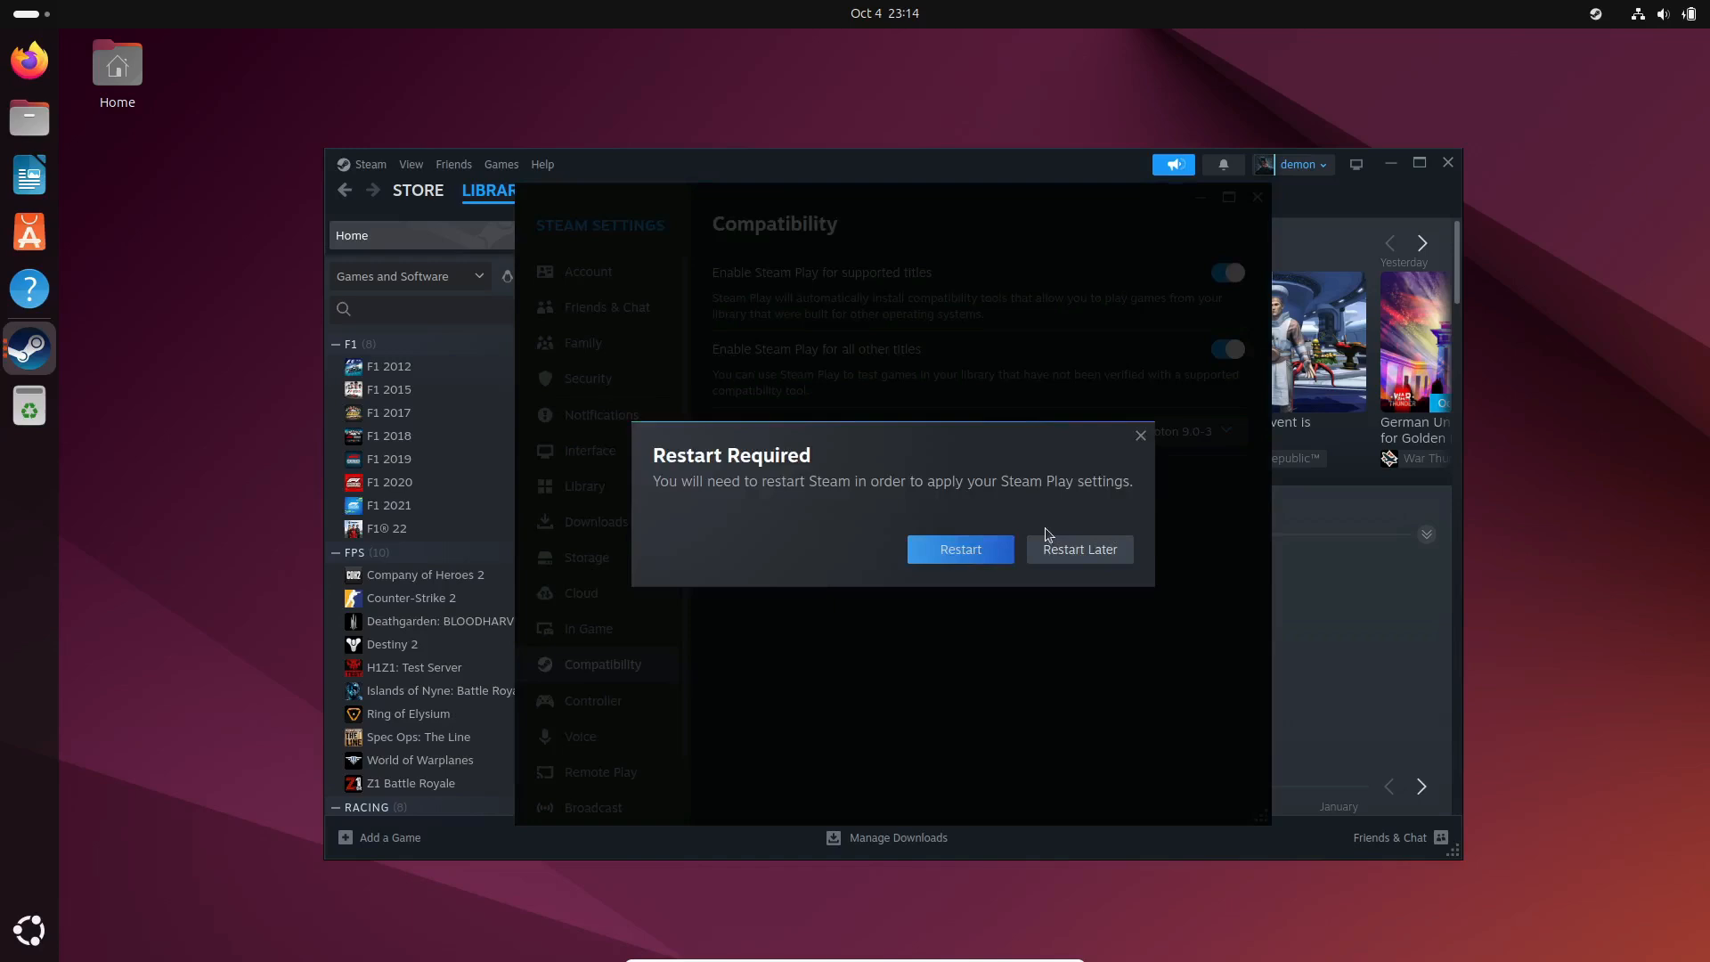
pyautogui.click(1080, 549)
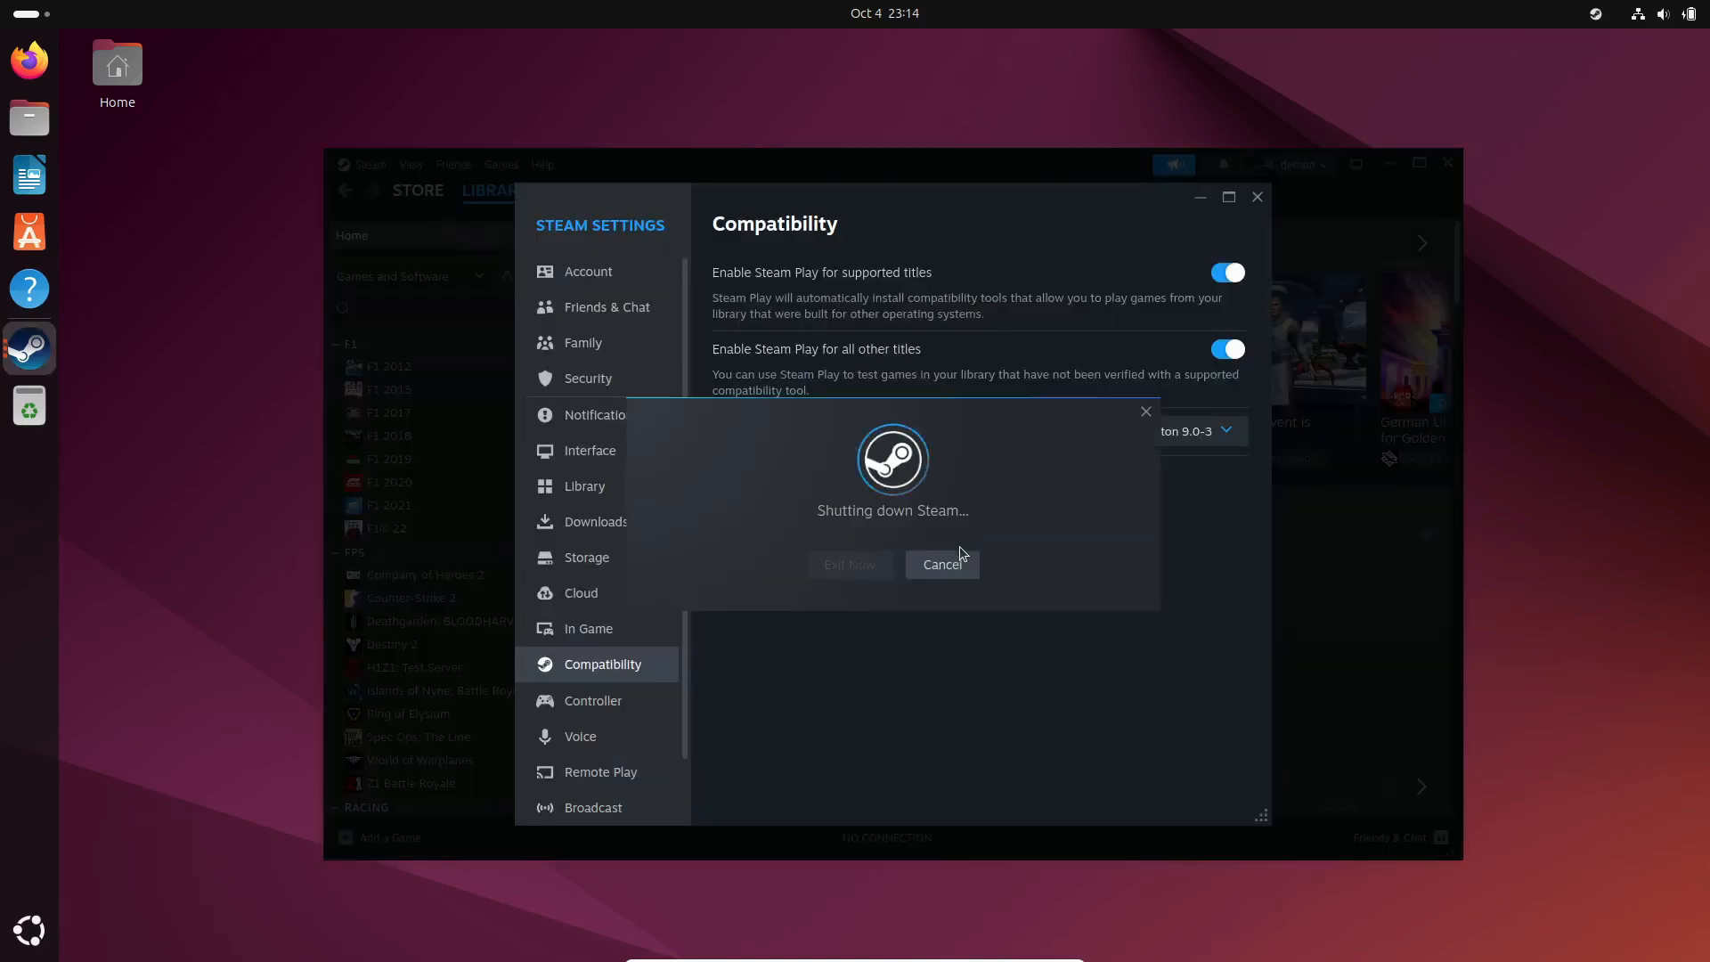
# - Relaunch Steam from the dock after it shuts down, back on the Store page
pyautogui.click(848, 565)
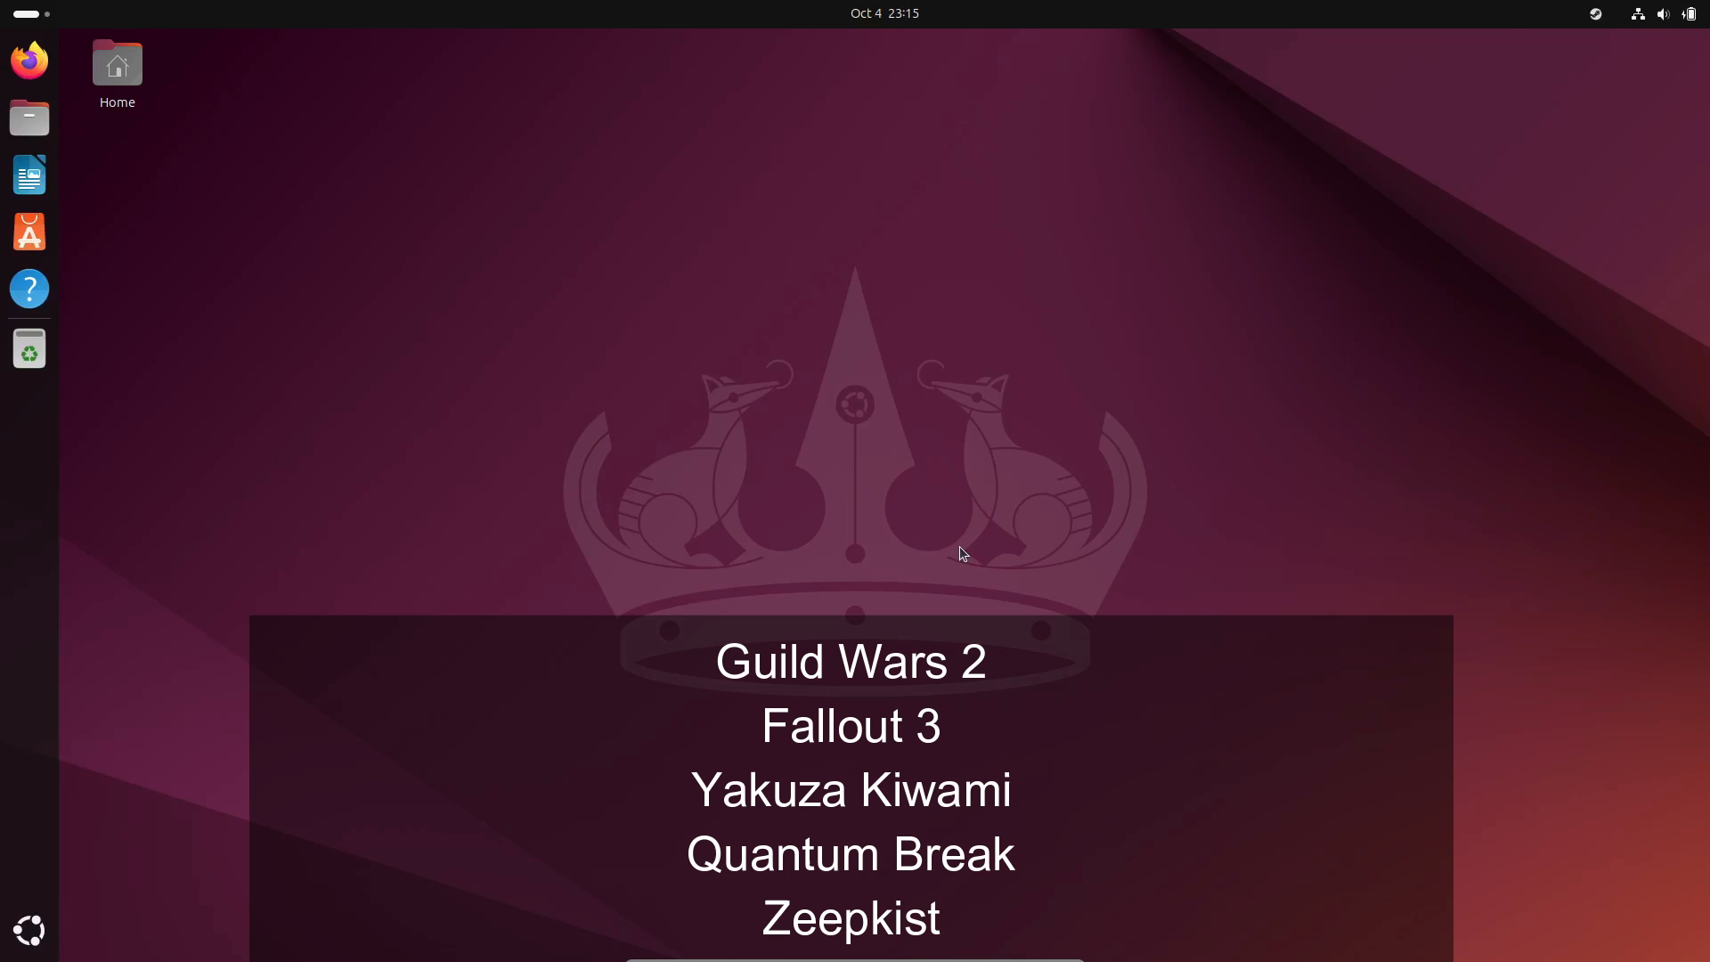
pyautogui.click(29, 348)
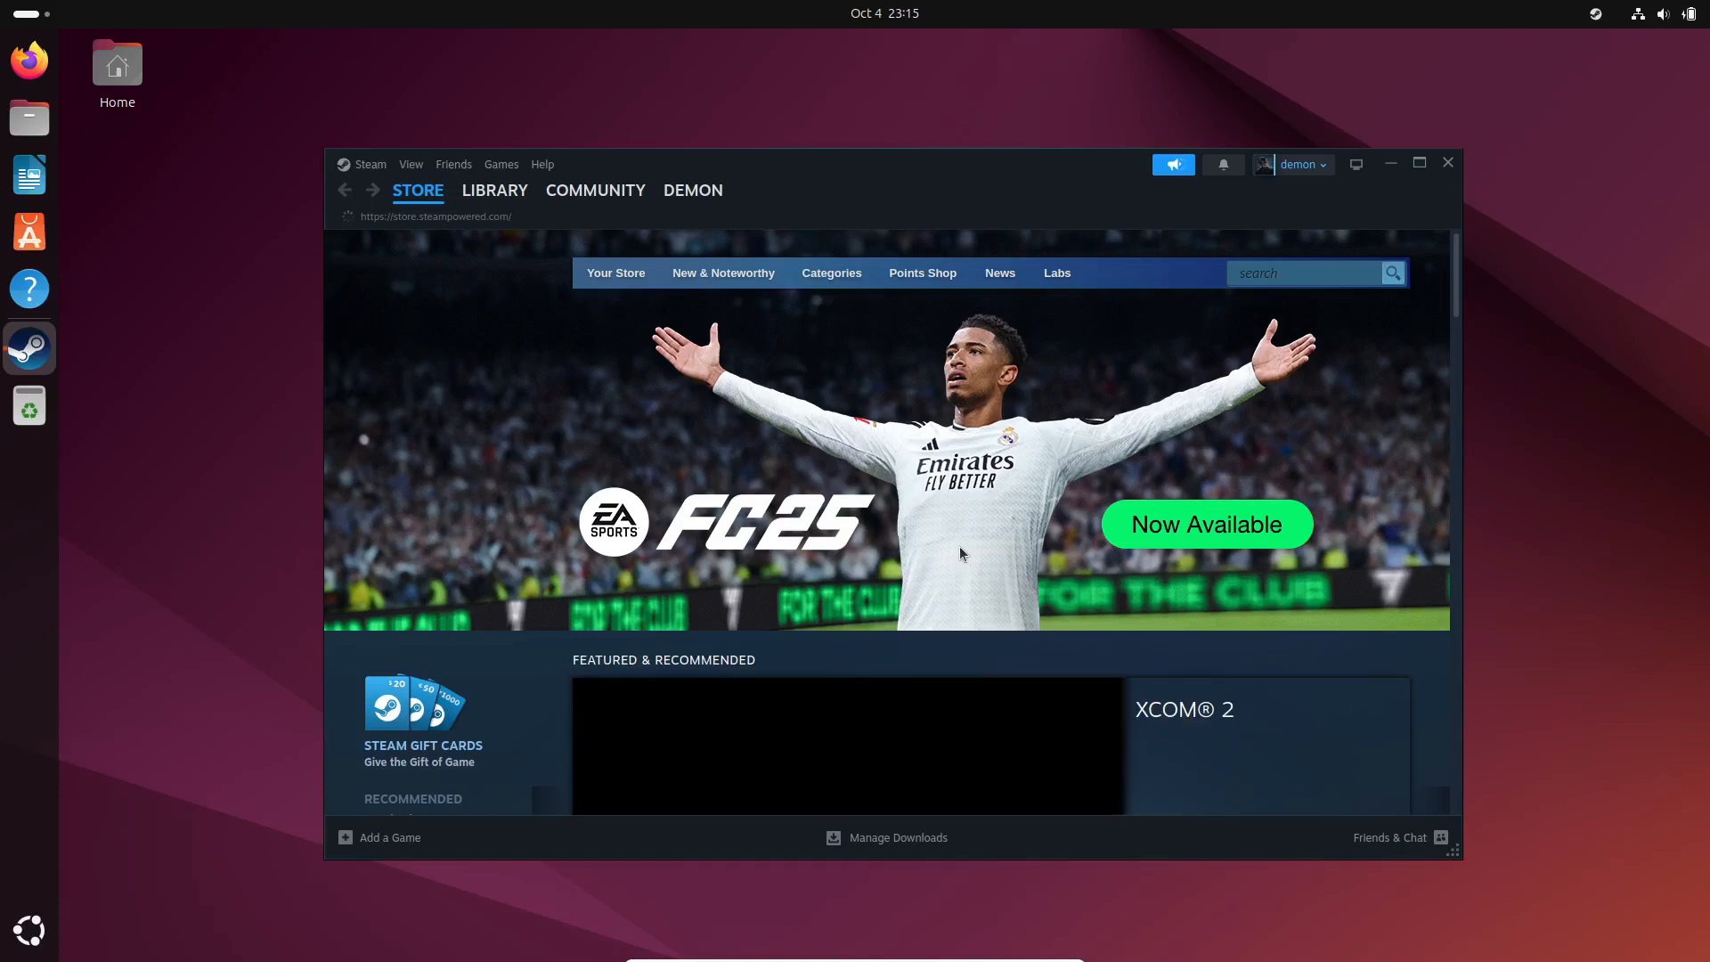
# - Confirm Compatibility still shows Proton 9.0-3 for other titles, then close Settings
pyautogui.click(368, 164)
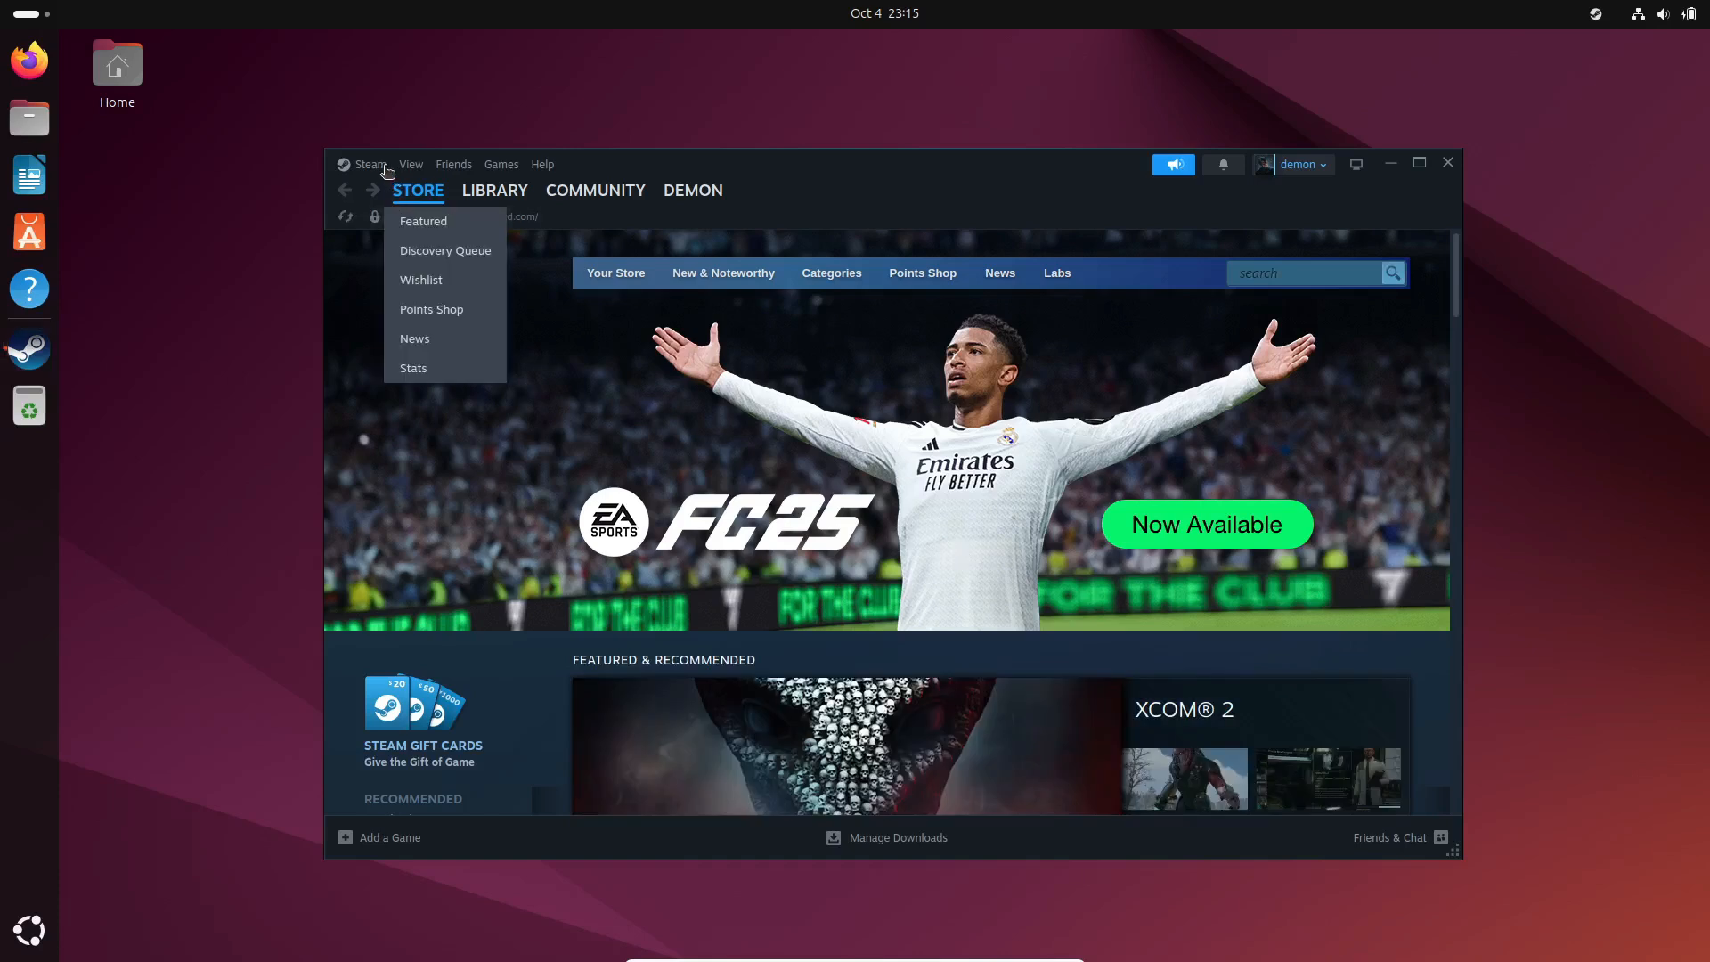
pyautogui.click(417, 354)
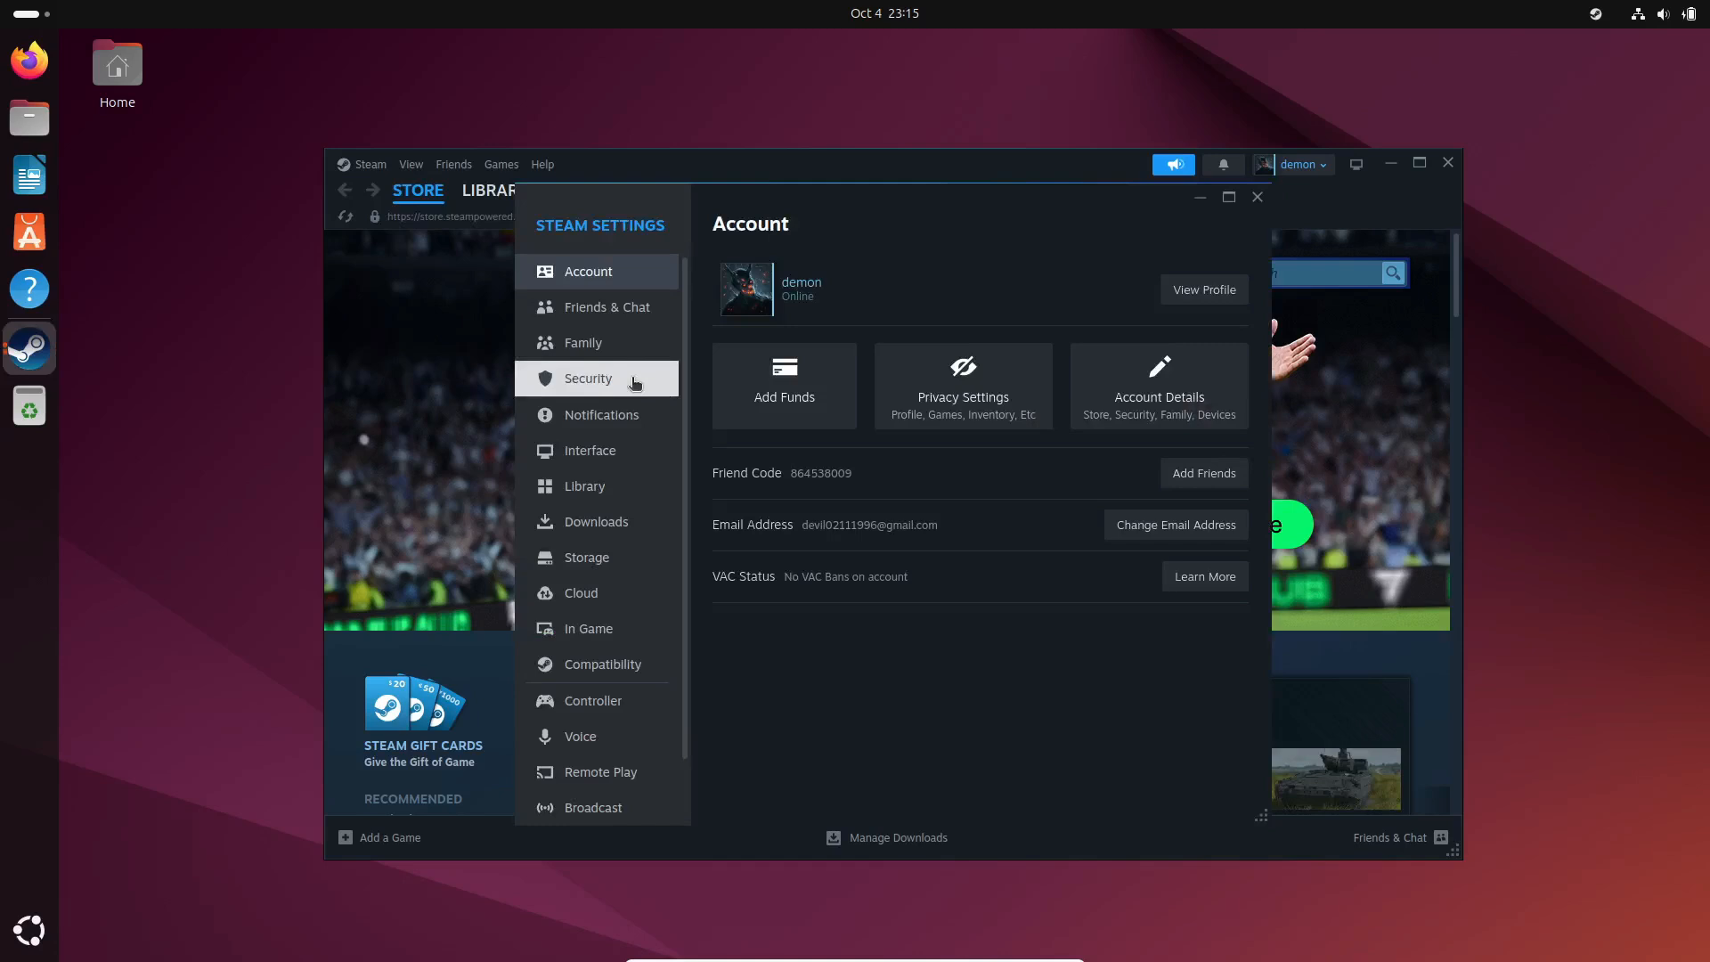
pyautogui.click(600, 665)
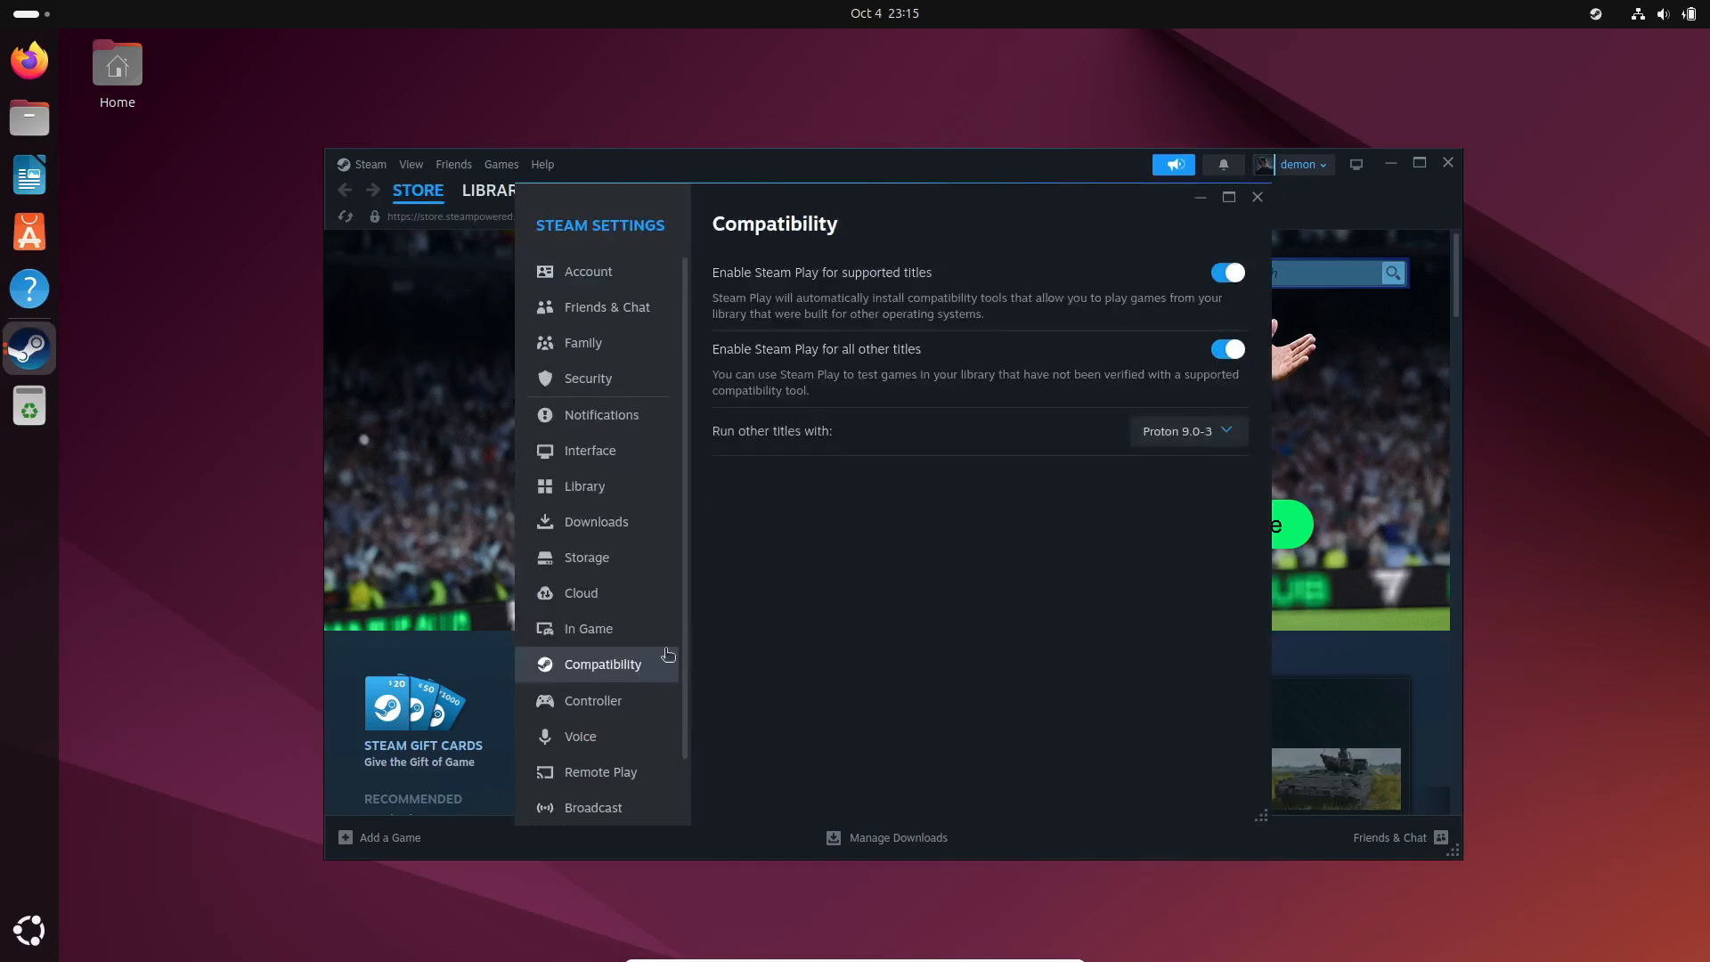
pyautogui.click(1186, 431)
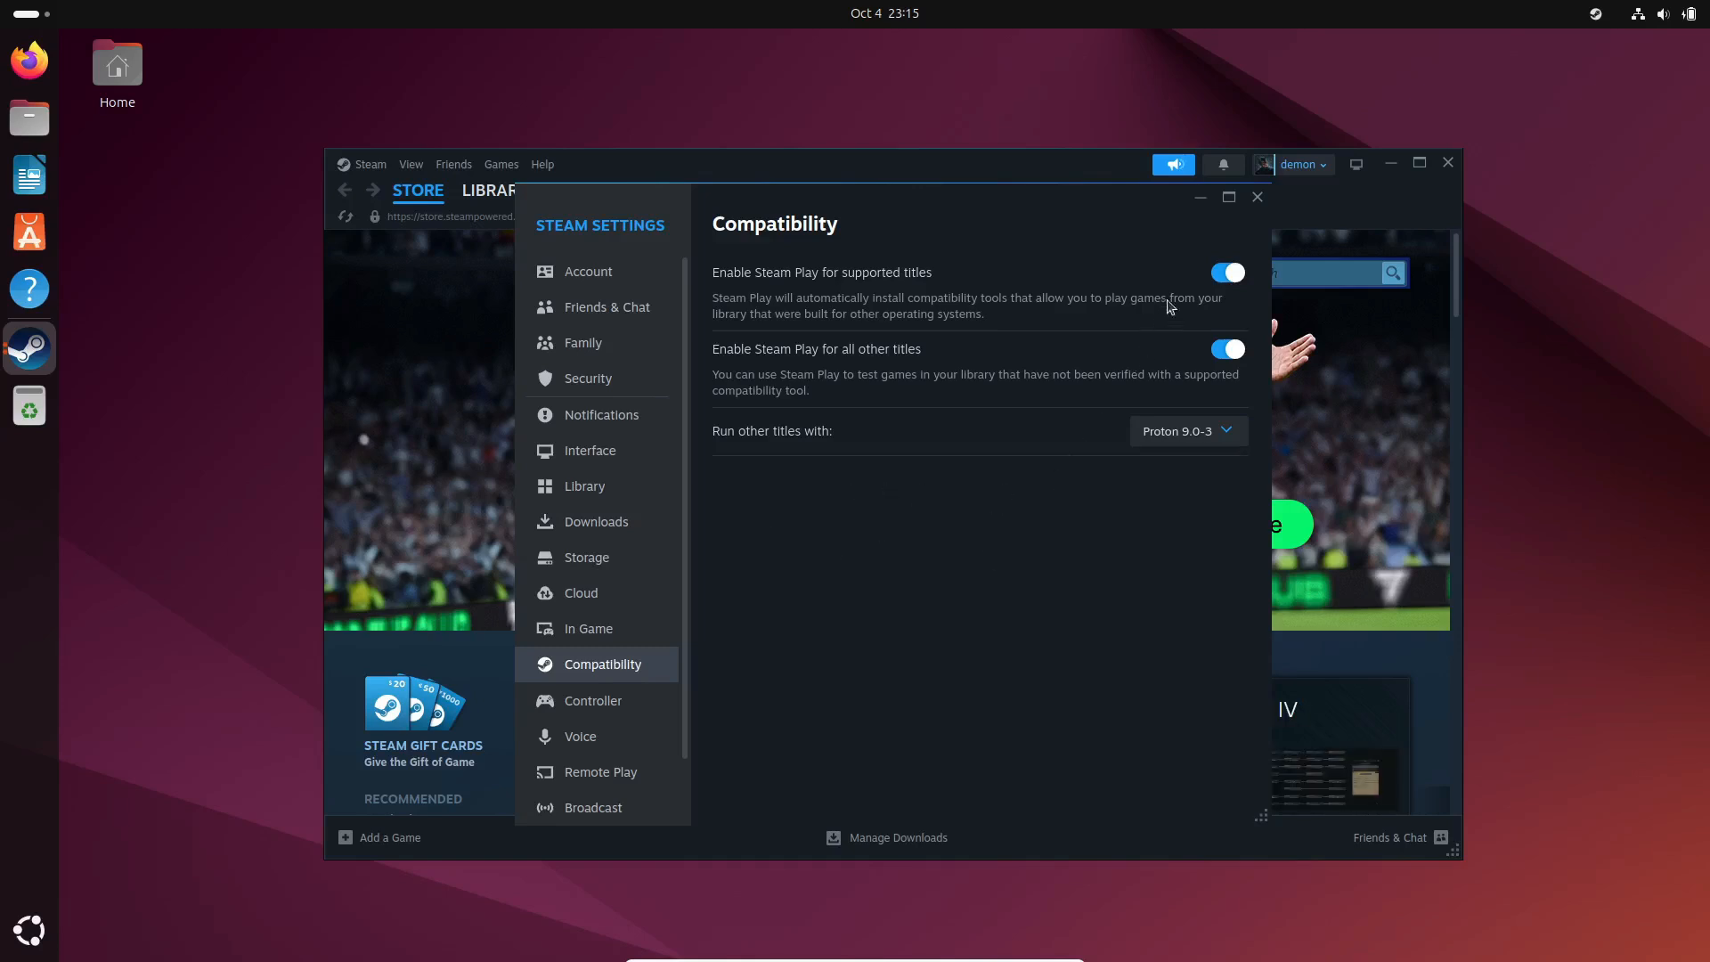
pyautogui.click(1256, 198)
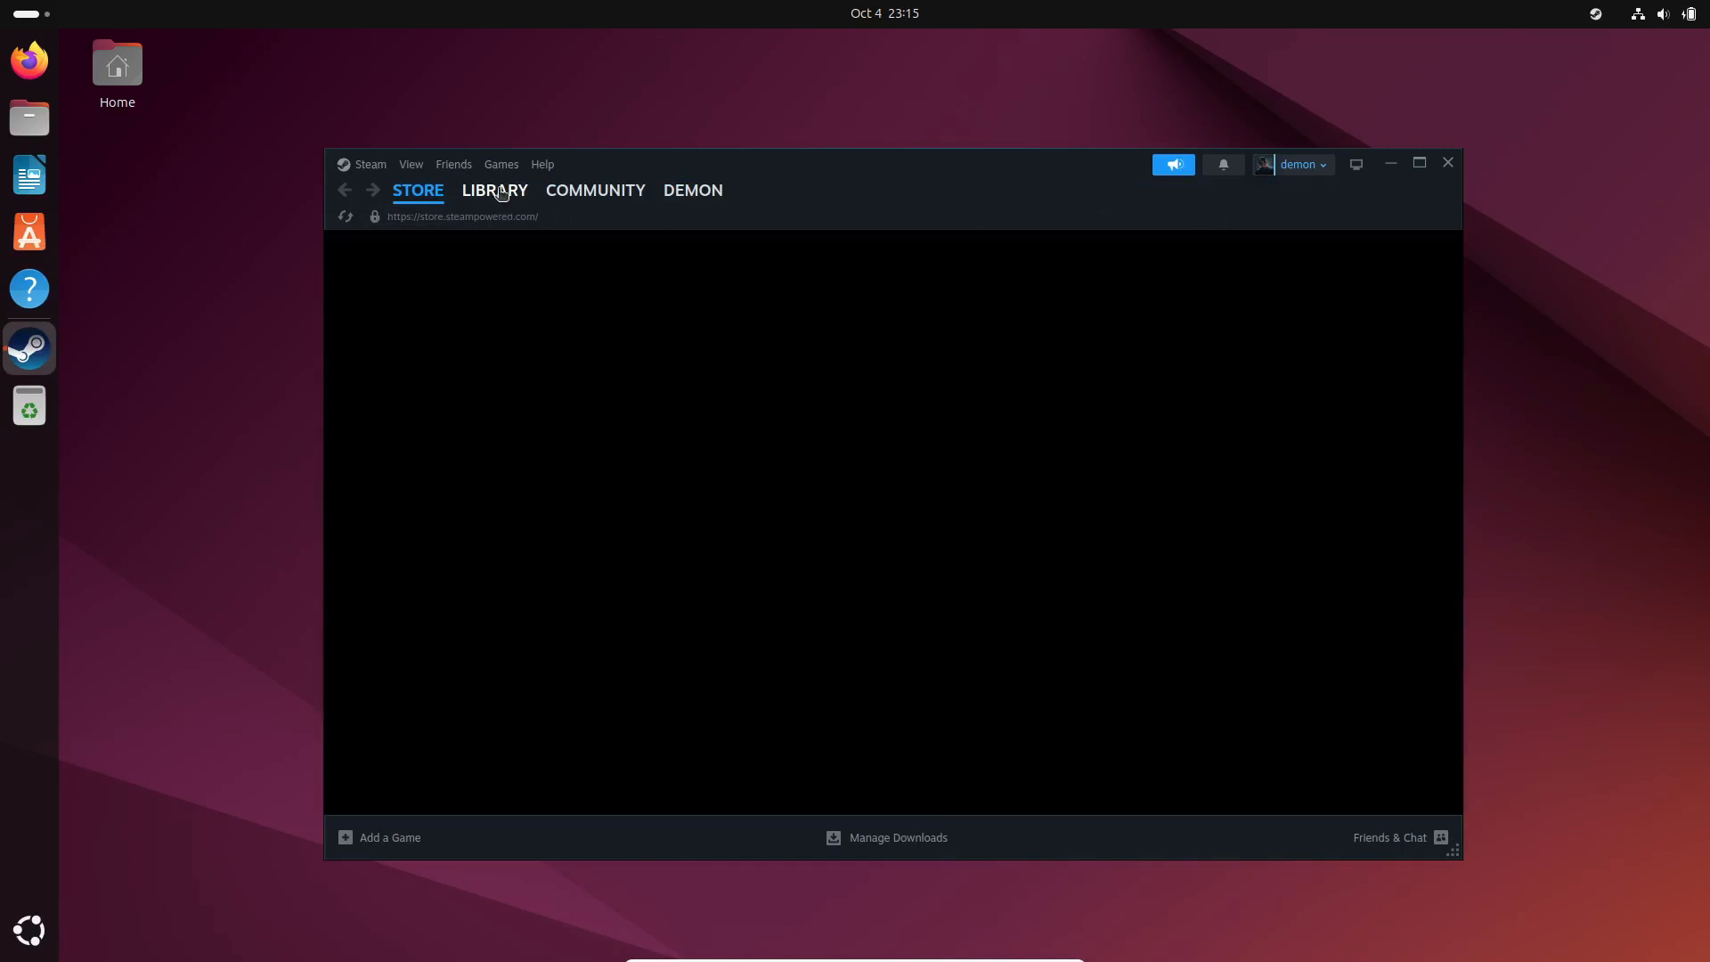
# - In the Library, browse the F1 2012, F1 2015, F1 2018, F1 2021 and F1 22 pages
pyautogui.click(493, 191)
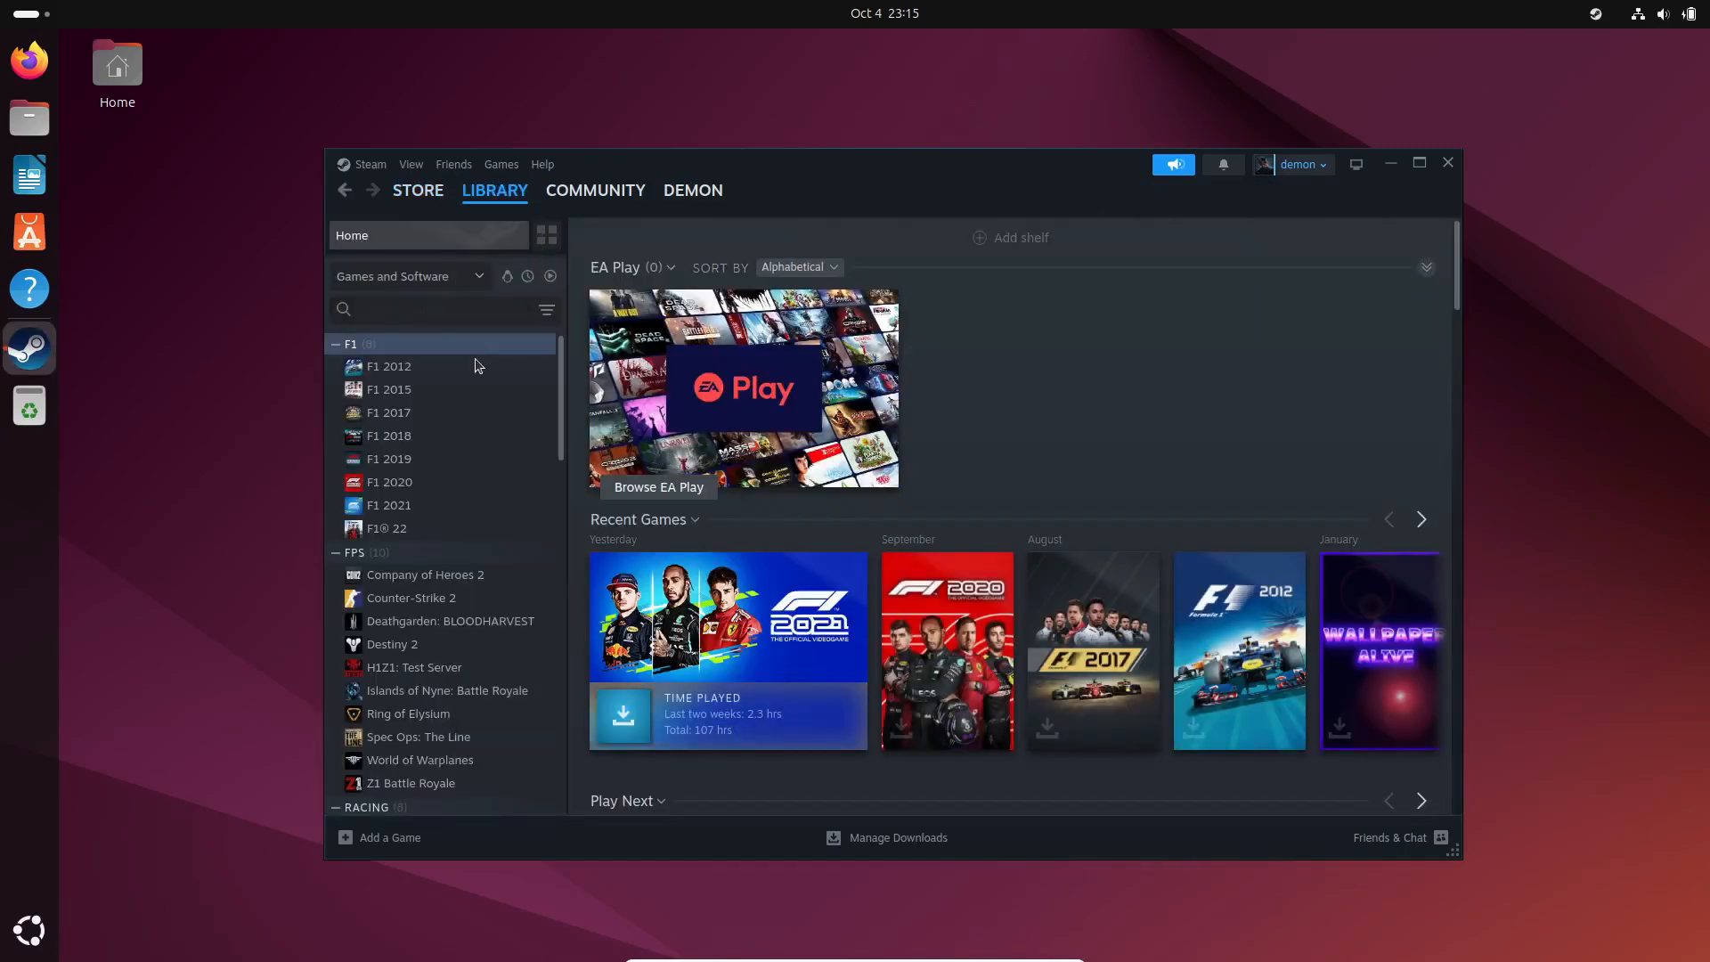
pyautogui.click(388, 365)
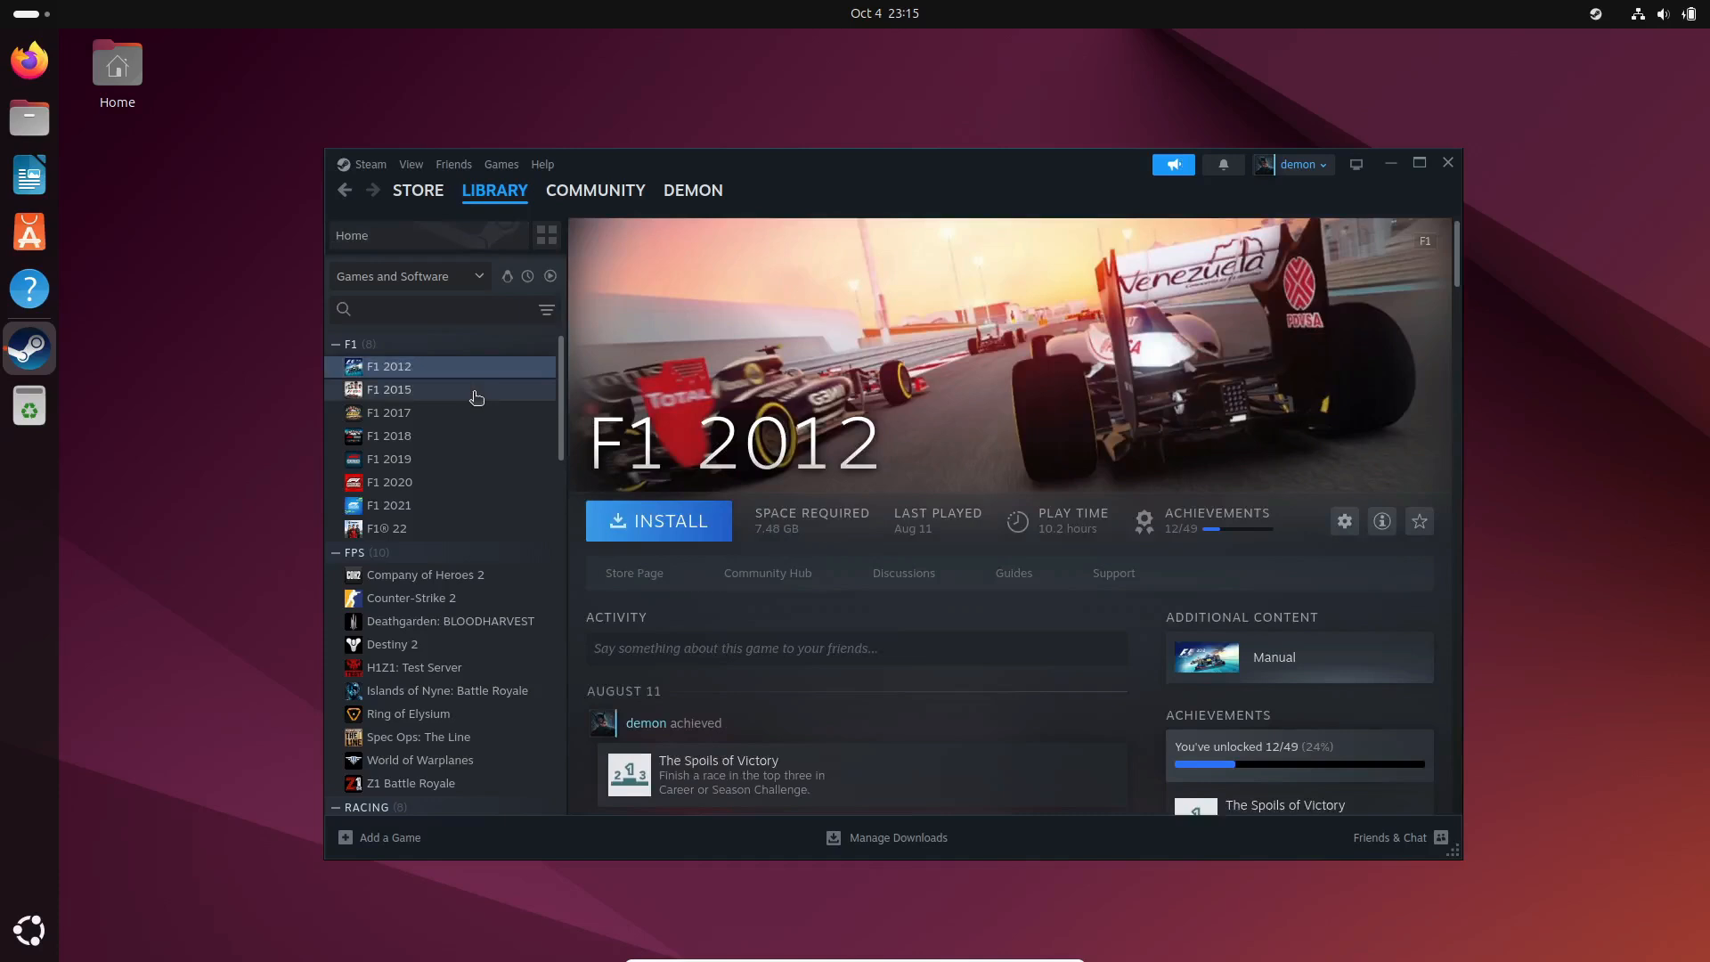
pyautogui.click(390, 390)
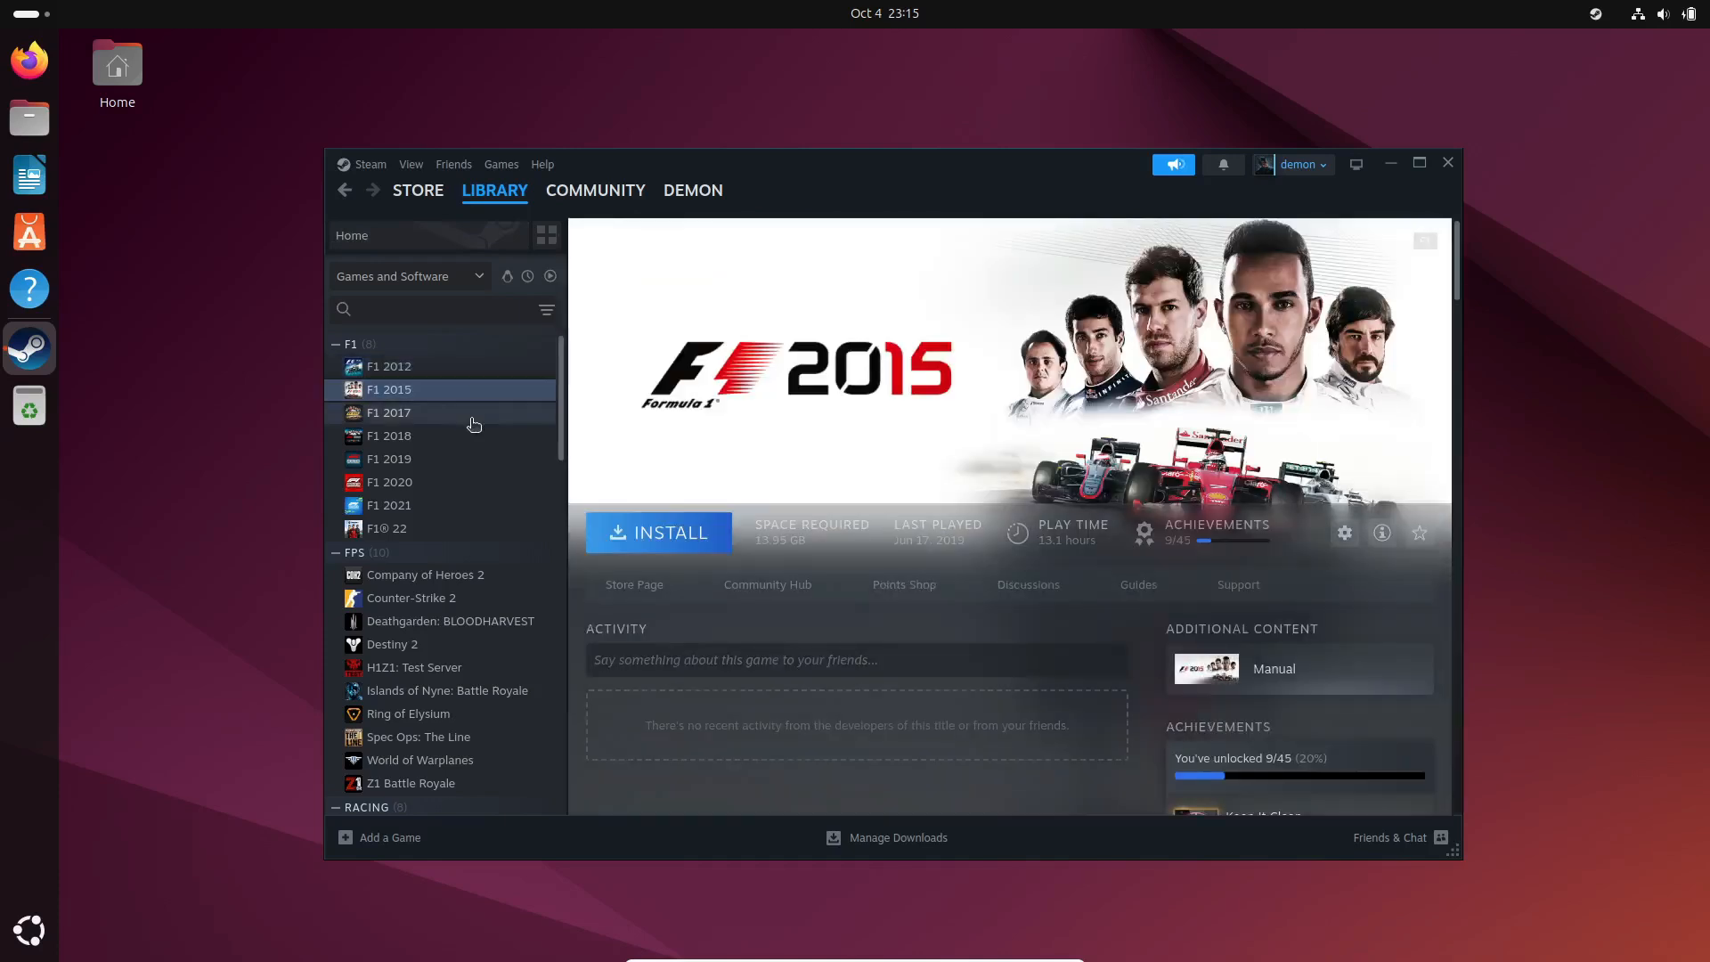
pyautogui.click(390, 434)
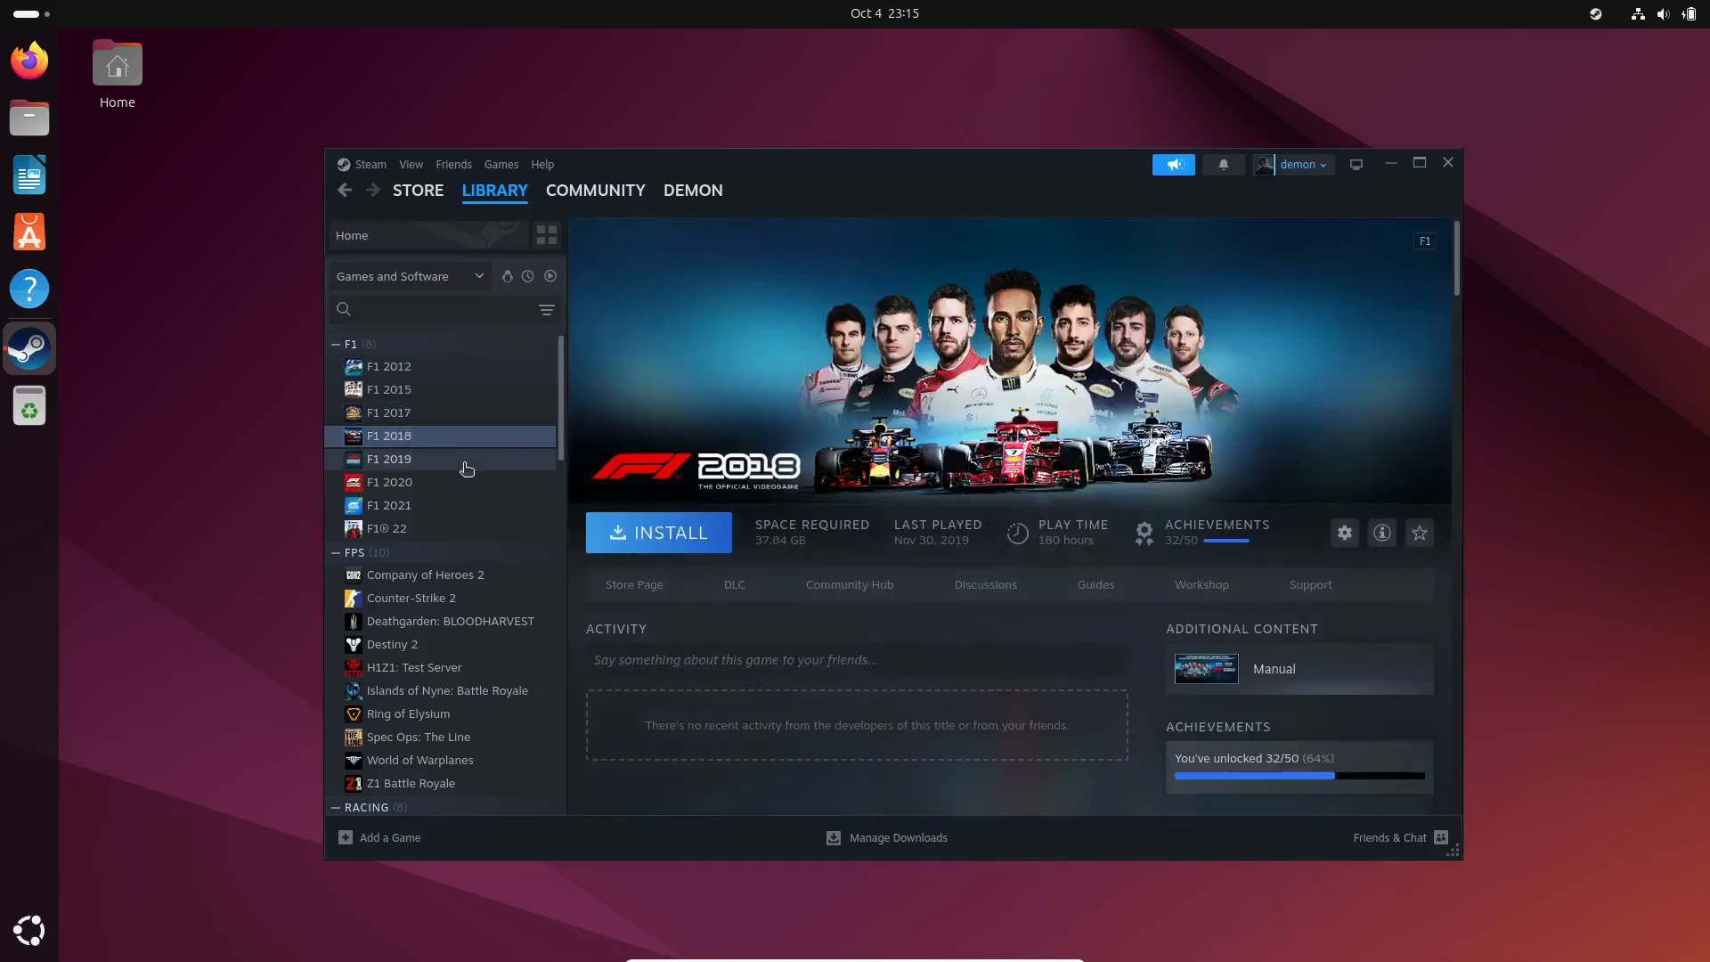
pyautogui.click(388, 505)
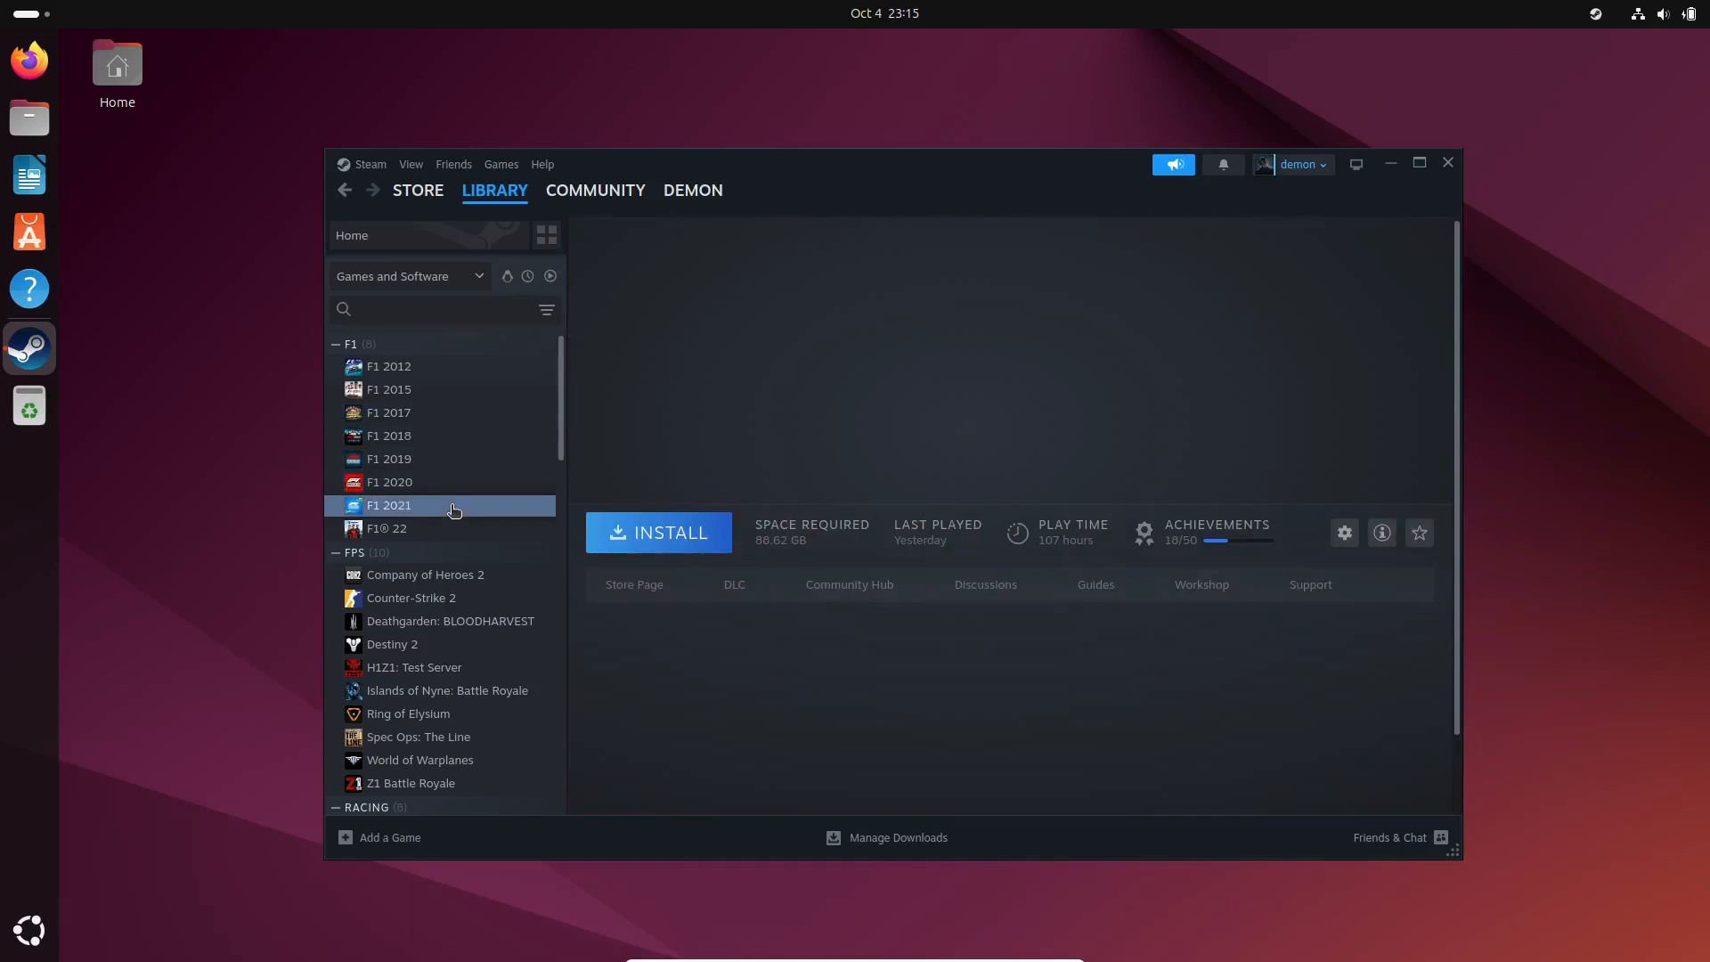
pyautogui.click(386, 527)
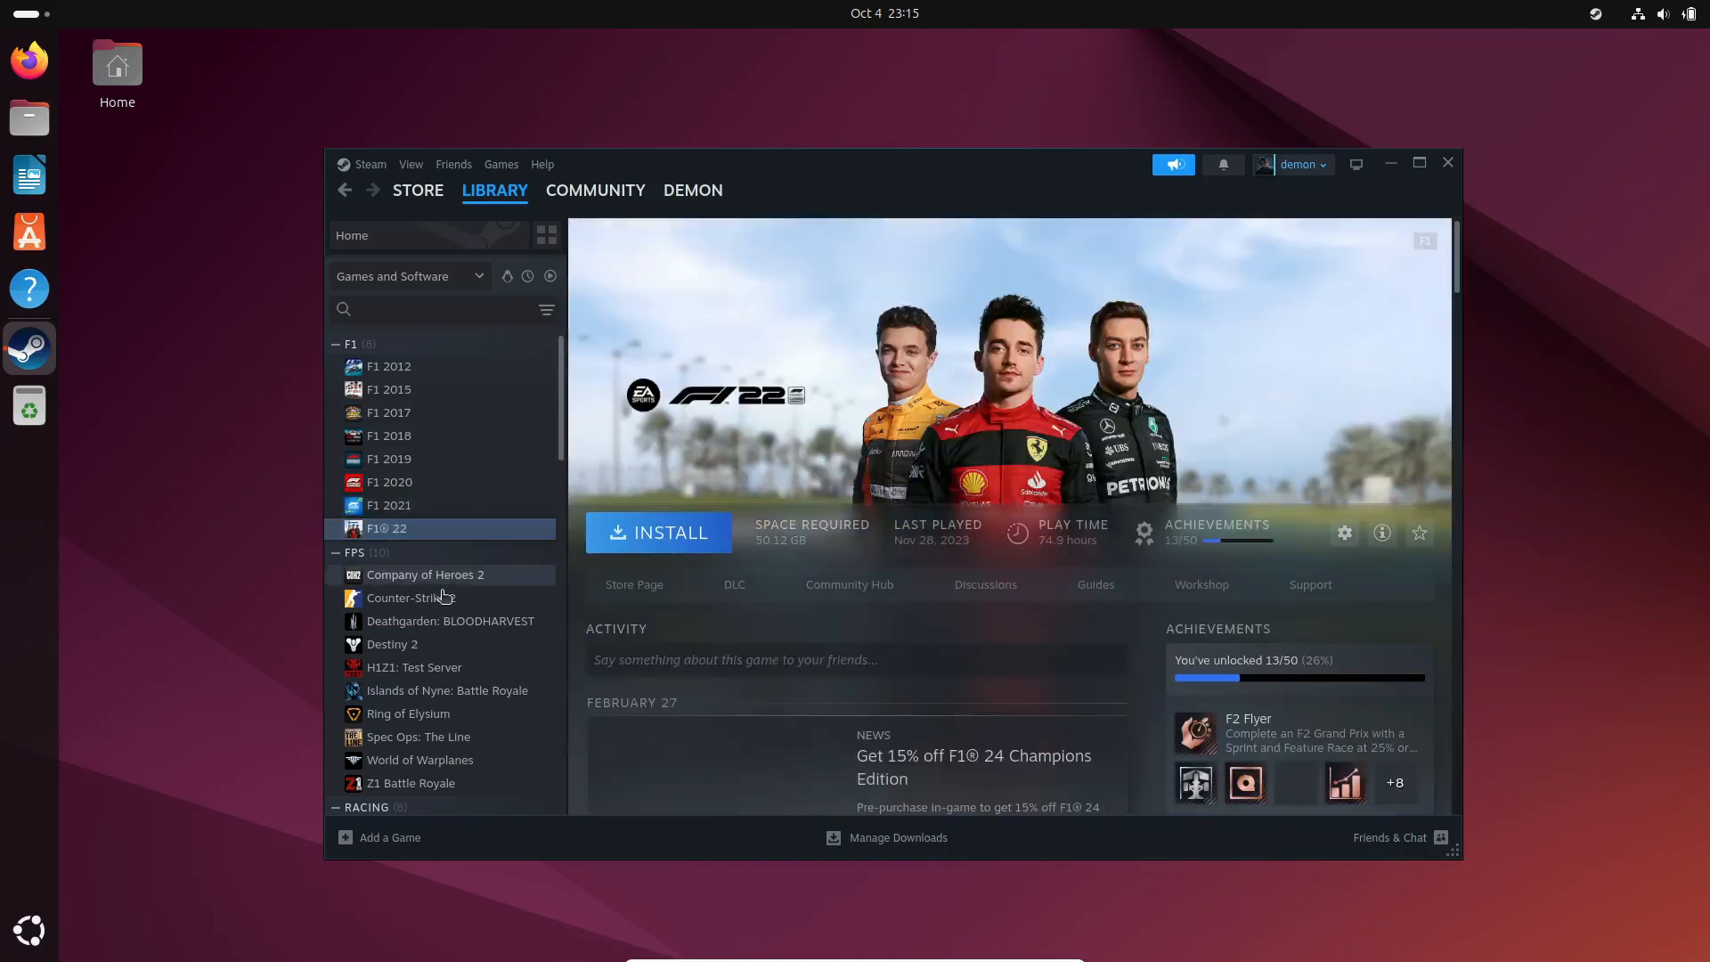
# - Browse Deathgarden, The Crew 2, DiRT Rally, GRID (2019), rFactor 2 and EVE Online pages
pyautogui.click(450, 620)
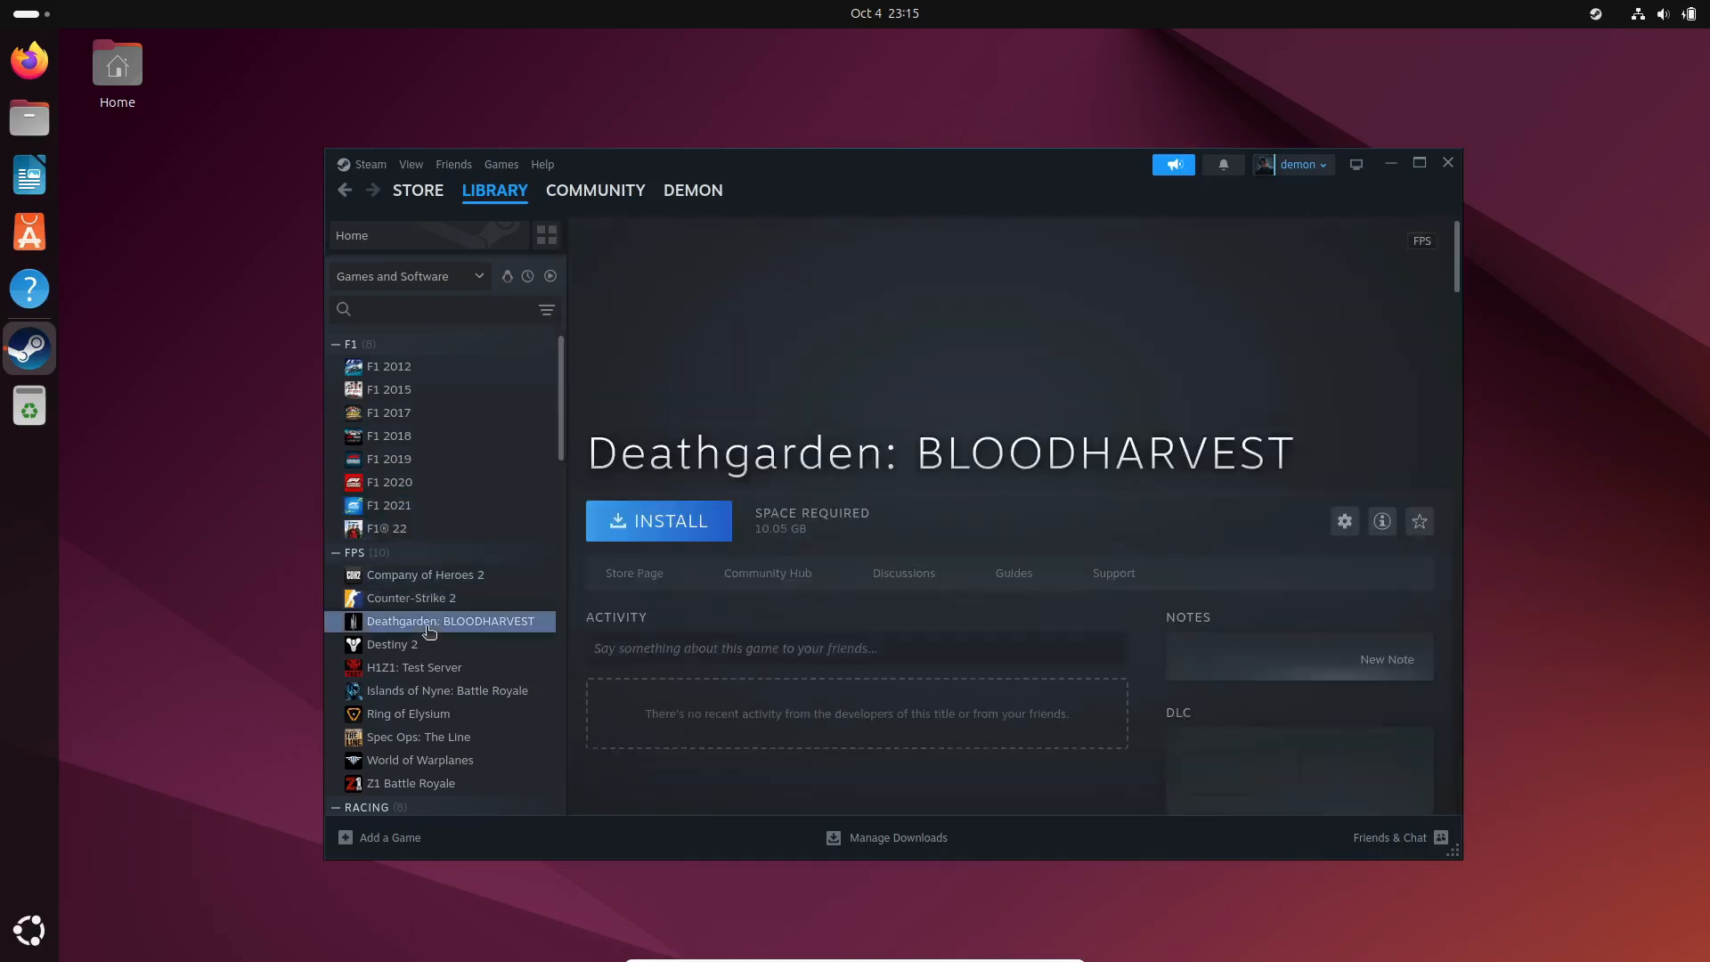
pyautogui.click(397, 662)
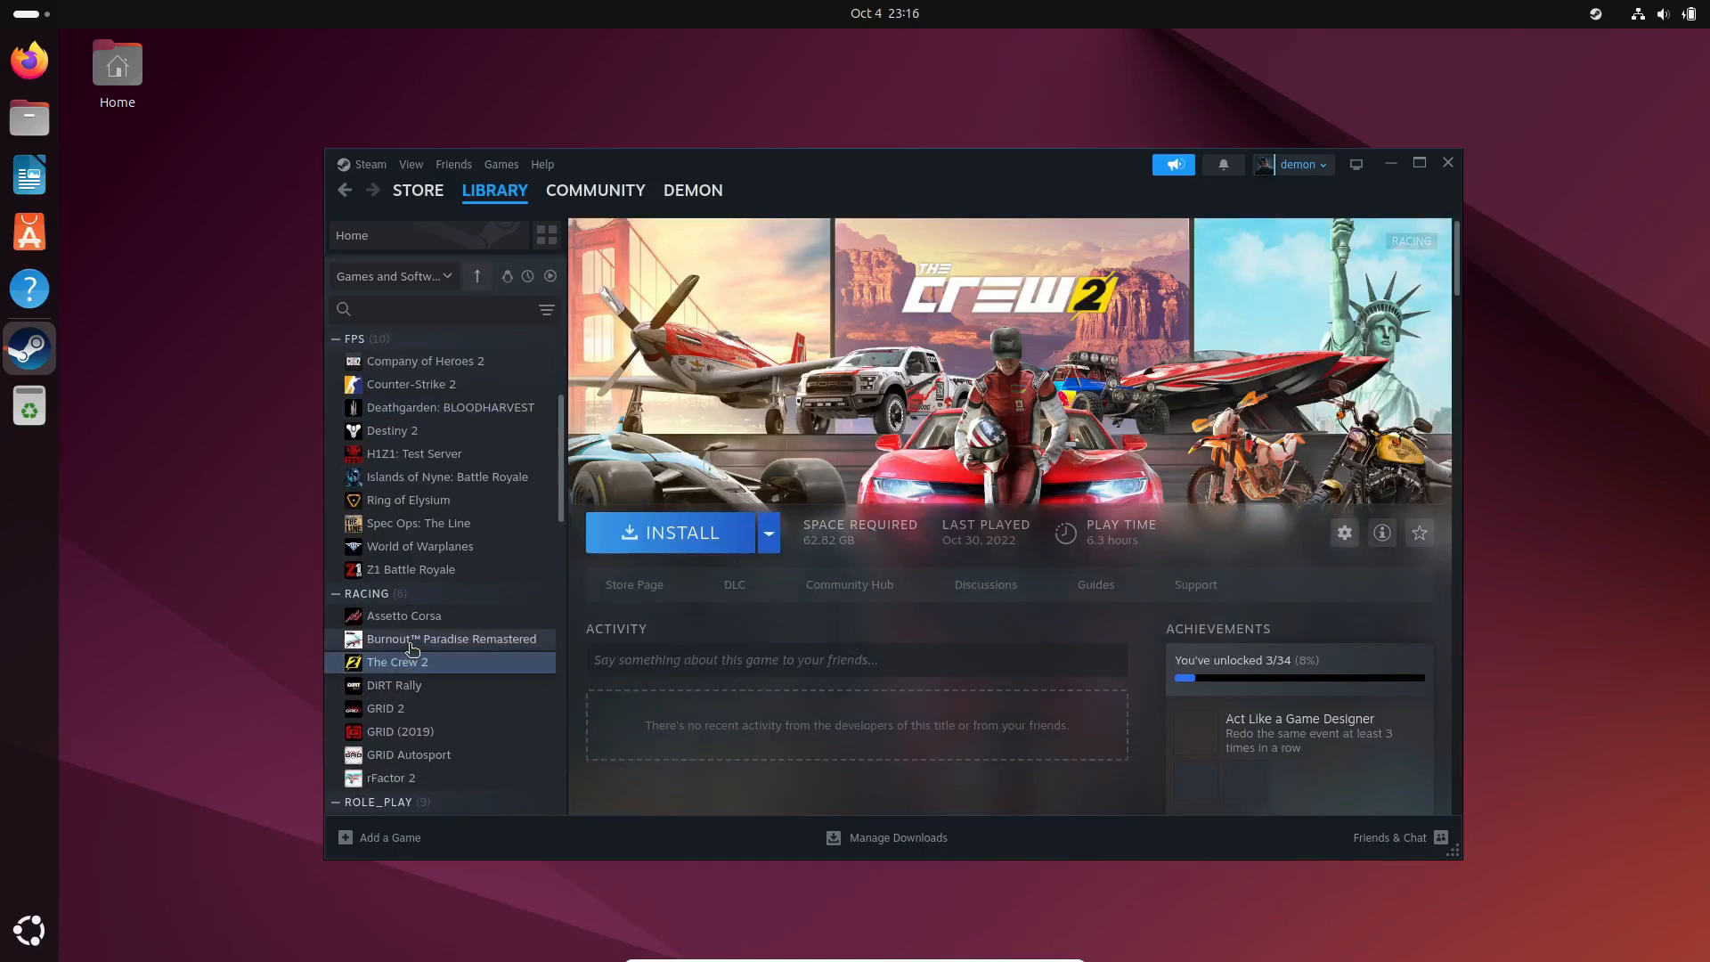
pyautogui.click(395, 684)
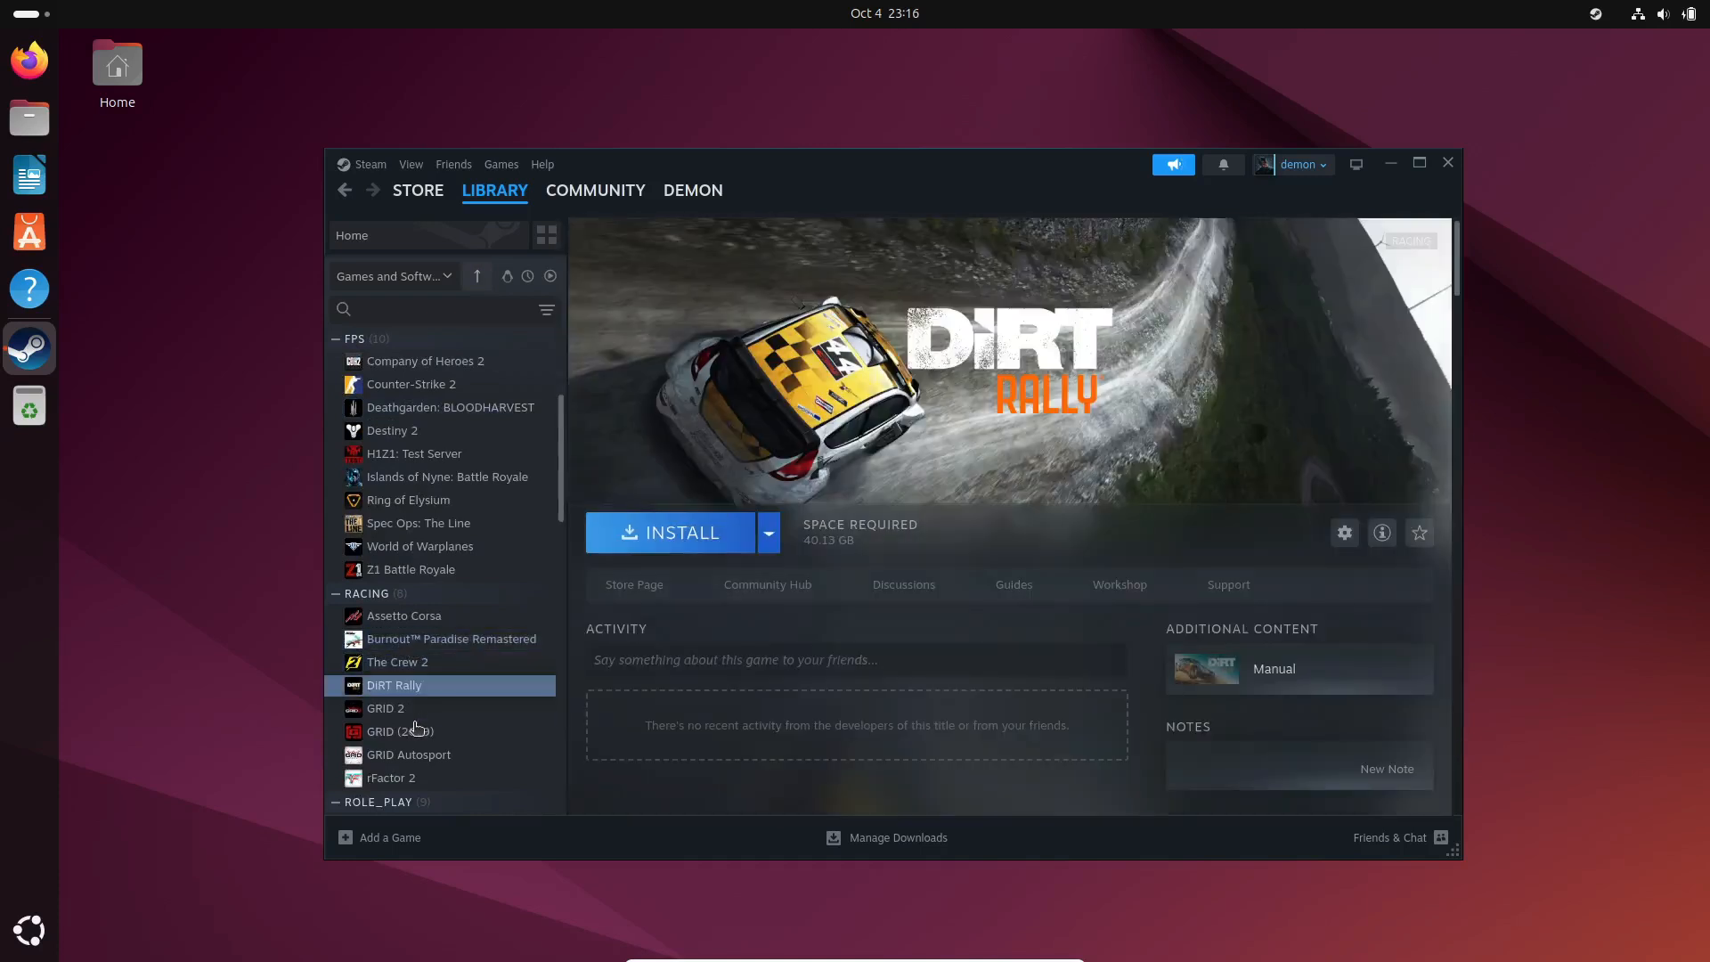
pyautogui.click(401, 730)
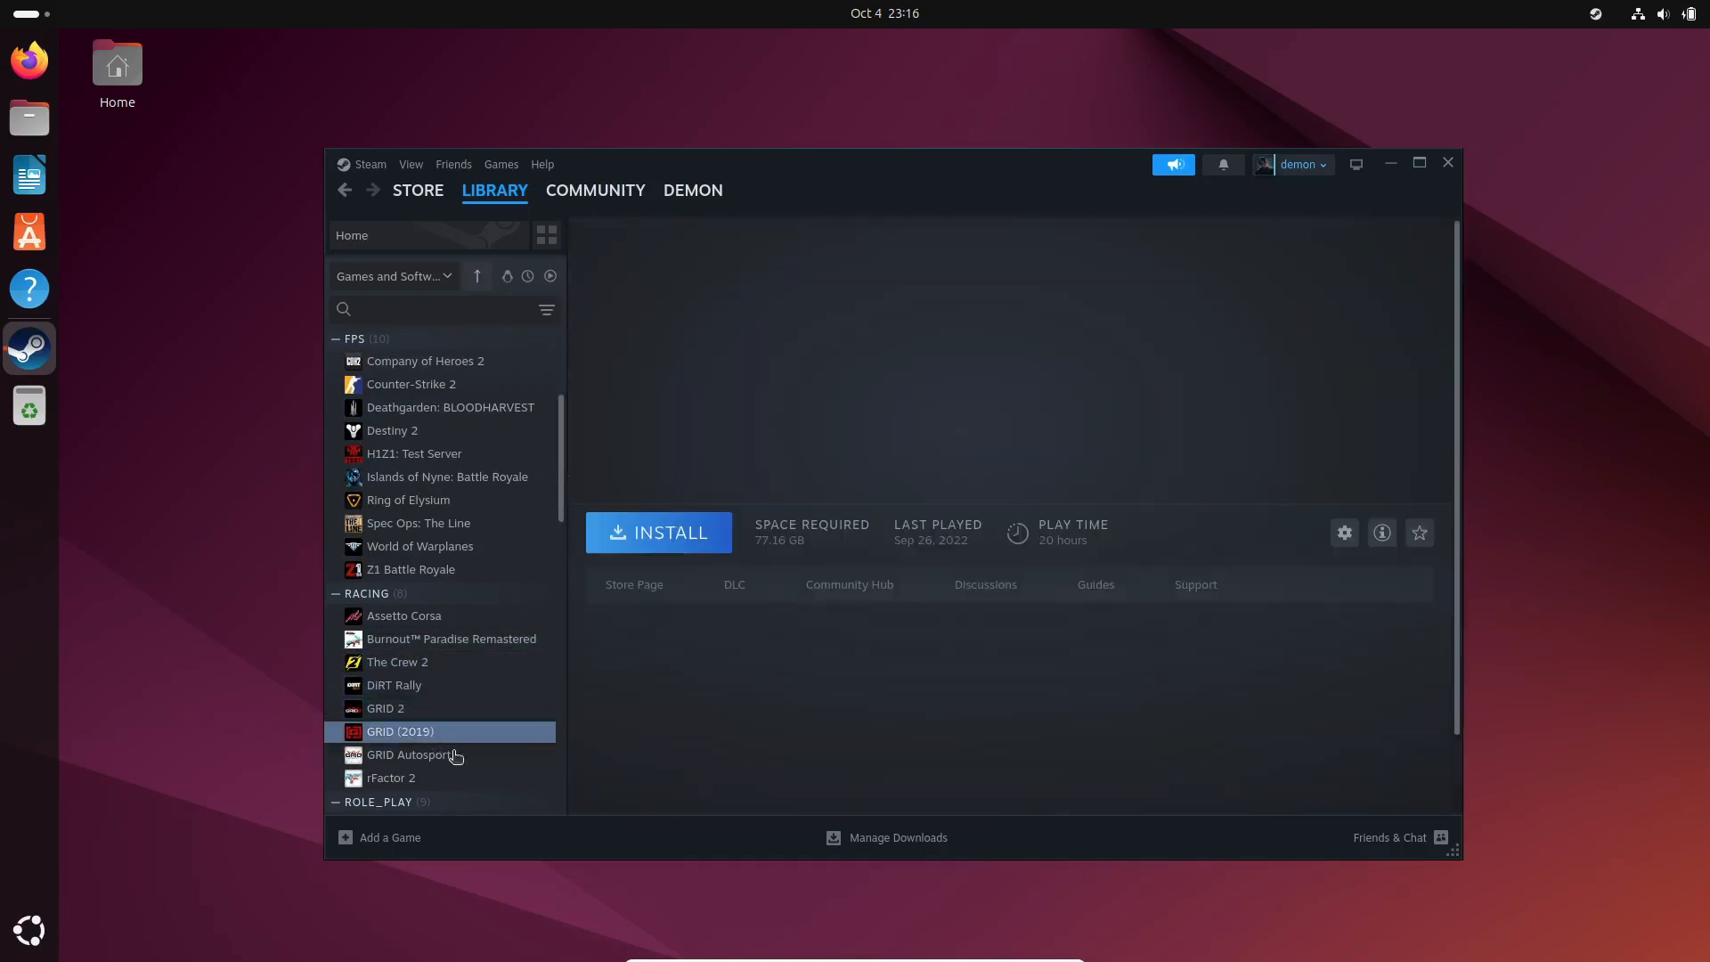
pyautogui.click(401, 731)
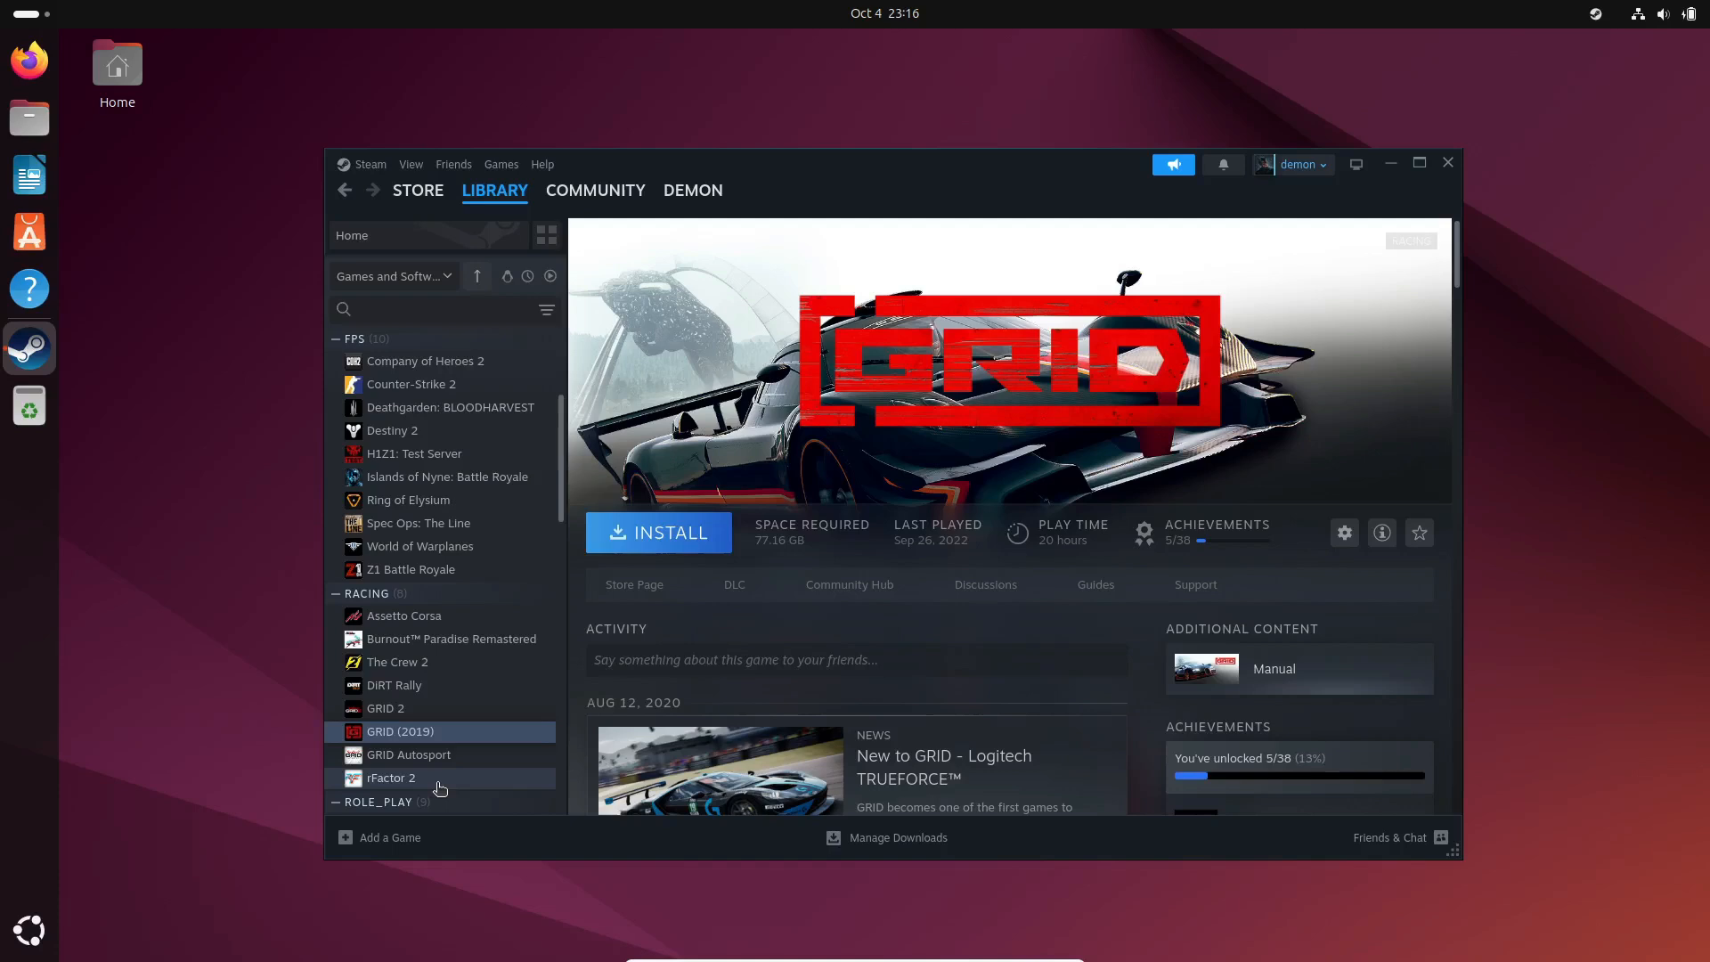
pyautogui.click(390, 778)
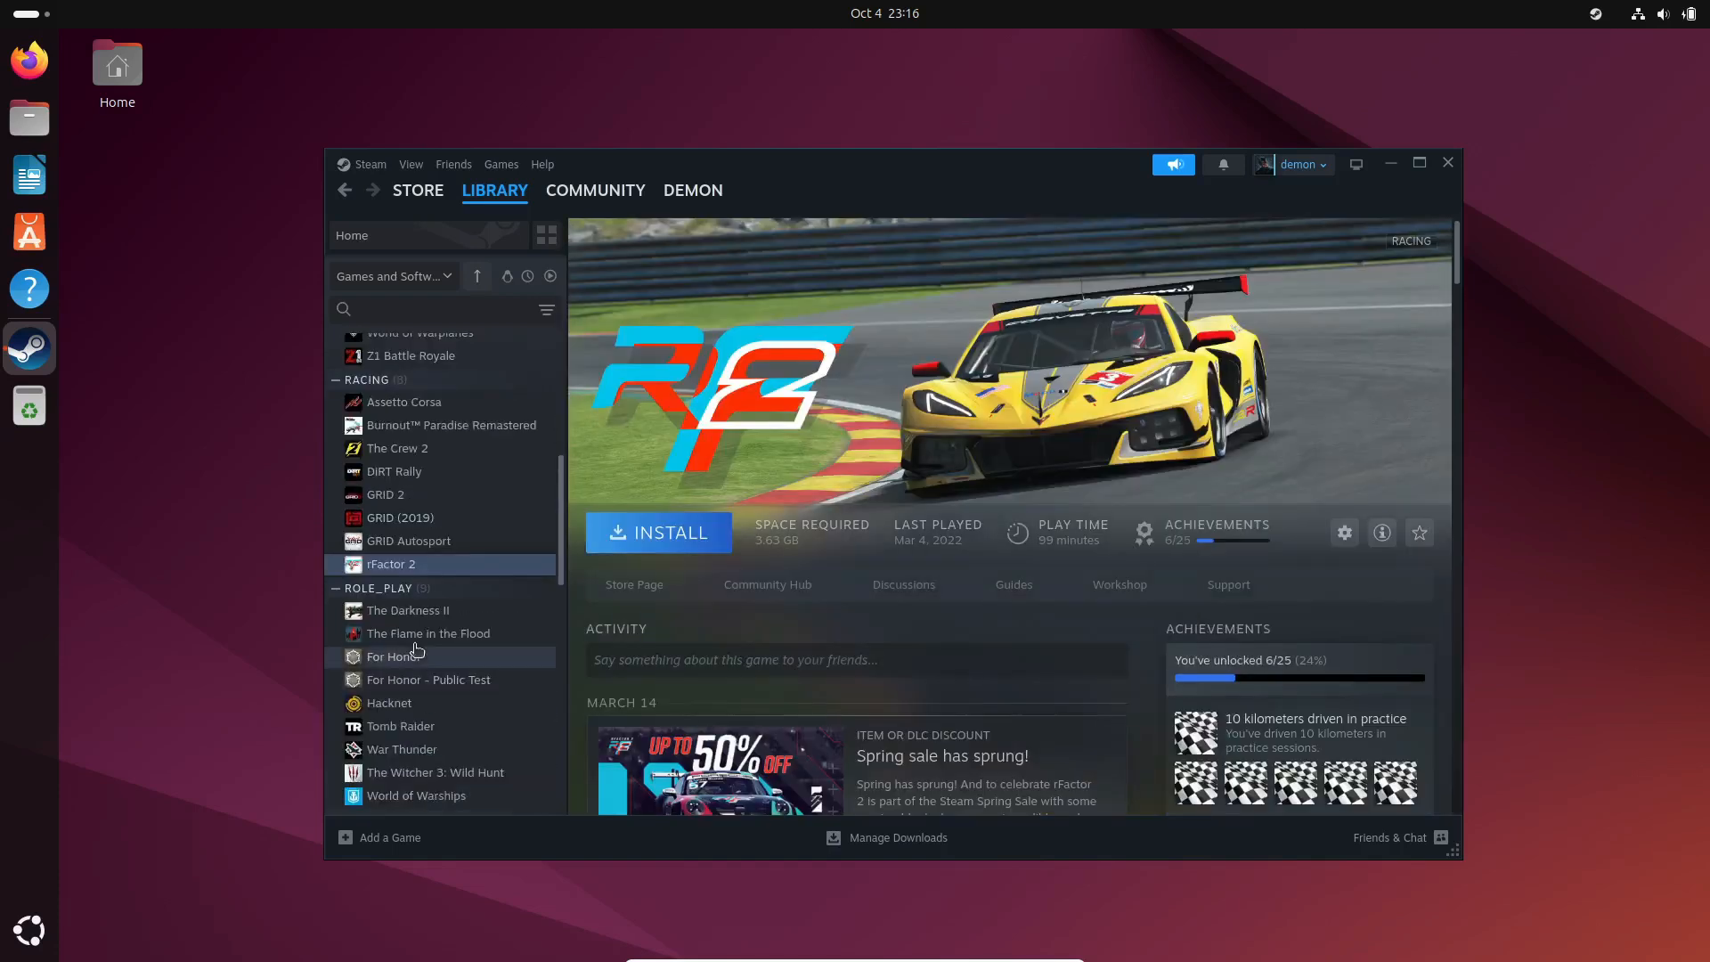
pyautogui.moveTo(404, 693)
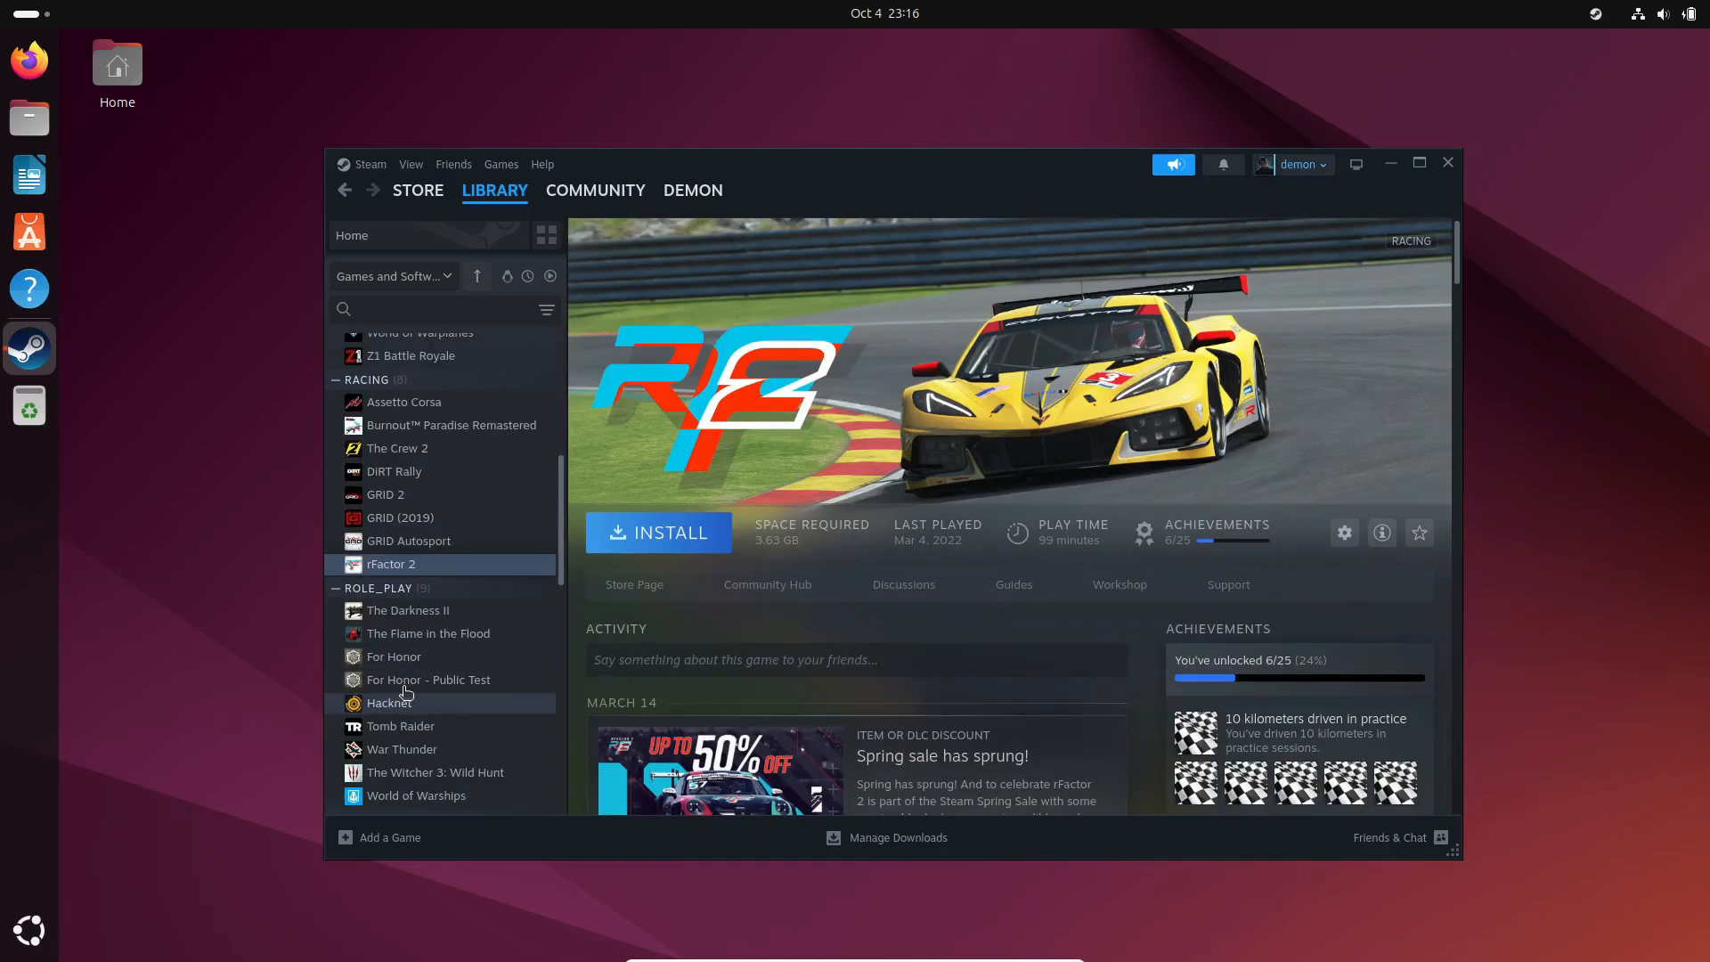
pyautogui.click(397, 699)
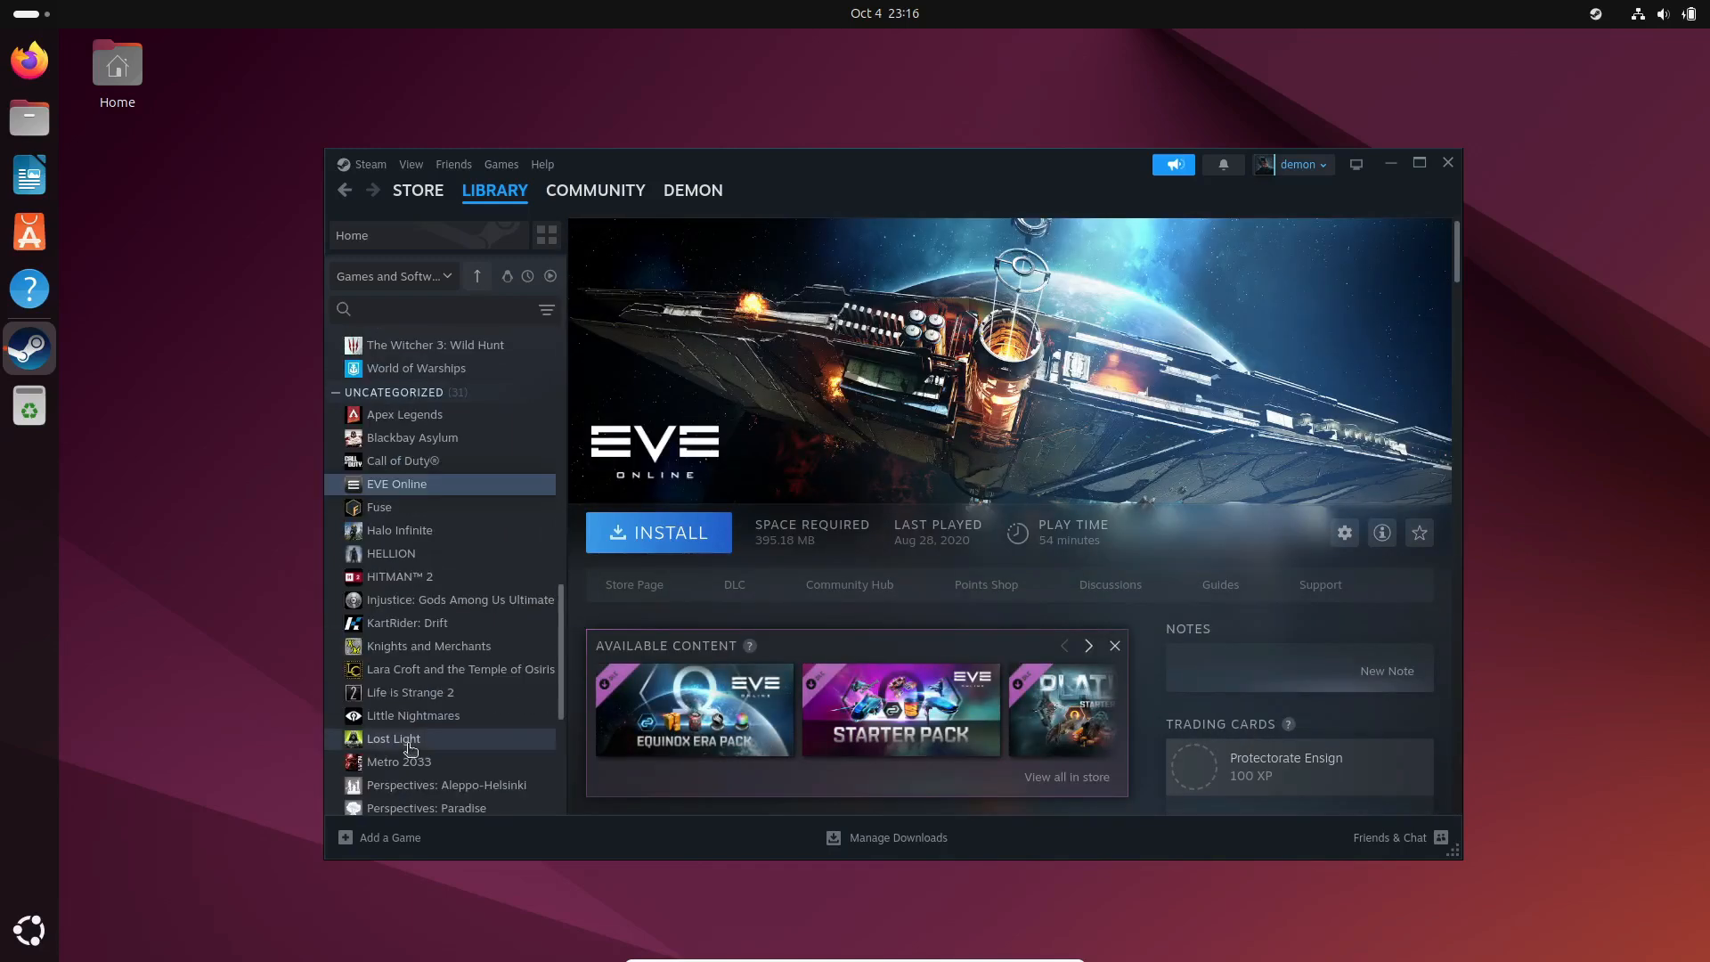
# - Browse Rogue Company, World of Warplanes and The Witcher 3: Wild Hunt, then close Steam
pyautogui.click(401, 761)
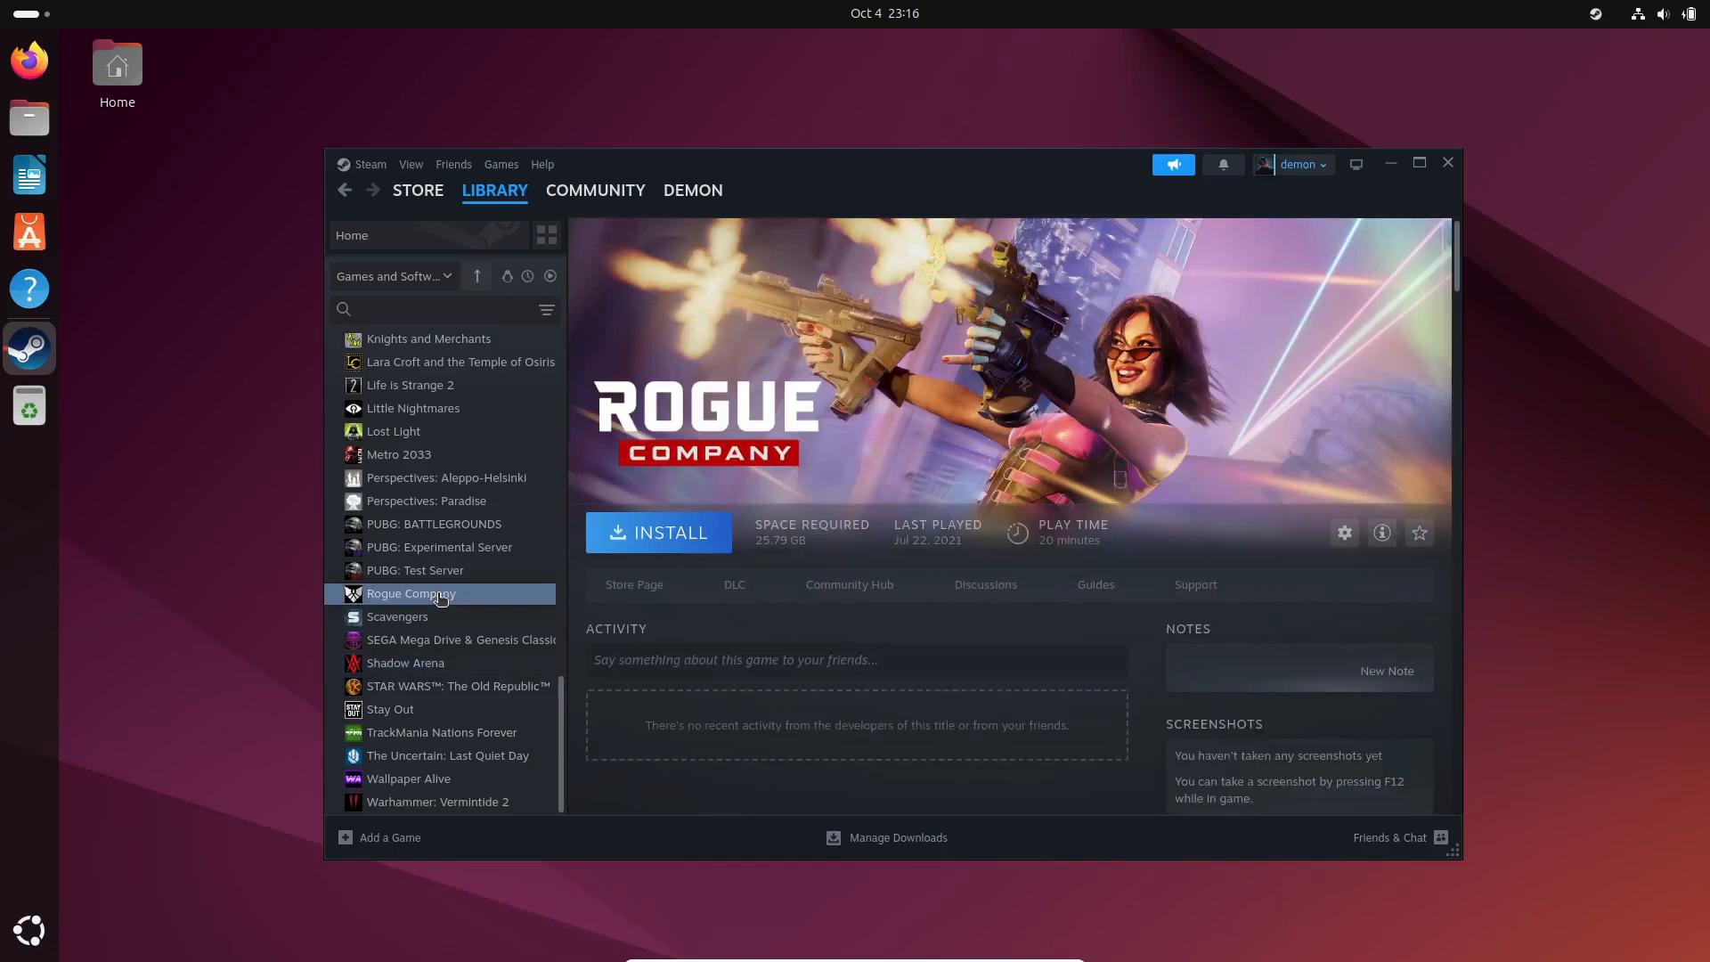
pyautogui.click(448, 755)
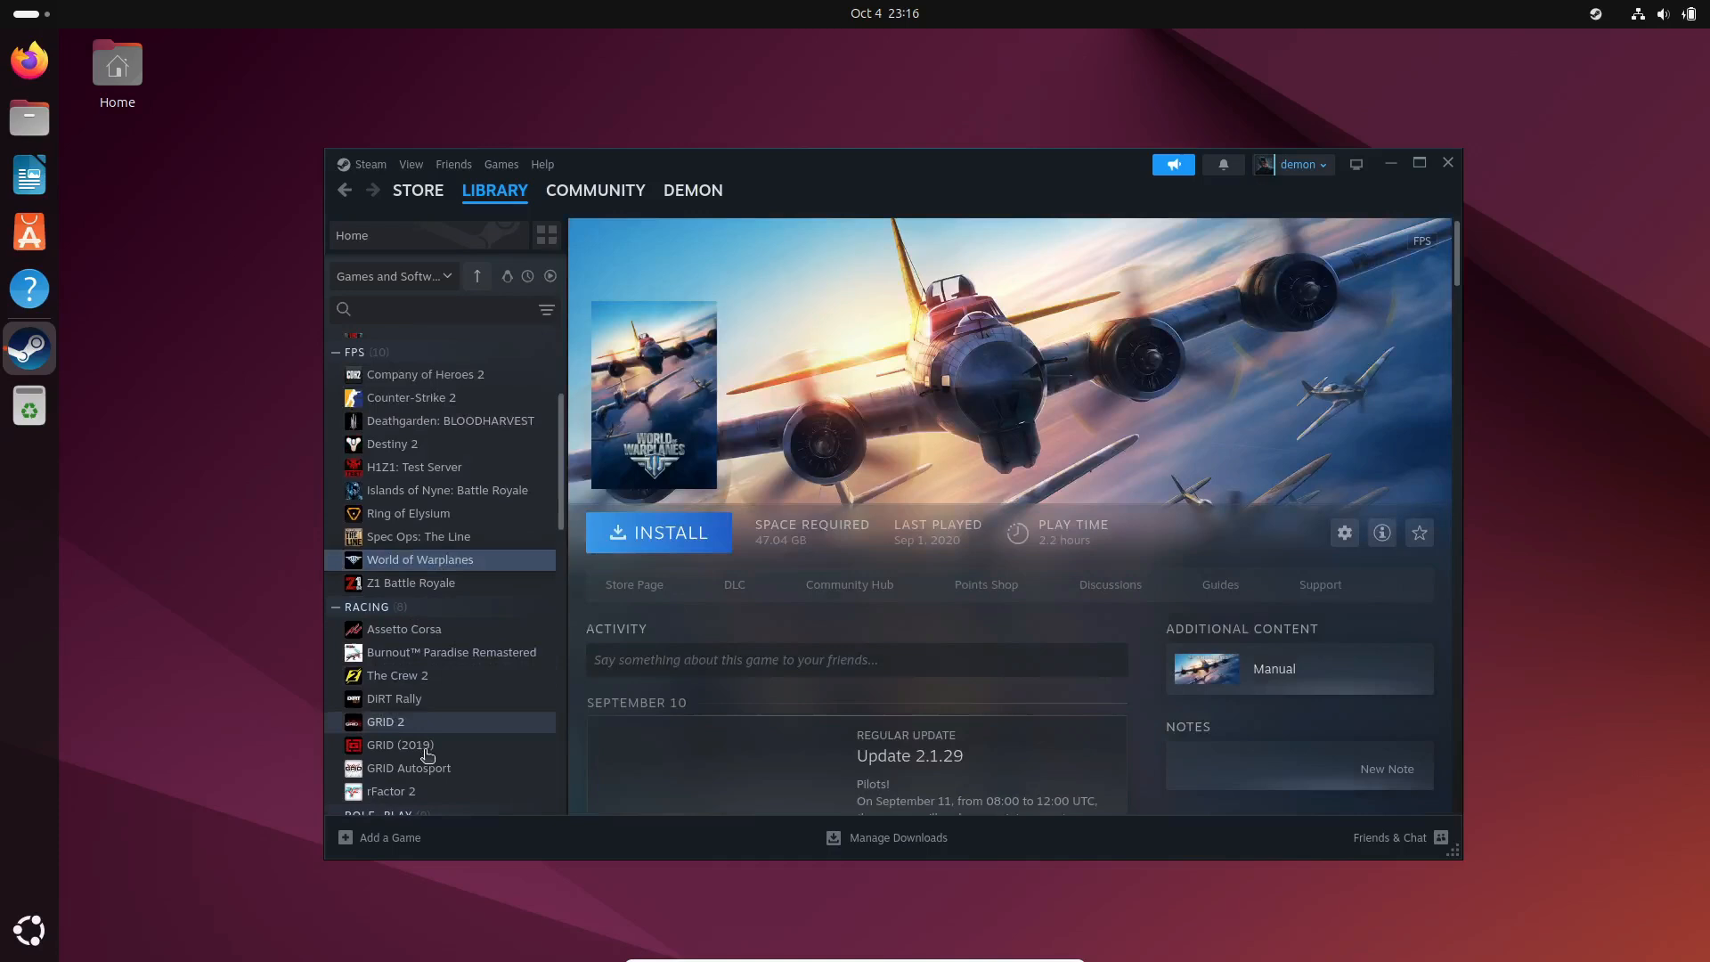
pyautogui.scroll(-3)
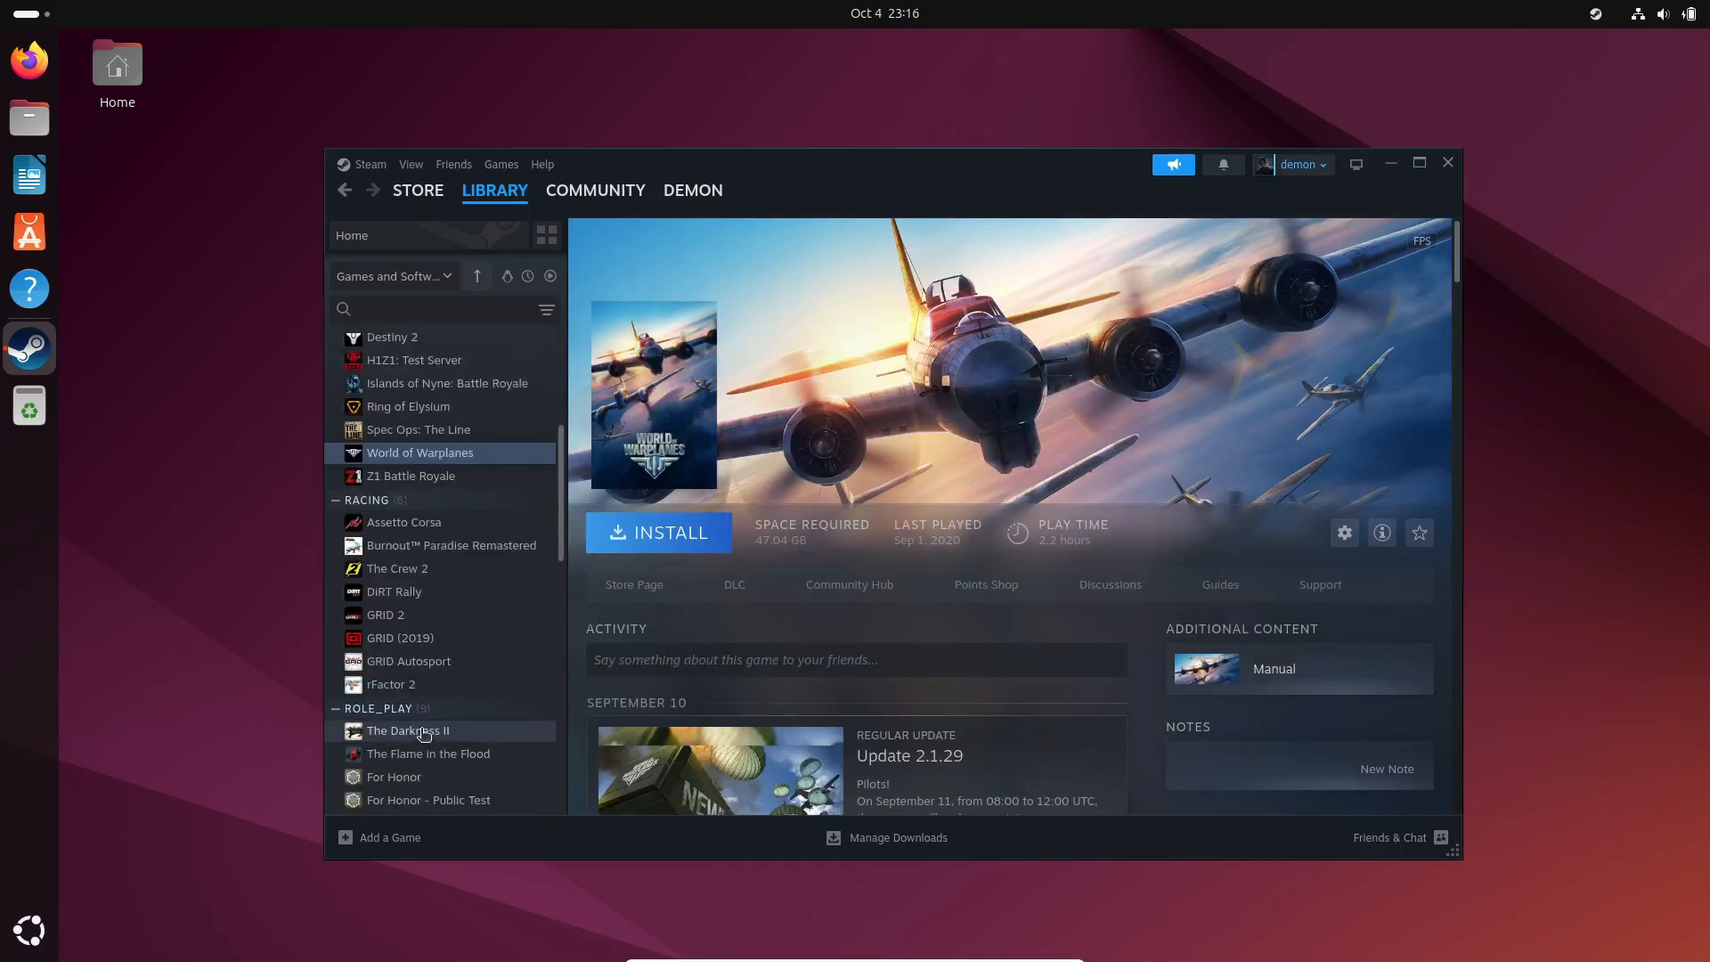
pyautogui.scroll(-3)
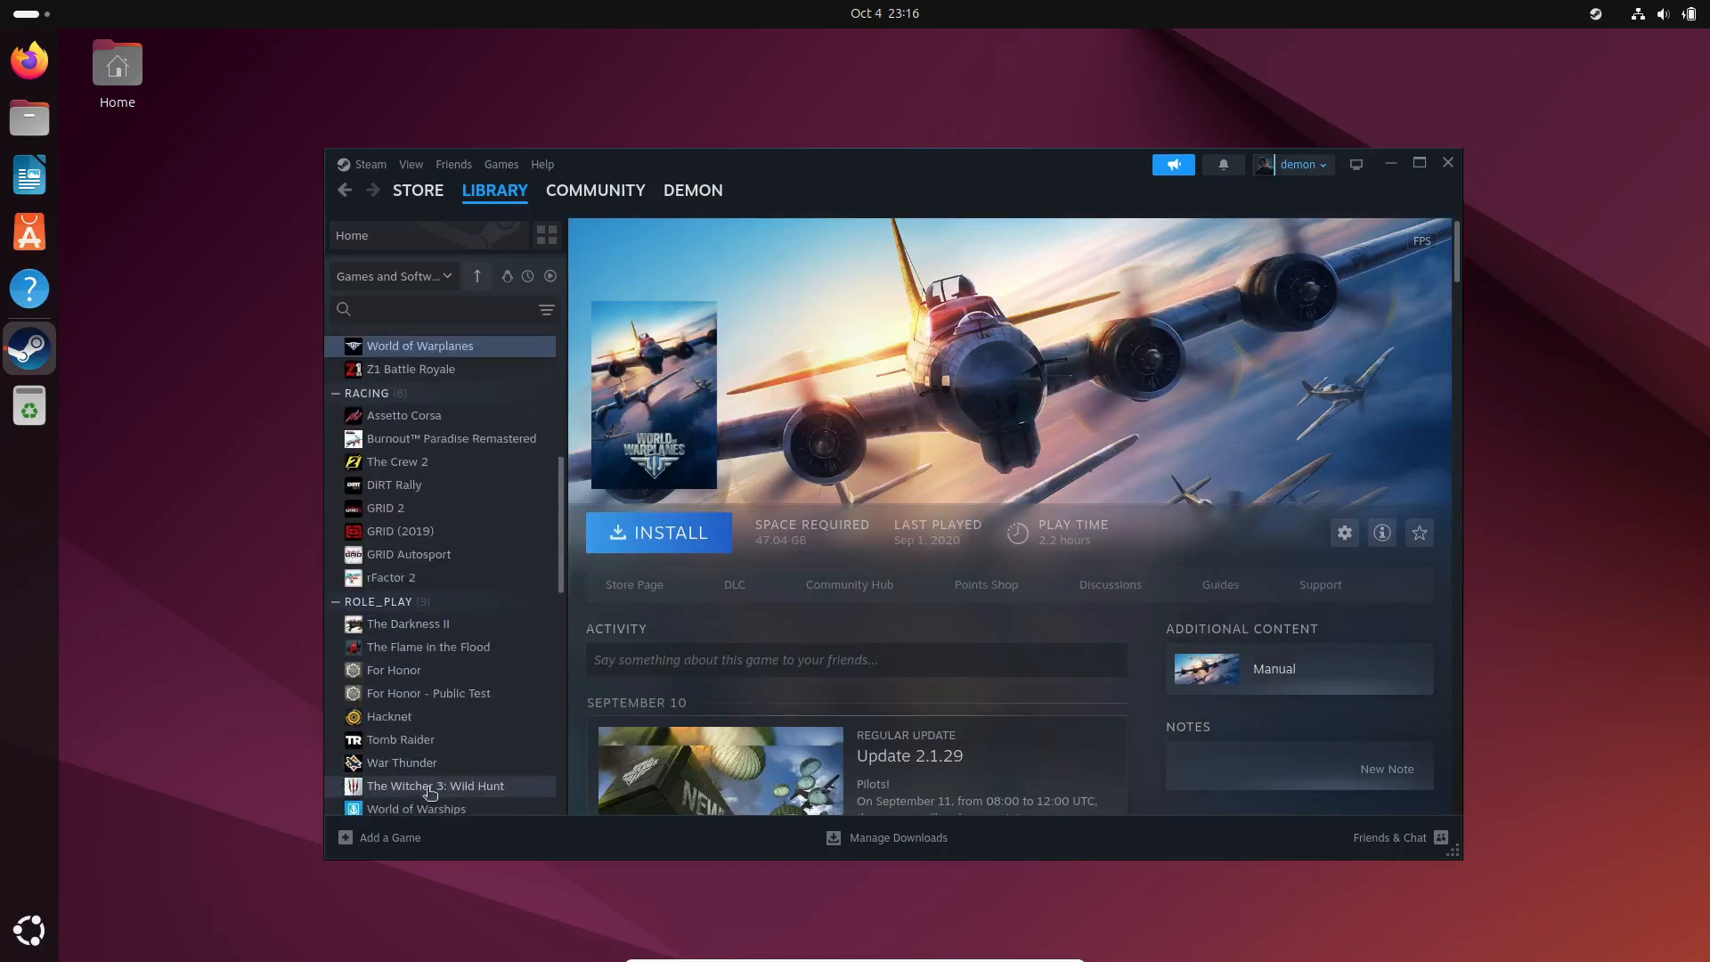
pyautogui.click(435, 786)
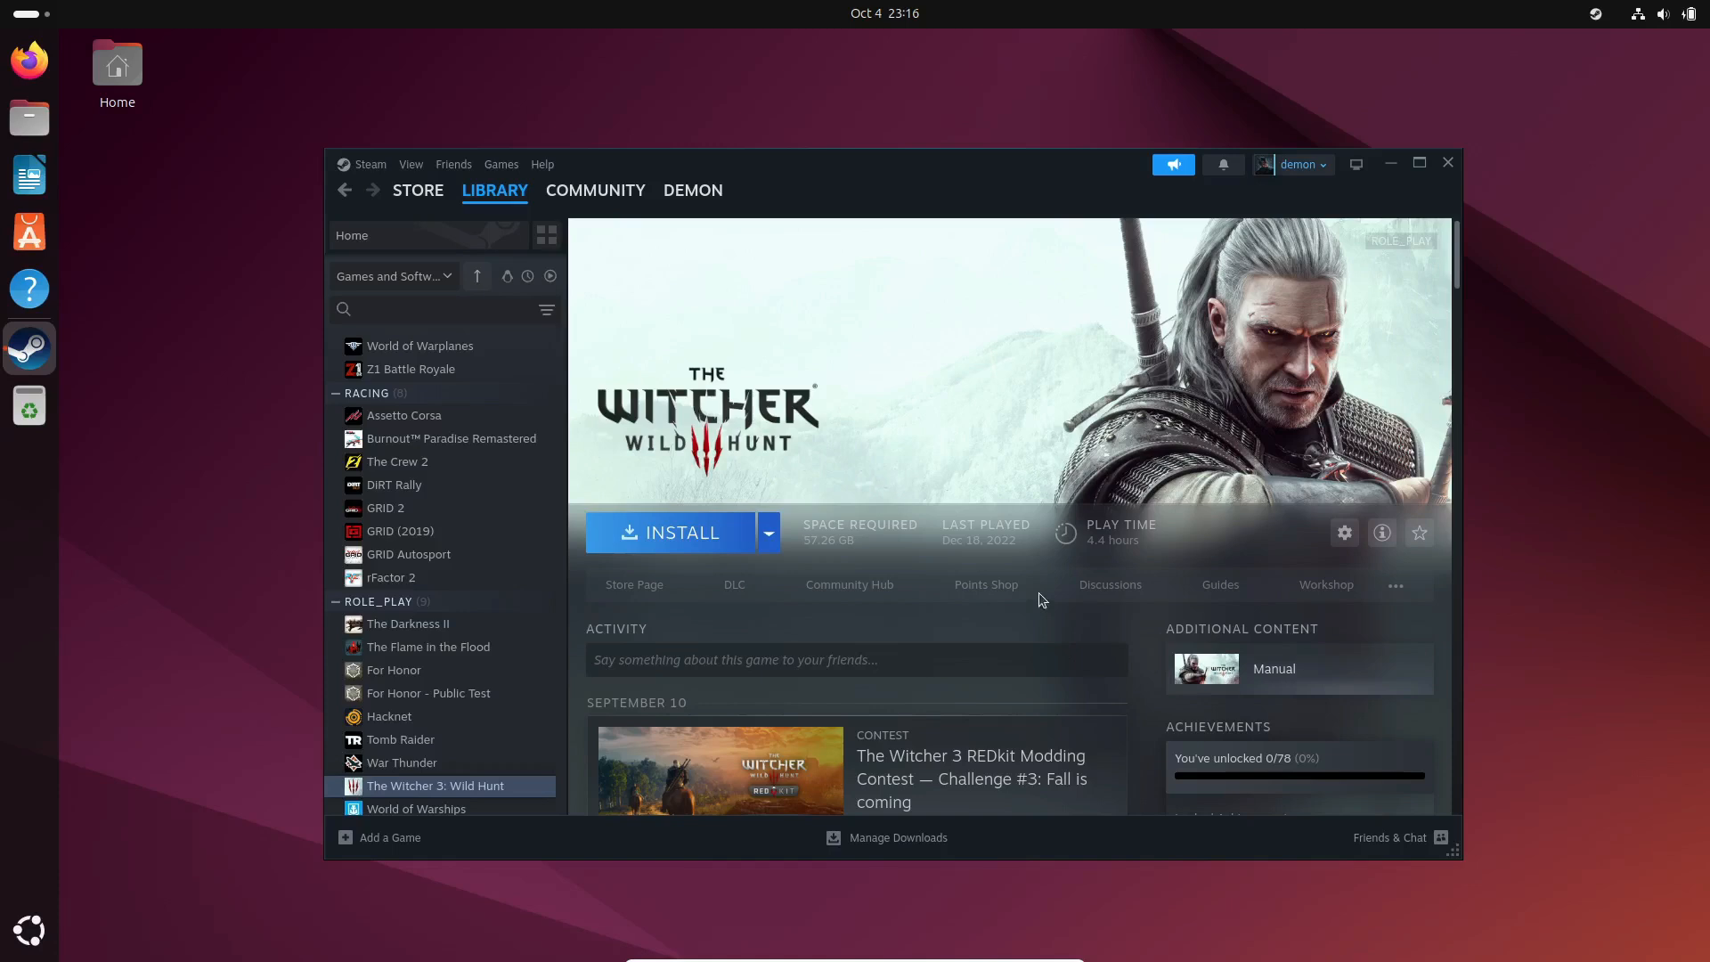
pyautogui.click(768, 533)
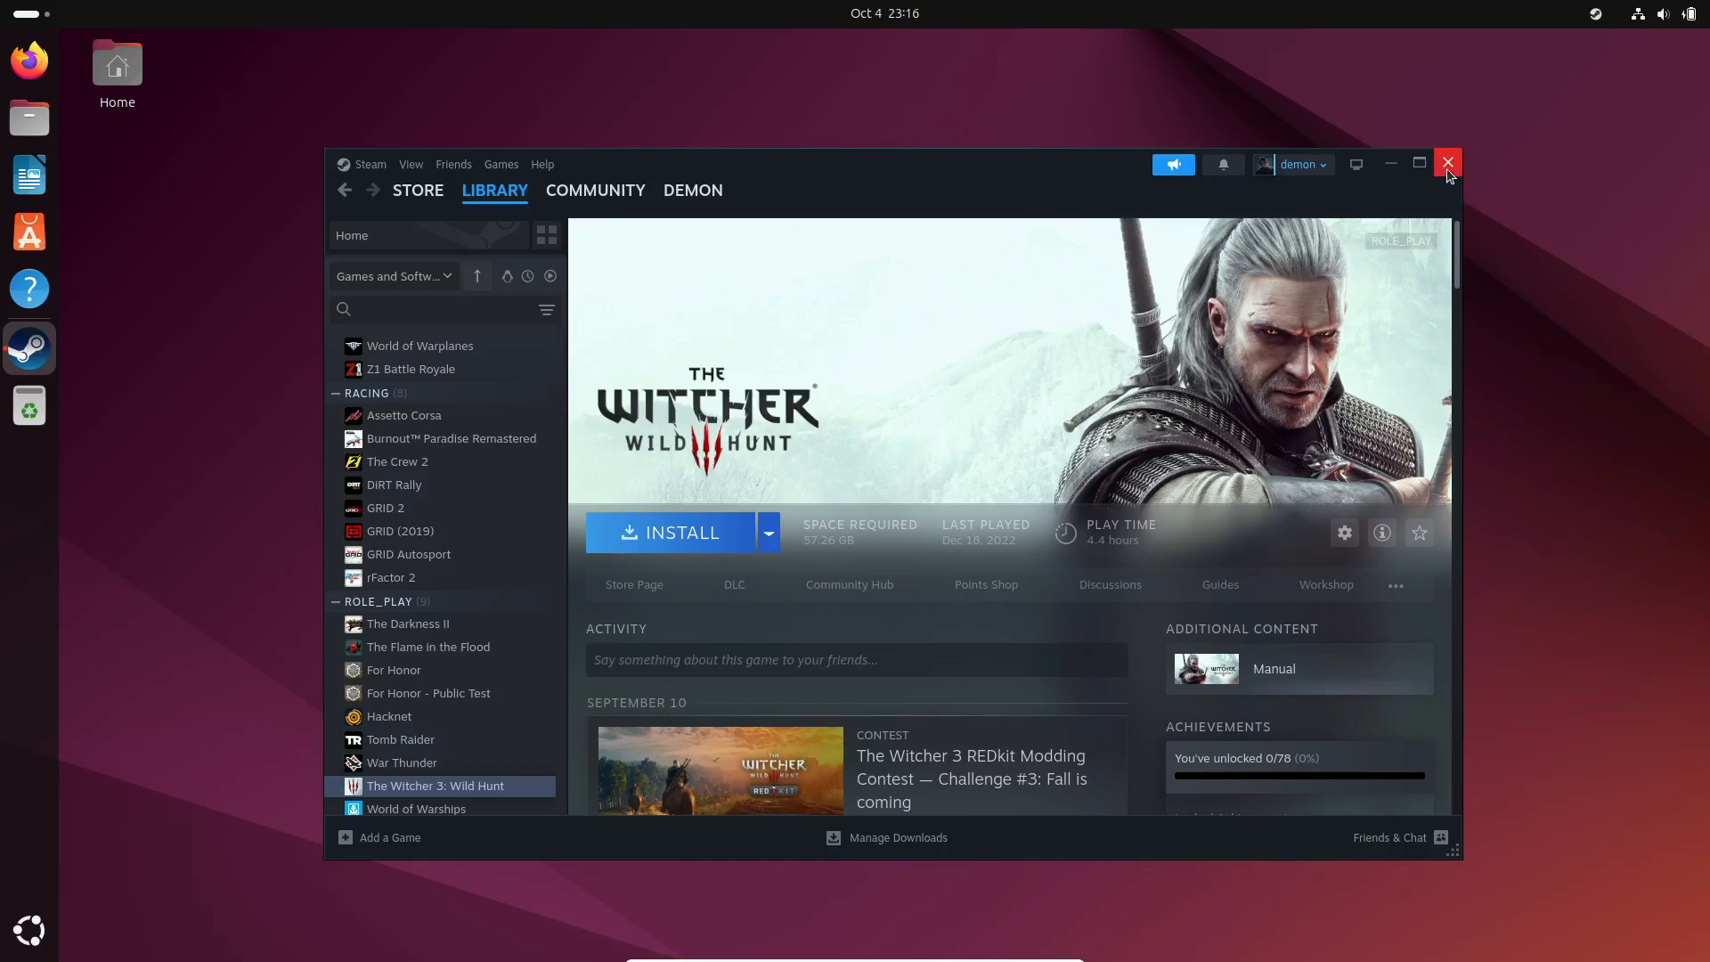
pyautogui.click(1449, 164)
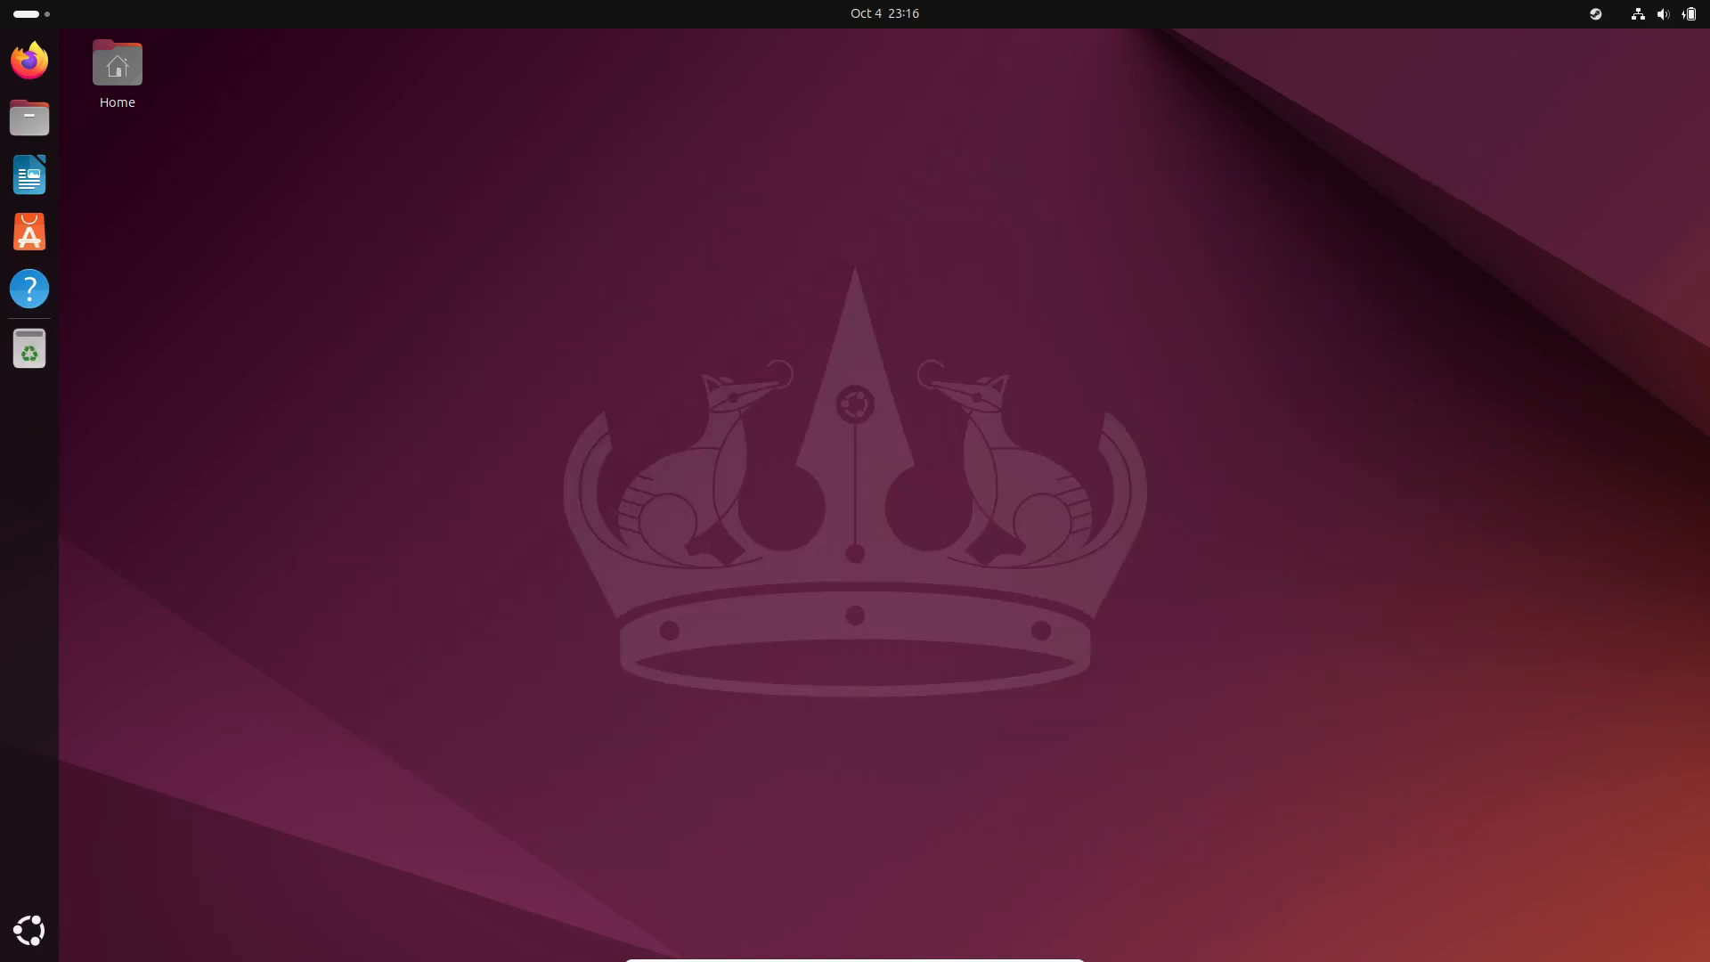